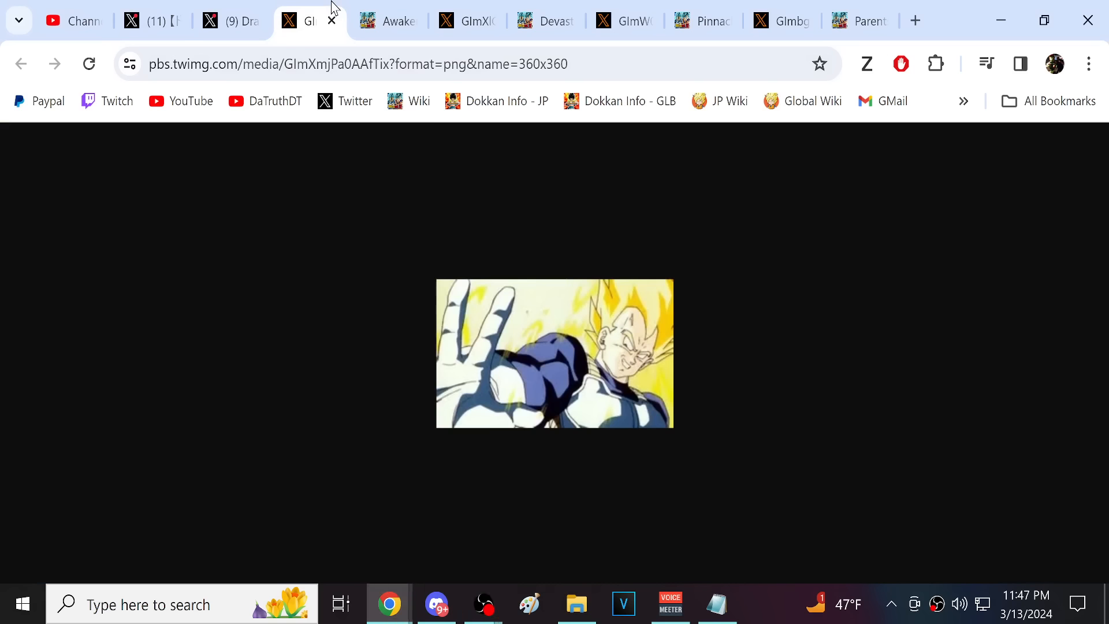
mouse_move(377, 236)
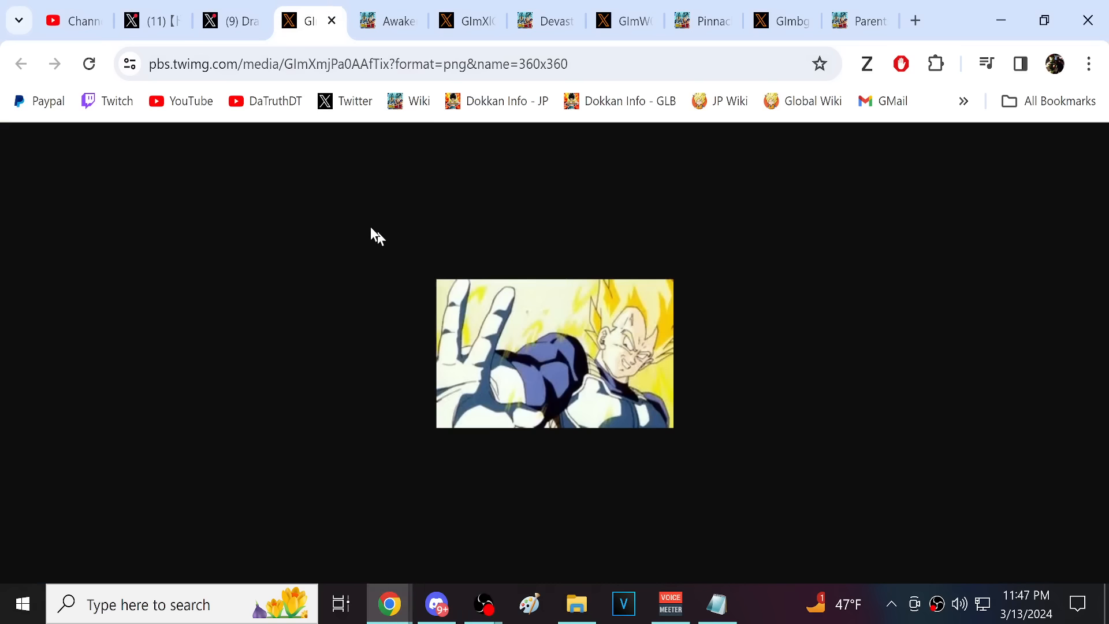
mouse_move(368, 237)
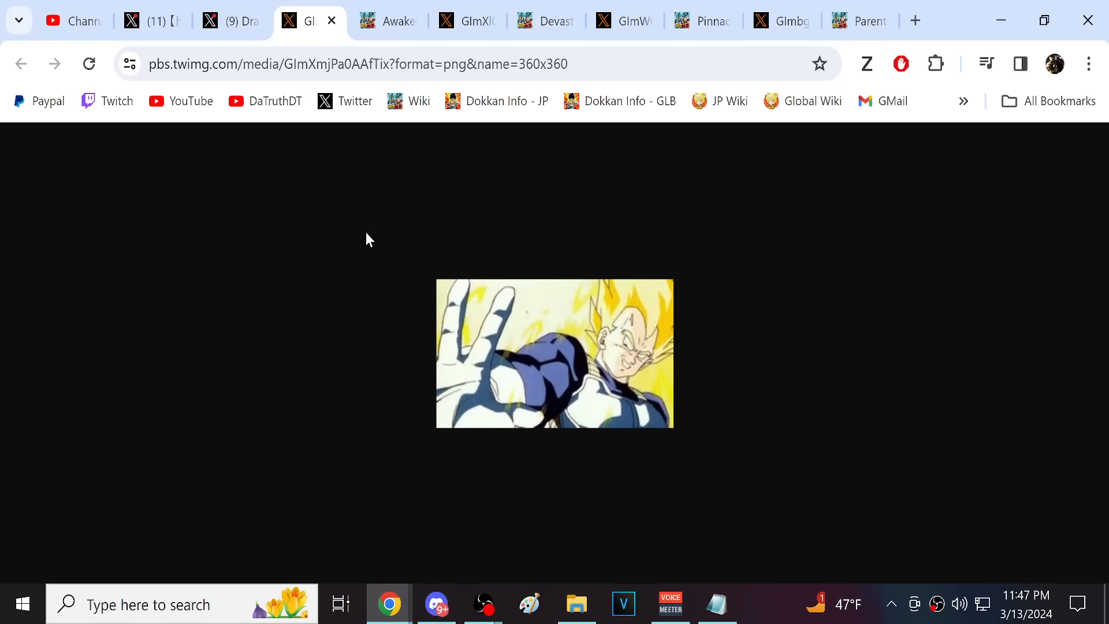
mouse_move(644, 372)
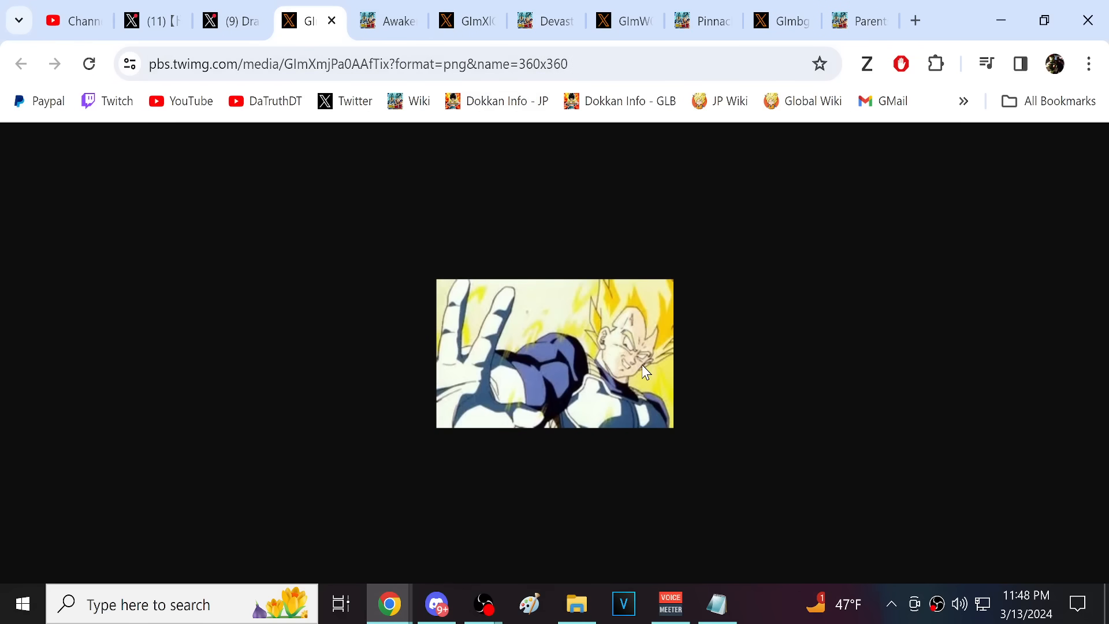
Review the Vegeta card's categories, skills and header stats (Max Lv 150, Cost 99) on the wiki.
left_click(387, 21)
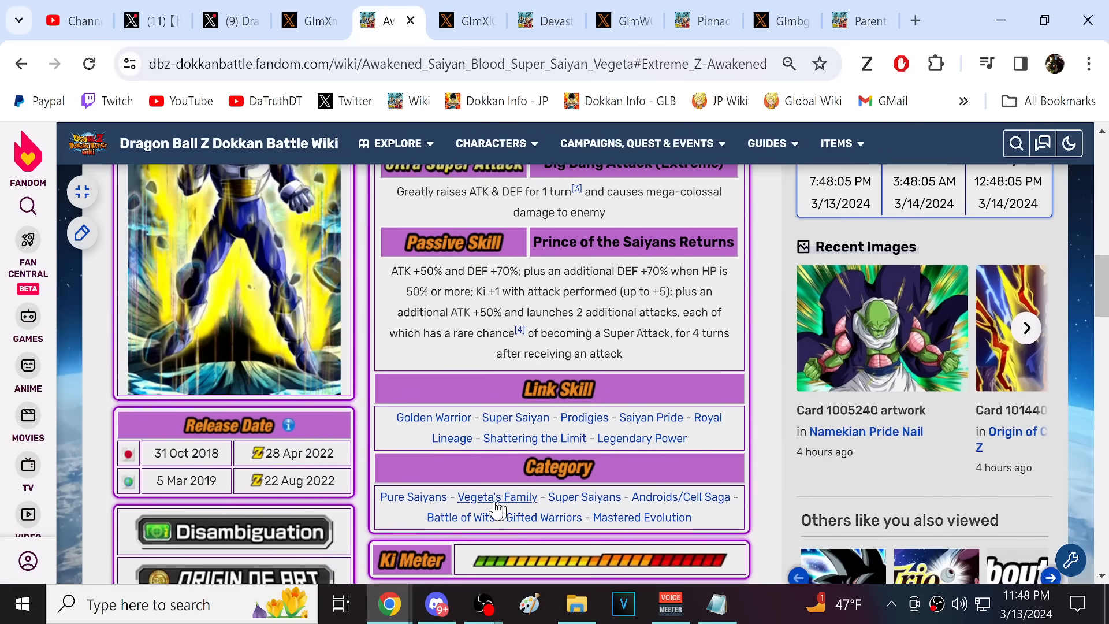
mouse_move(642, 517)
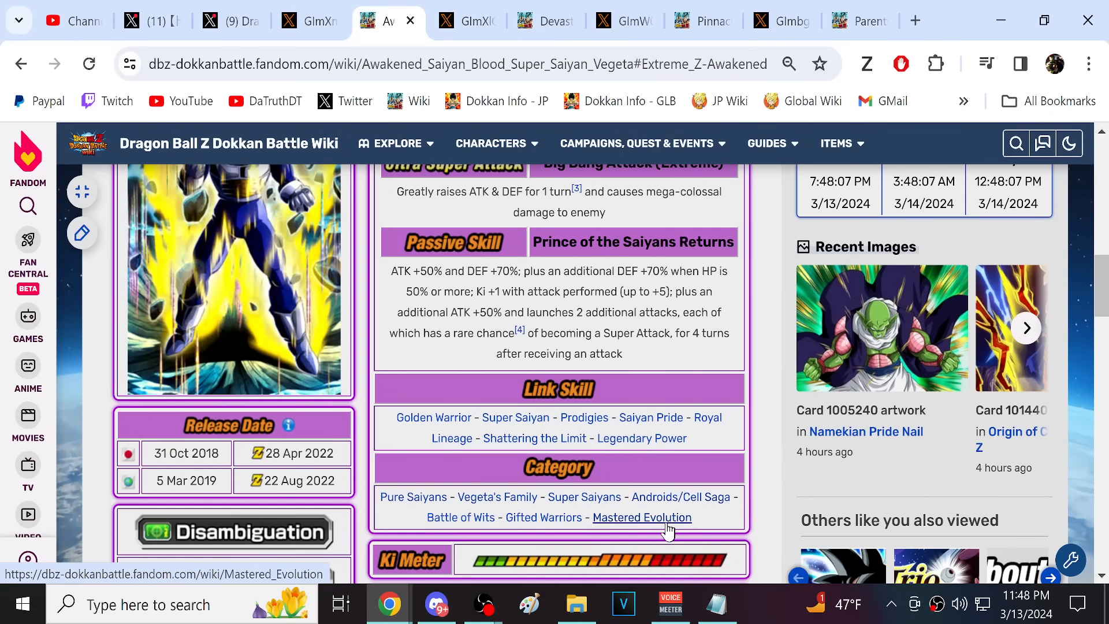
mouse_move(496, 496)
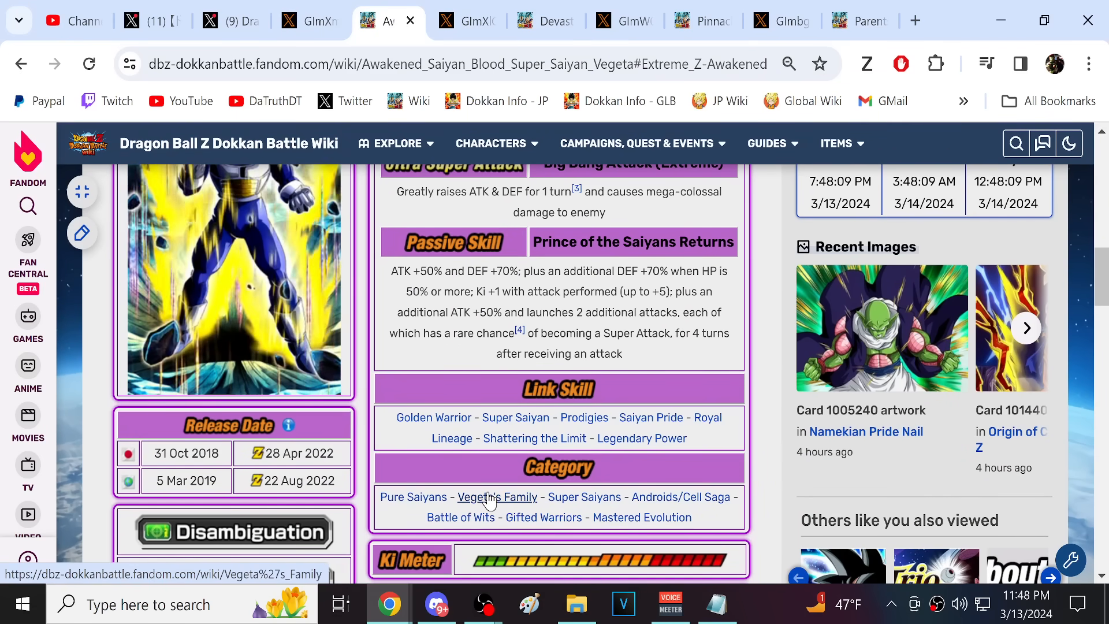
mouse_move(543, 517)
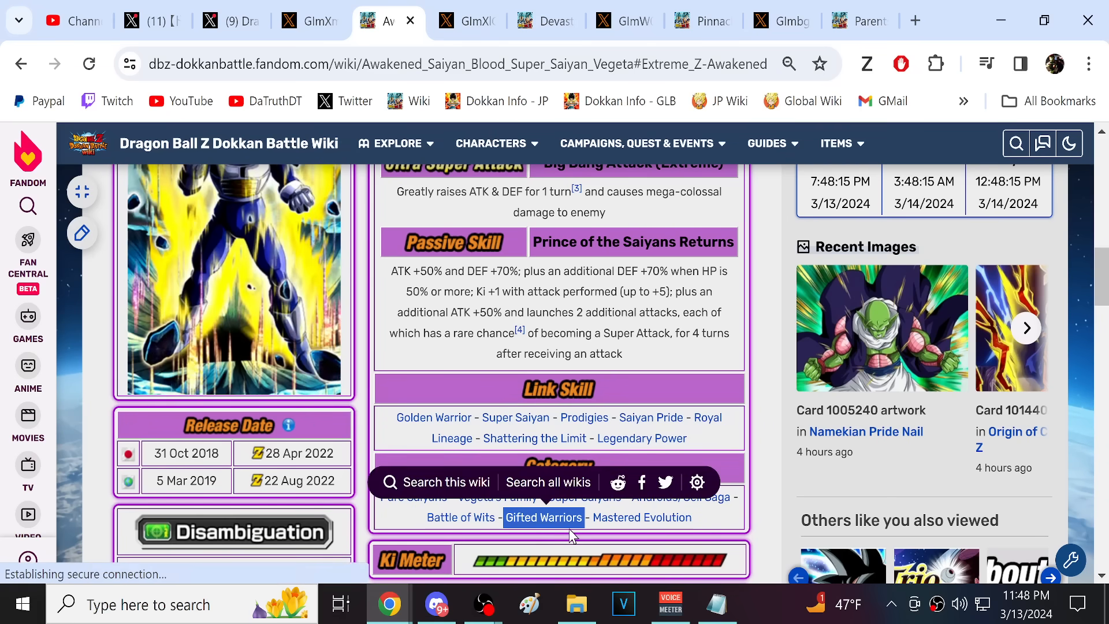
scroll("up", 3)
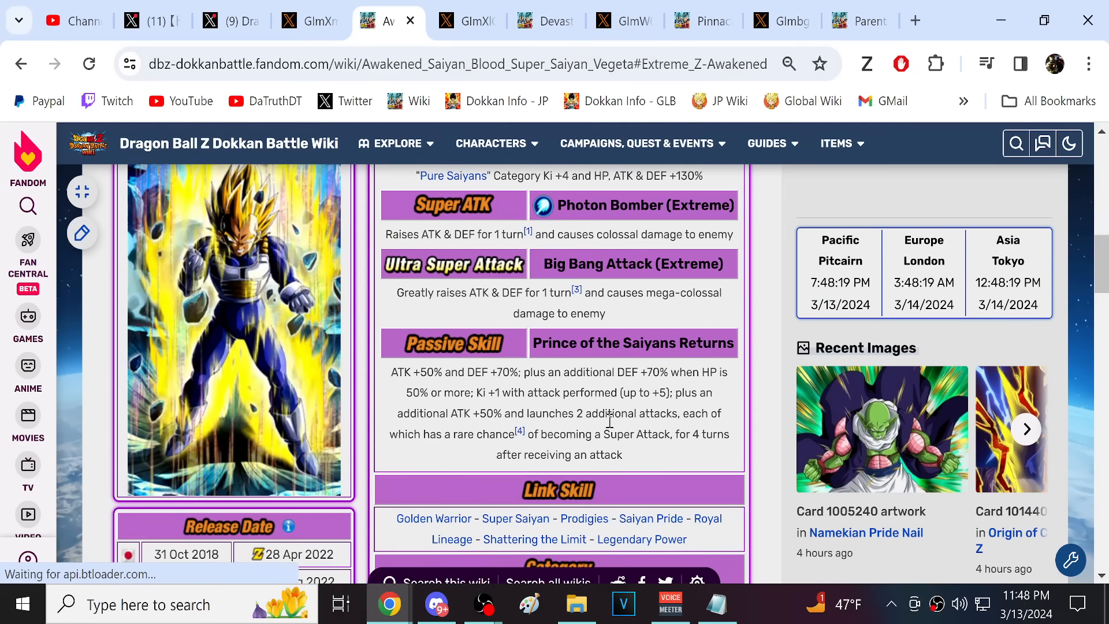
scroll("up", 3)
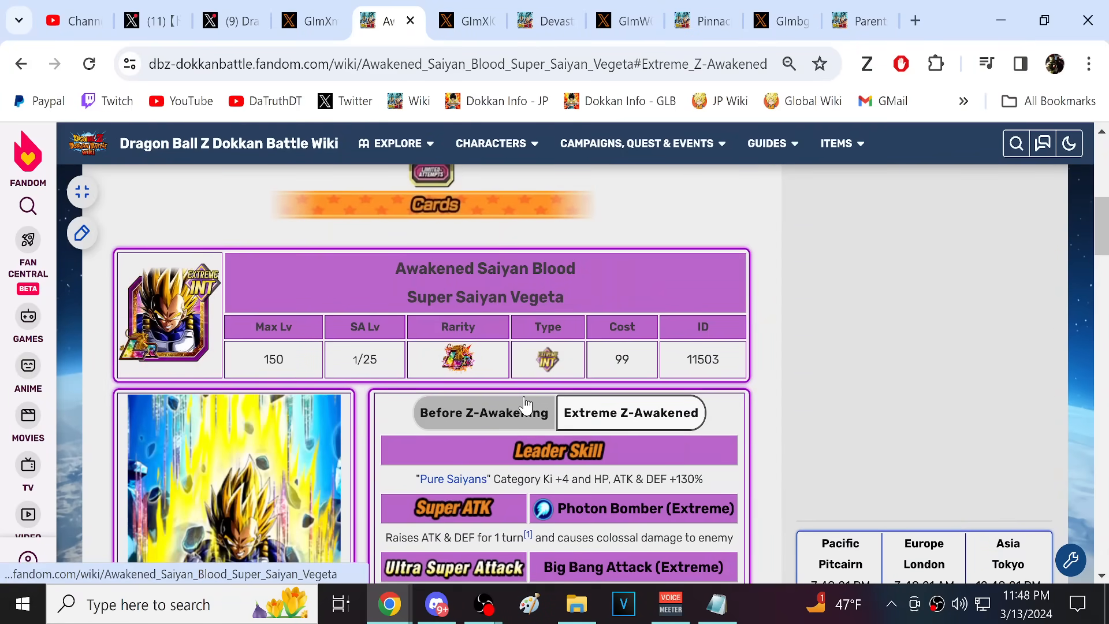
scroll("down", 3)
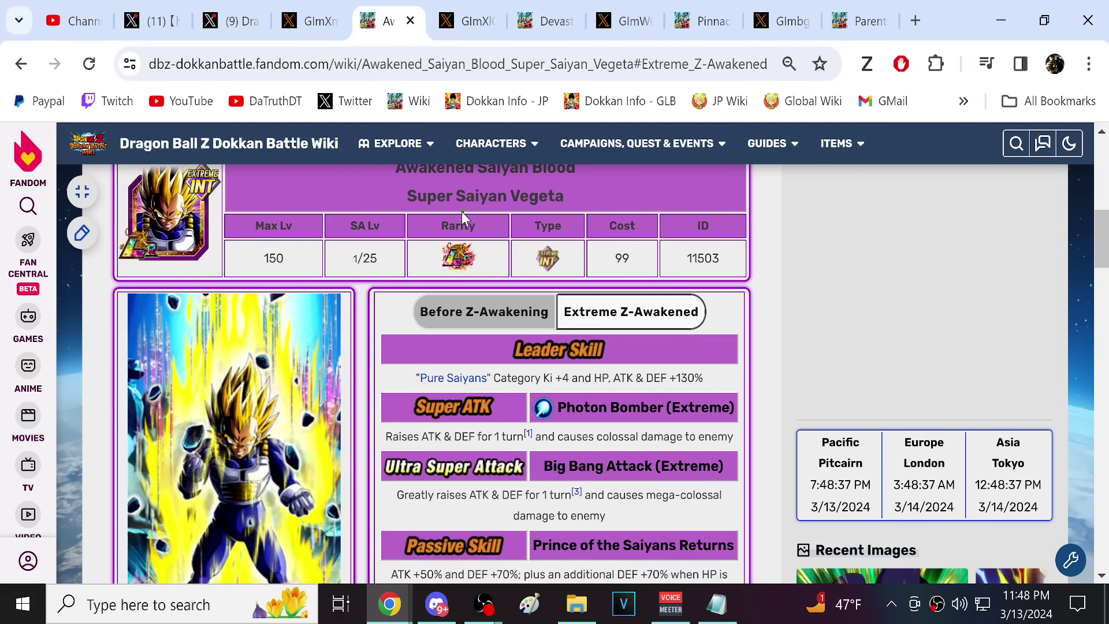
Compare the hand-silhouette teaser posts from the dokkan_official and dokkan_global accounts.
left_click(146, 20)
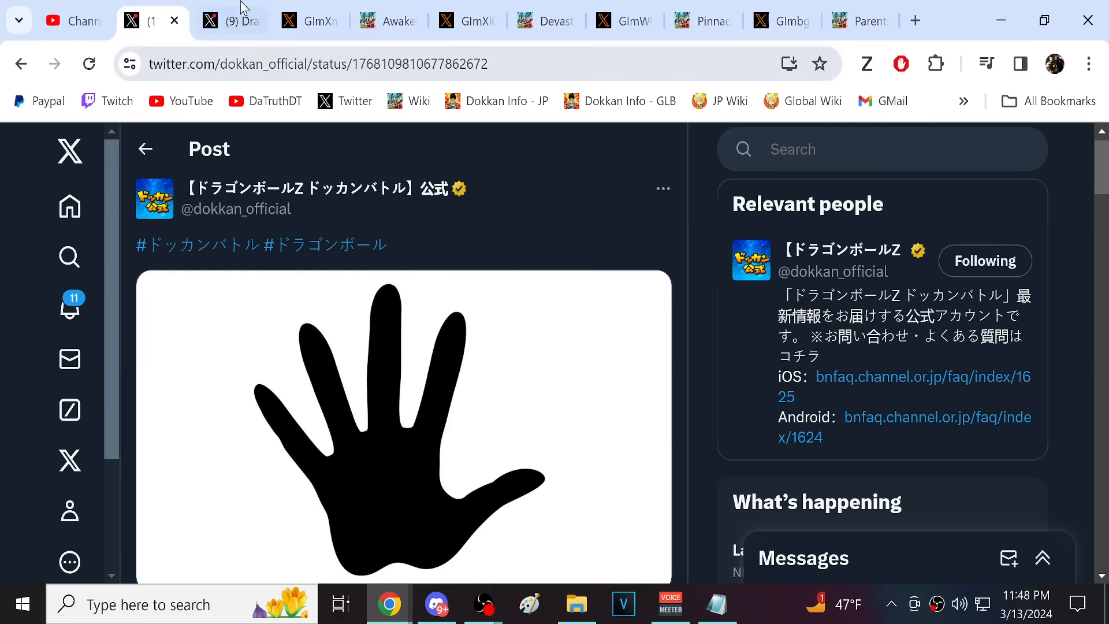
left_click(230, 21)
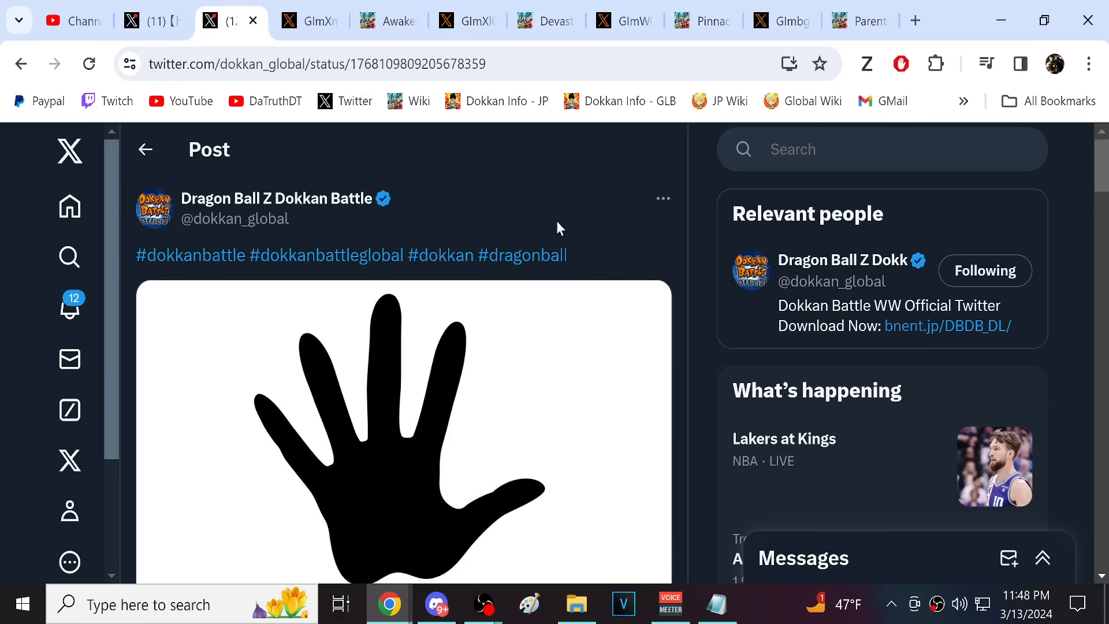
mouse_move(523, 255)
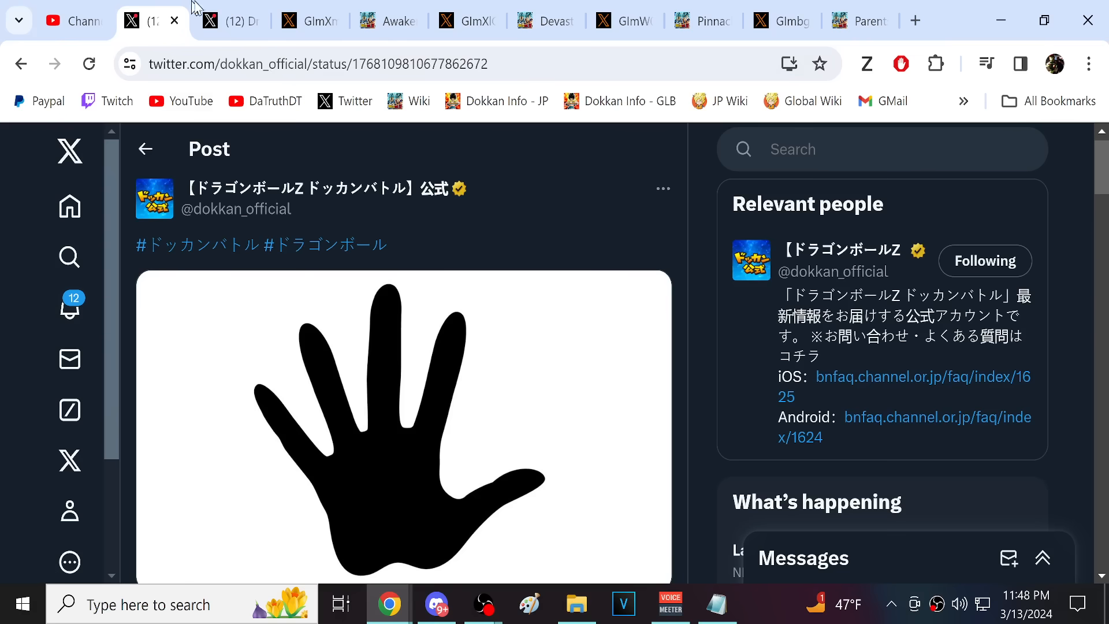
left_click(227, 20)
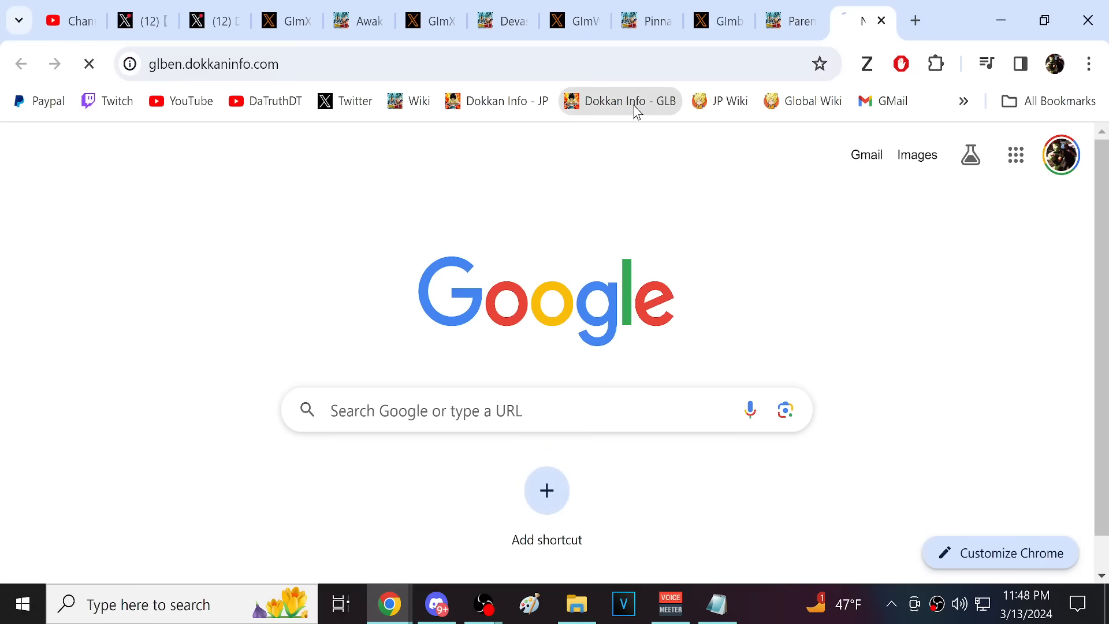
Read the Dokkan Now Vol. 8 news post on Dokkan Info, then go back to the Vegeta wiki page.
left_click(619, 101)
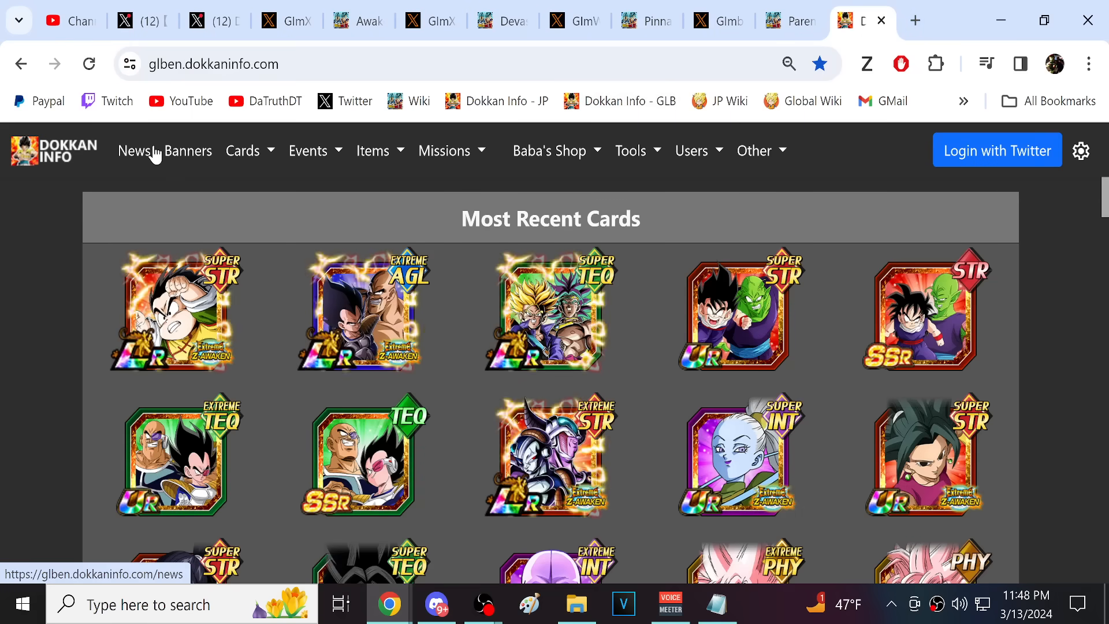
left_click(134, 151)
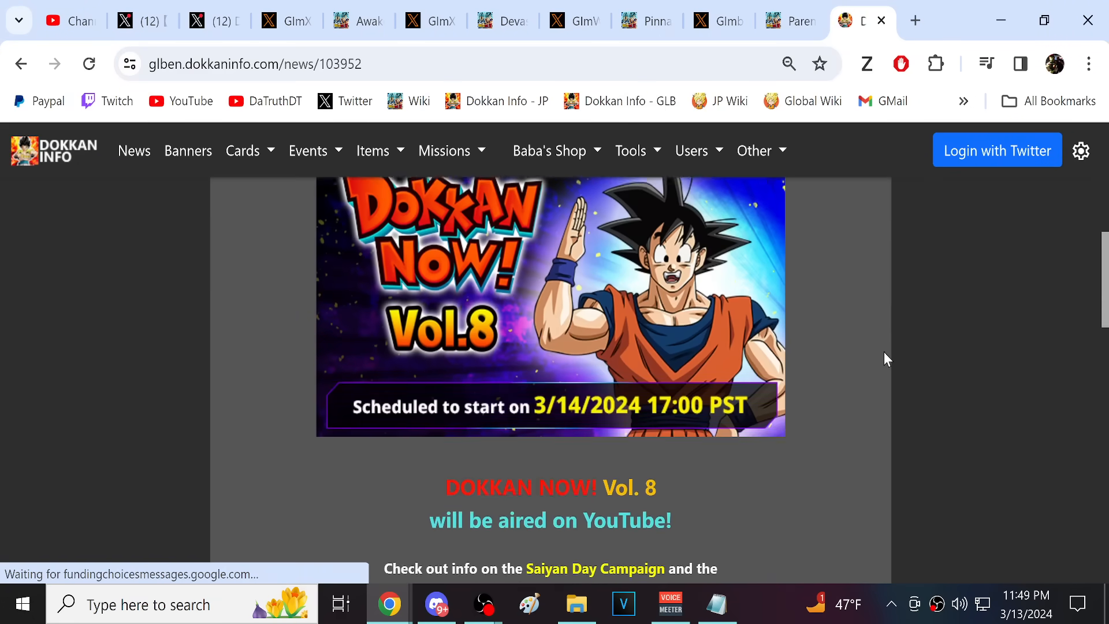
scroll("up", 3)
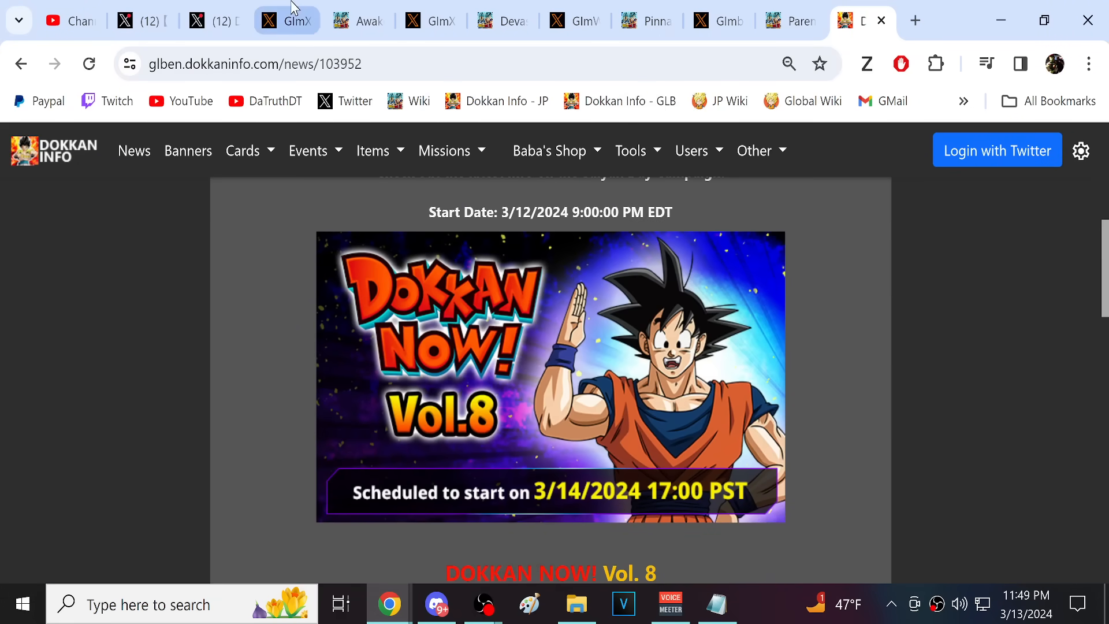
left_click(357, 21)
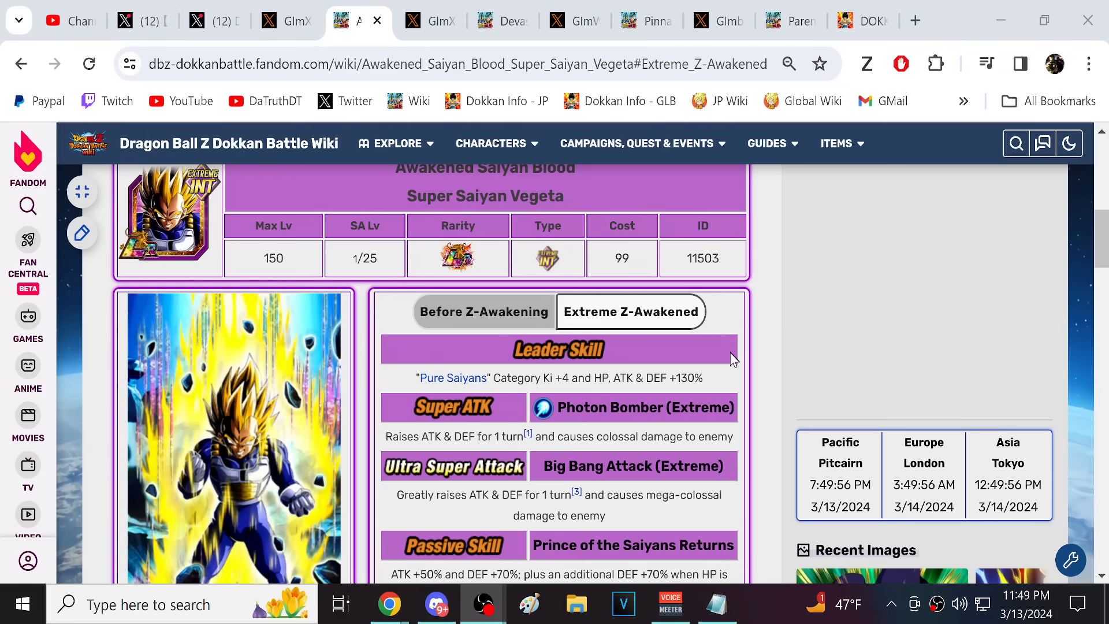
Scroll through the Awakened Vegeta card's Extreme Z-Awakened skills and link skills.
scroll("down", 3)
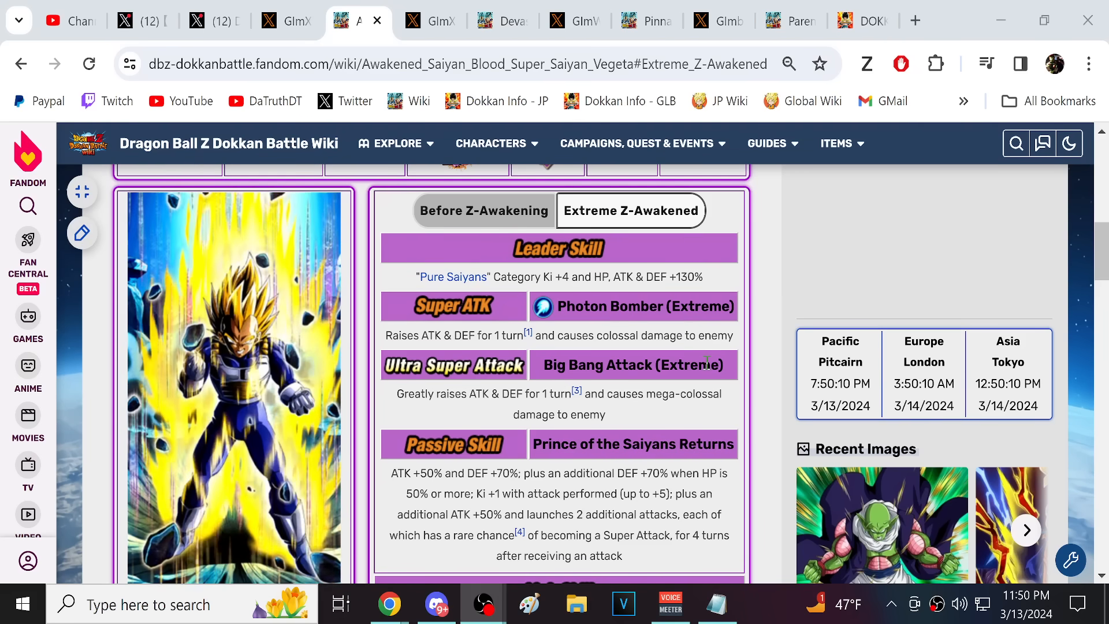
scroll("down", 3)
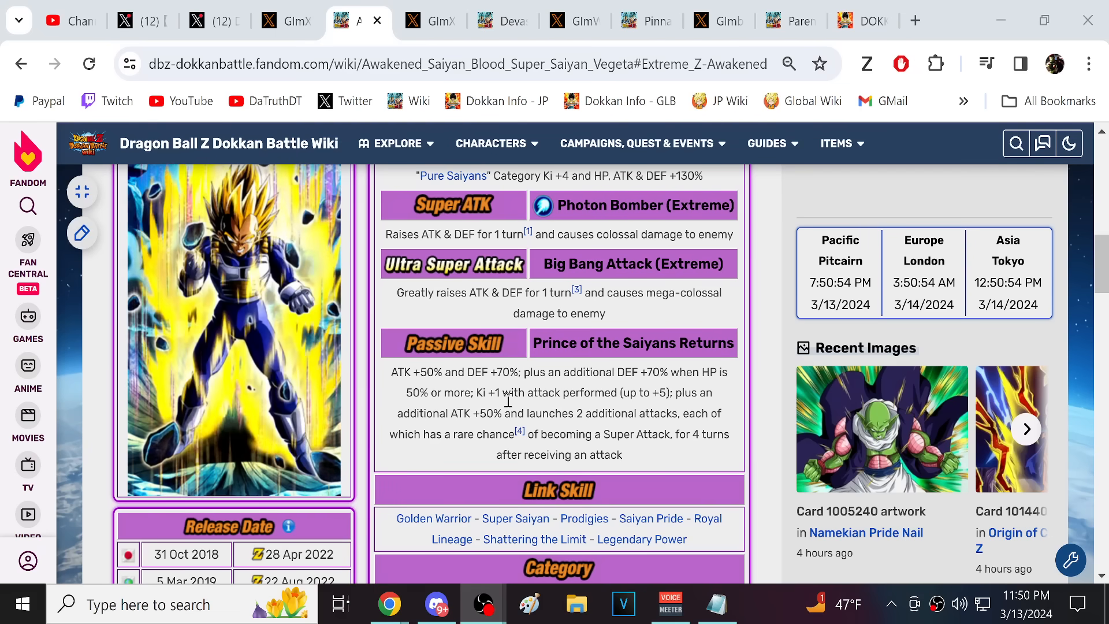
scroll("down", 3)
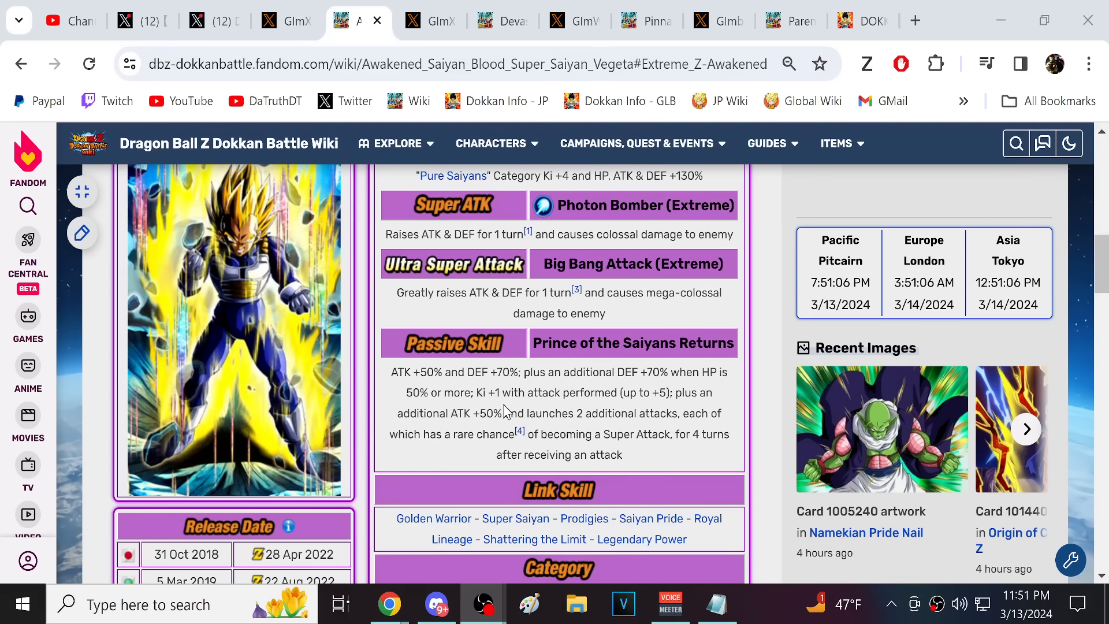
scroll("down", 3)
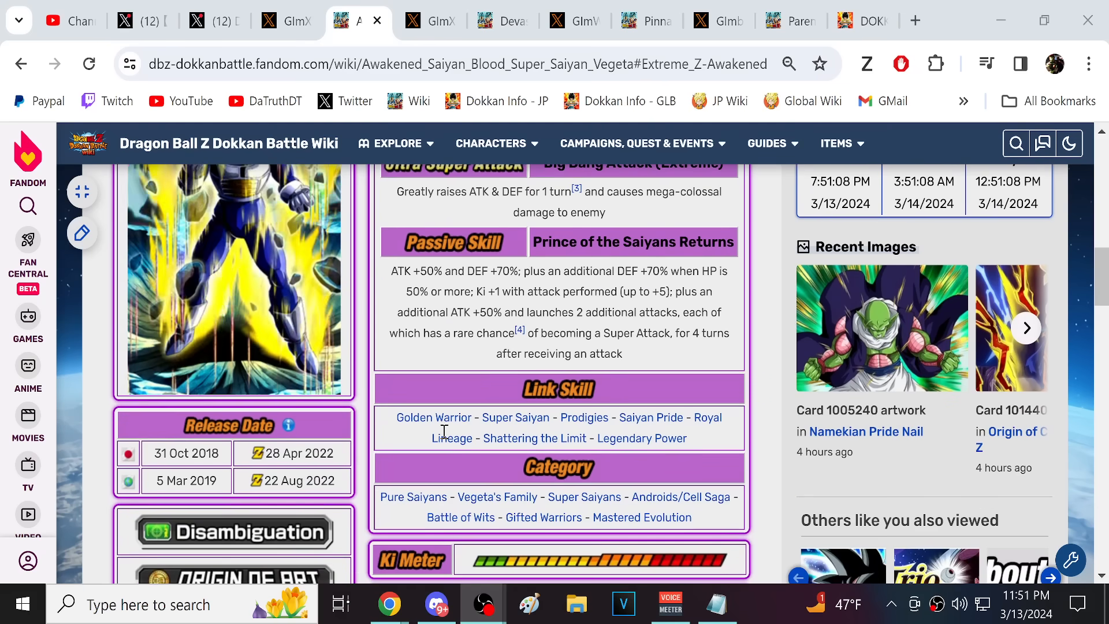
mouse_move(679, 497)
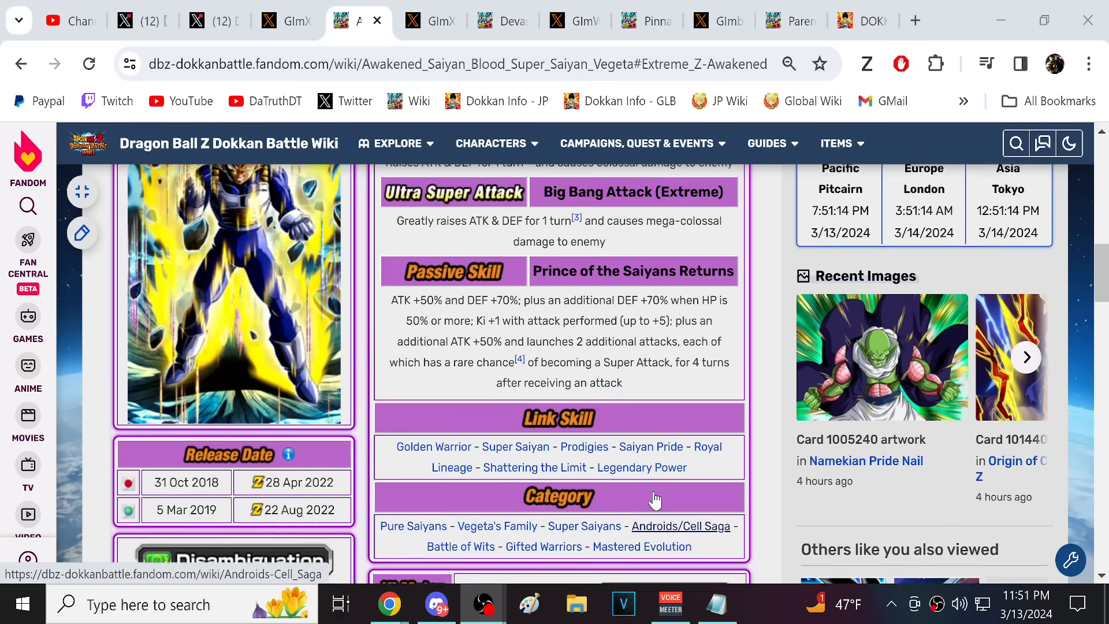
scroll("up", 3)
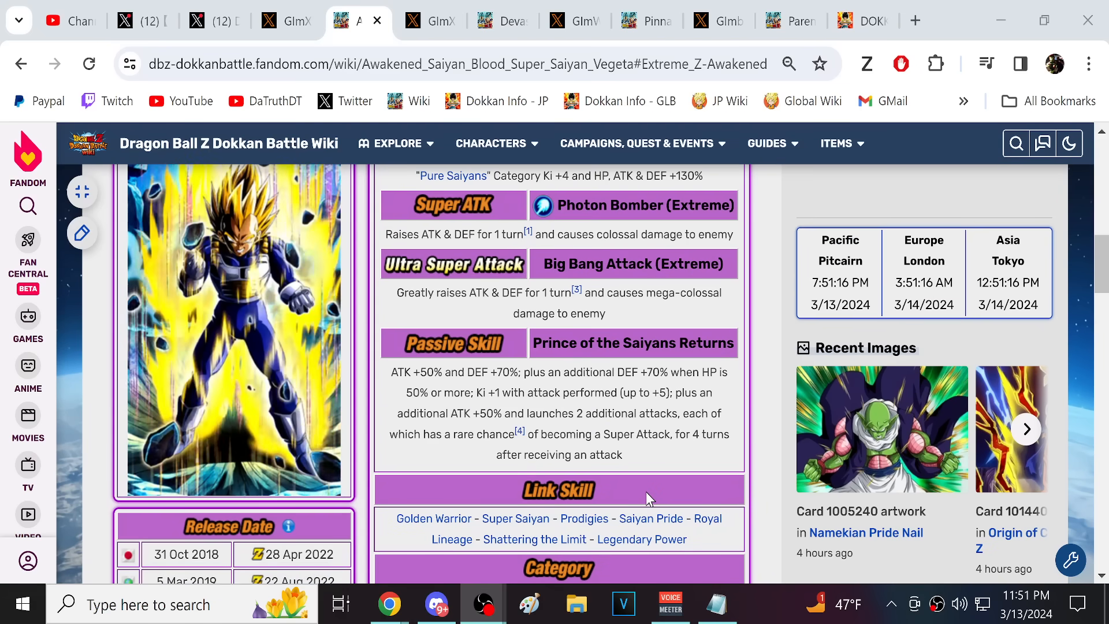
Review the card's categories and release dates further down the page.
scroll("down", 3)
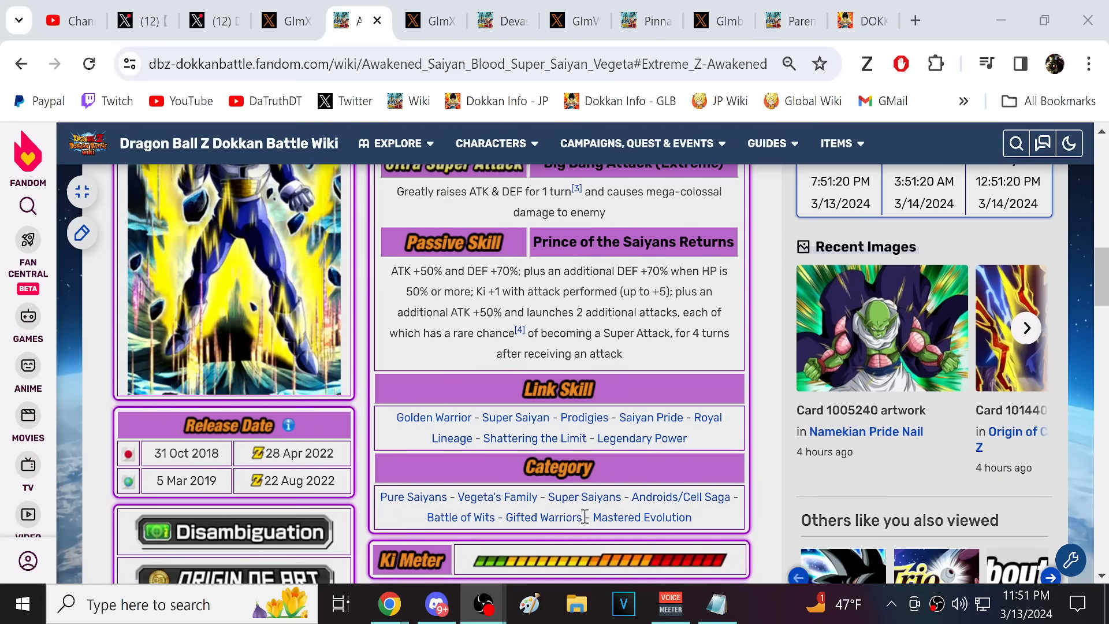
double_click(543, 517)
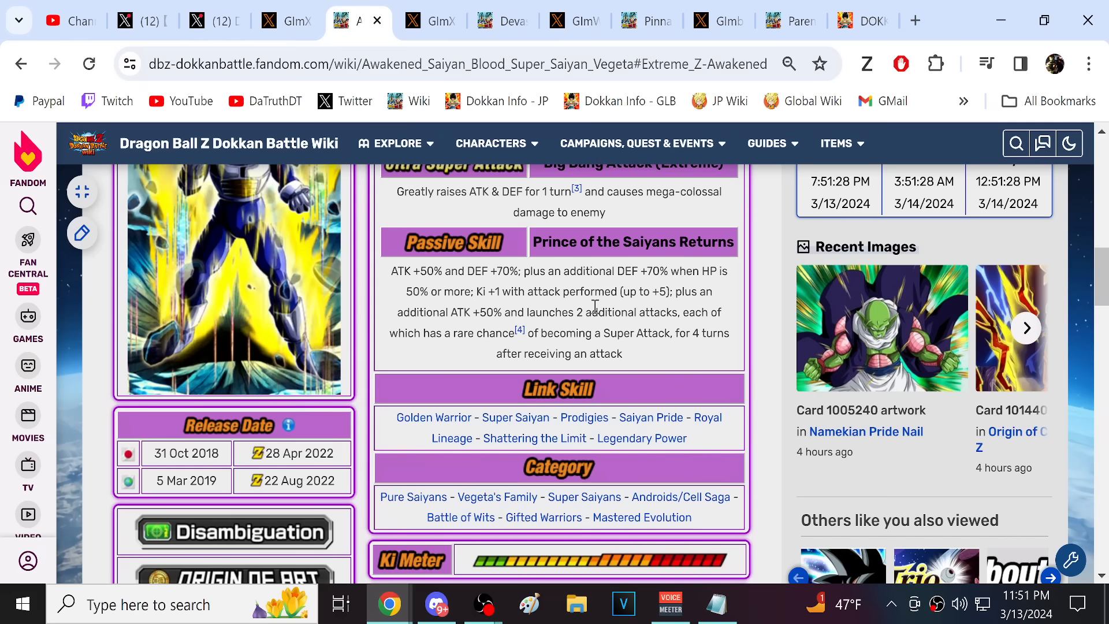
scroll("up", 3)
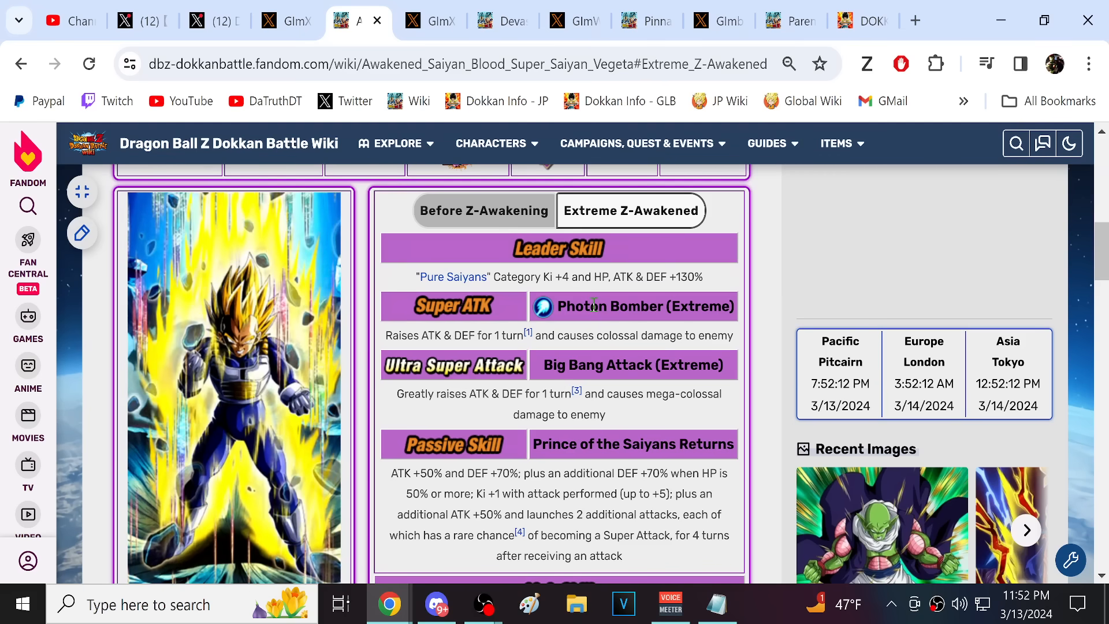
scroll("down", 3)
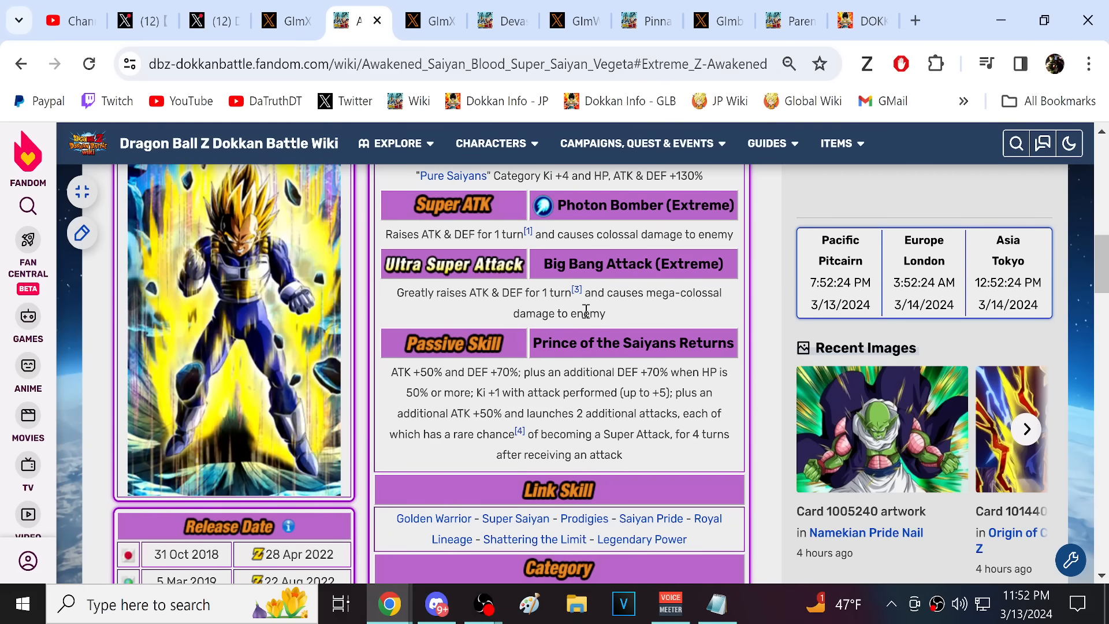
scroll("up", 3)
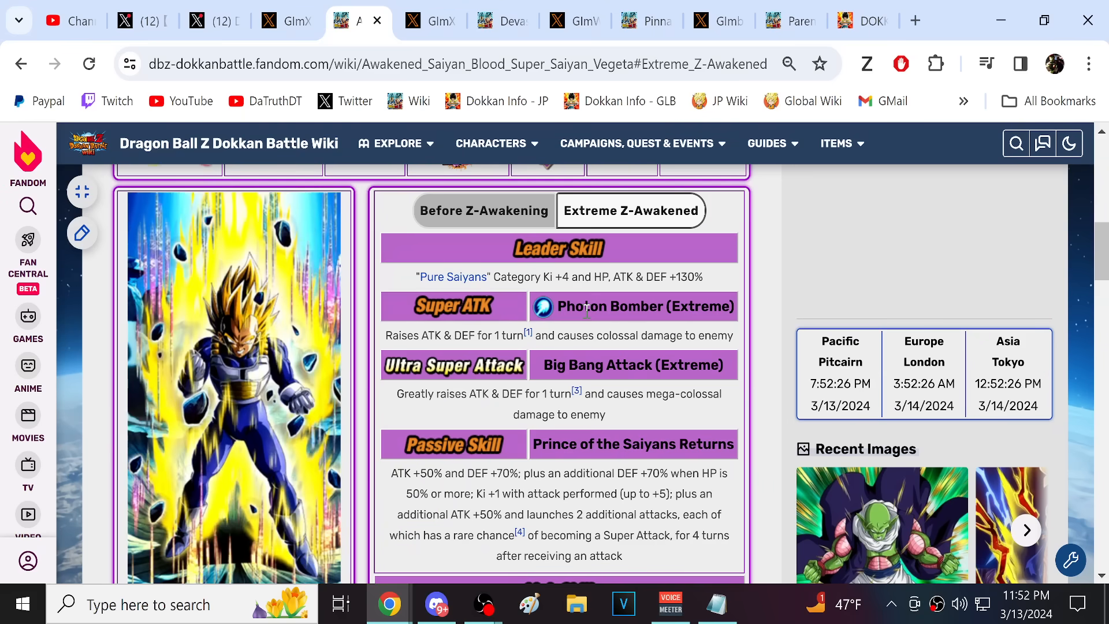
mouse_move(430, 20)
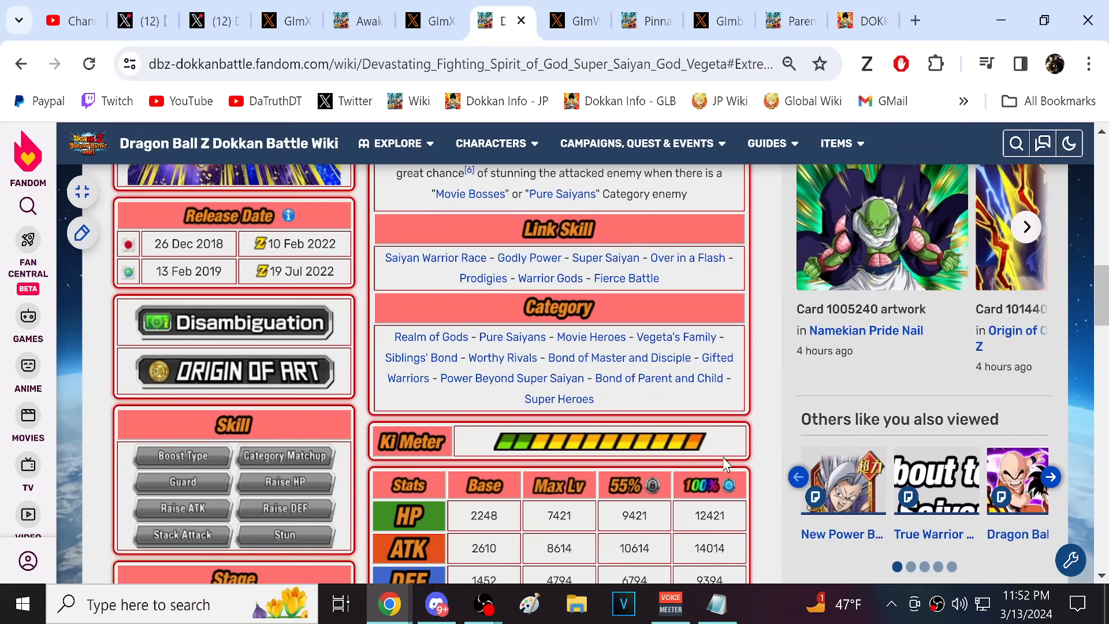
Compare the Super Saiyan God Vegeta card's skills before Z-Awakening and Extreme Z-Awakened.
scroll("up", 3)
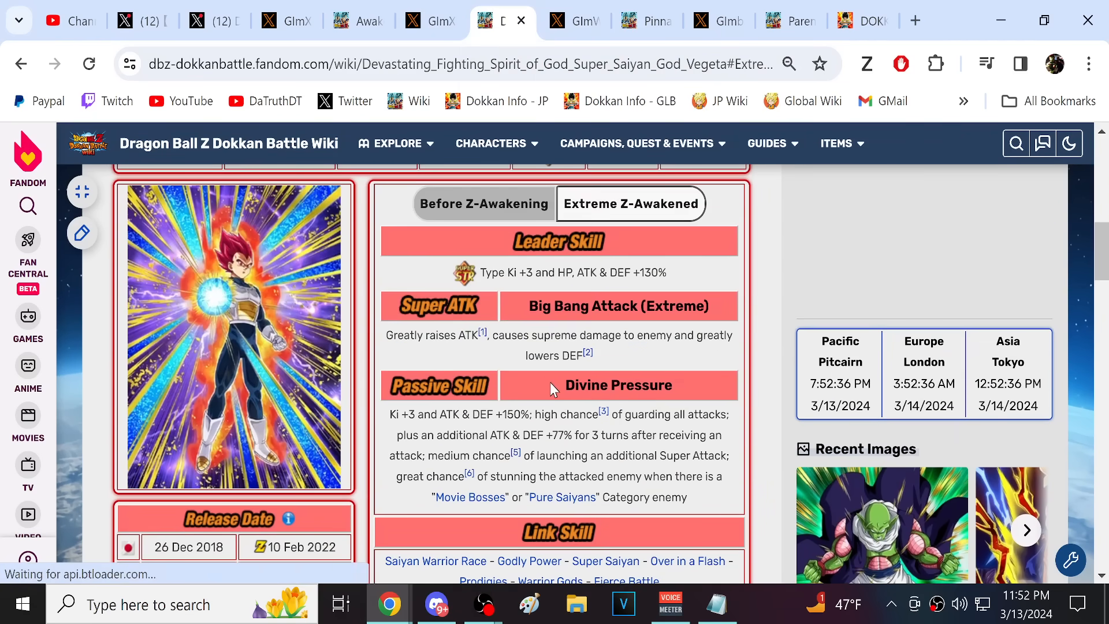
scroll("up", 3)
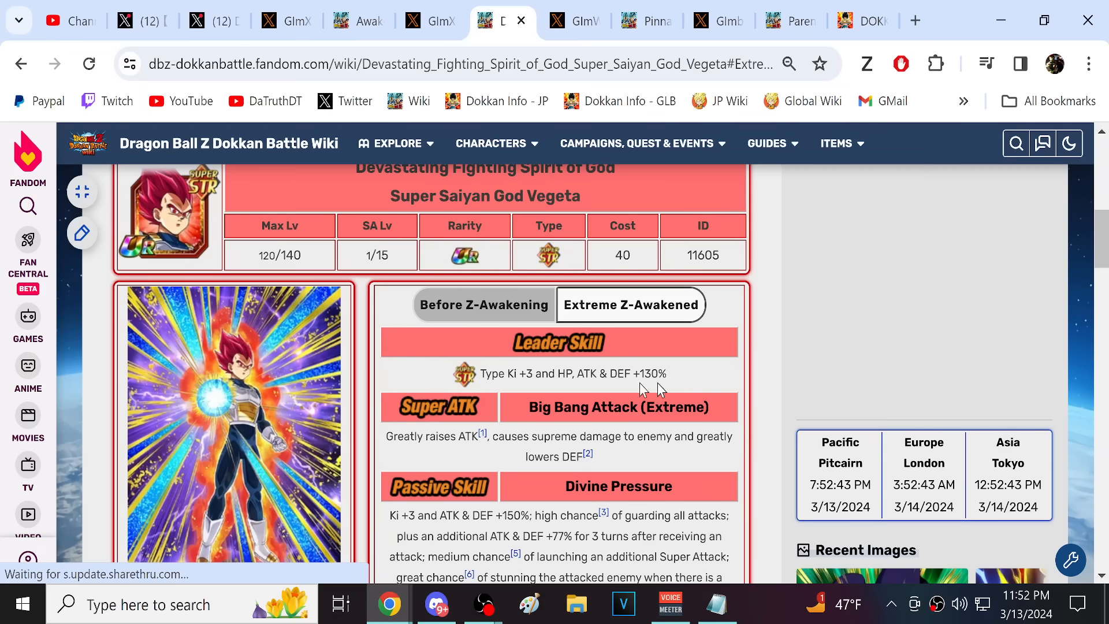
left_click(484, 304)
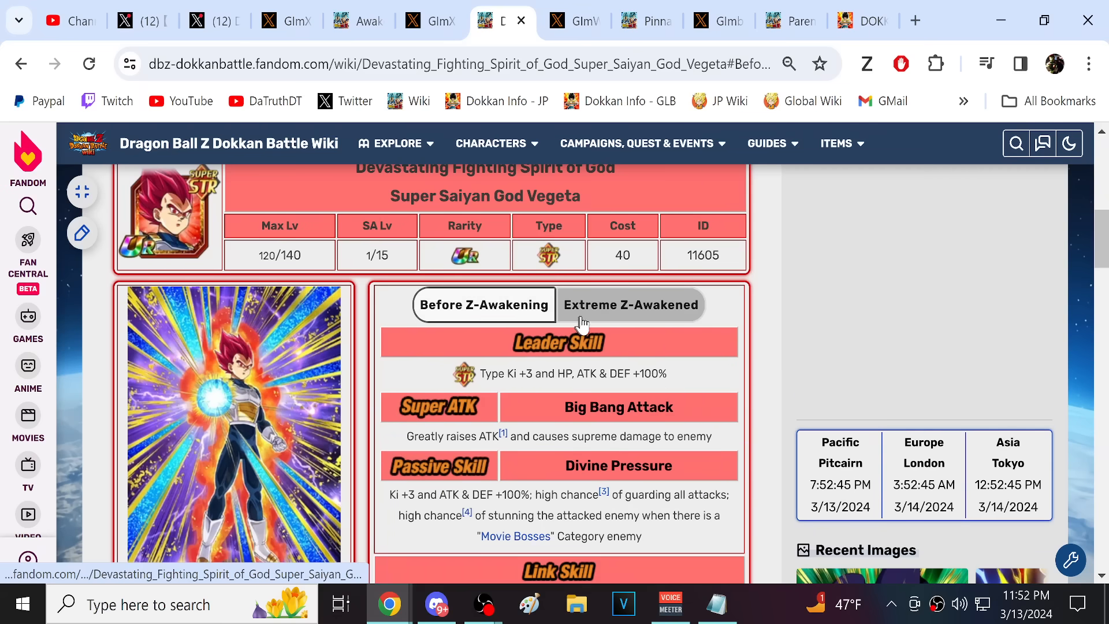
scroll("down", 3)
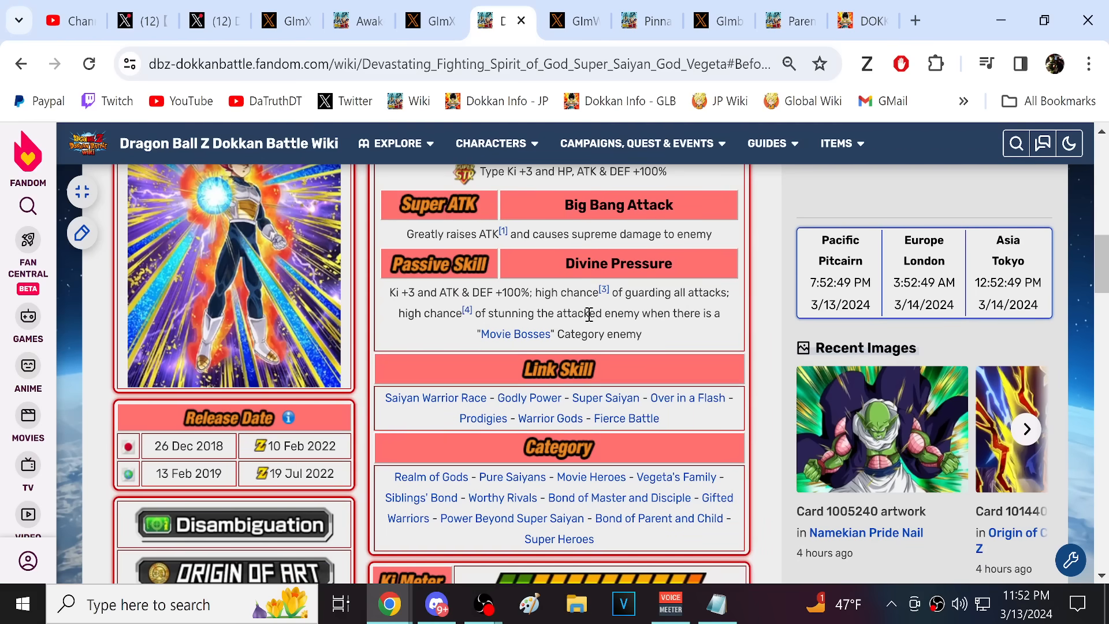
mouse_move(604, 397)
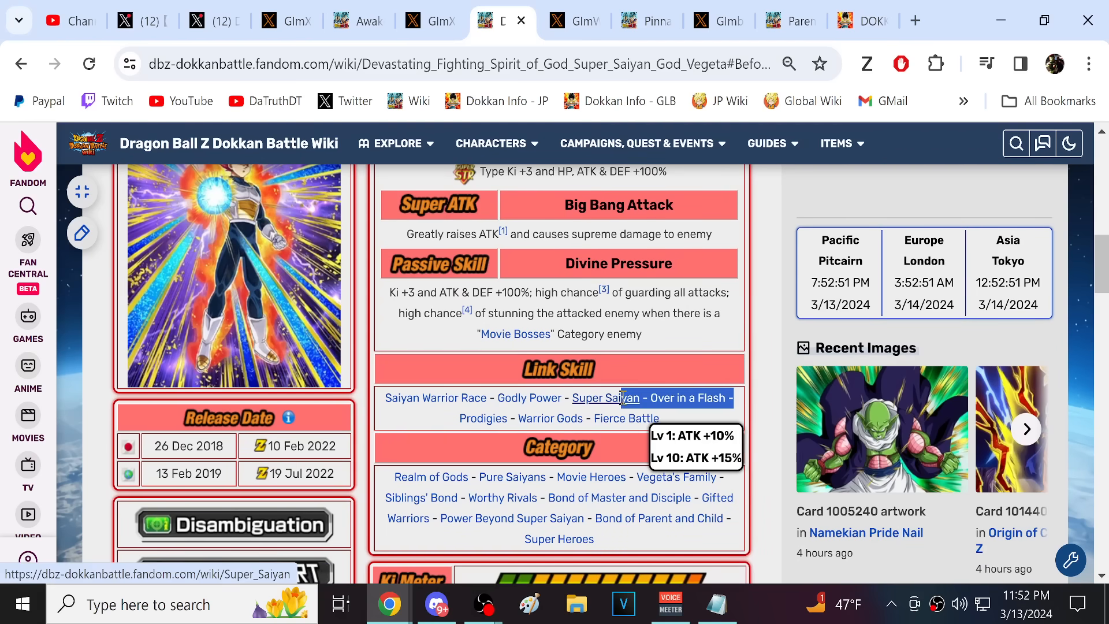
mouse_move(657, 310)
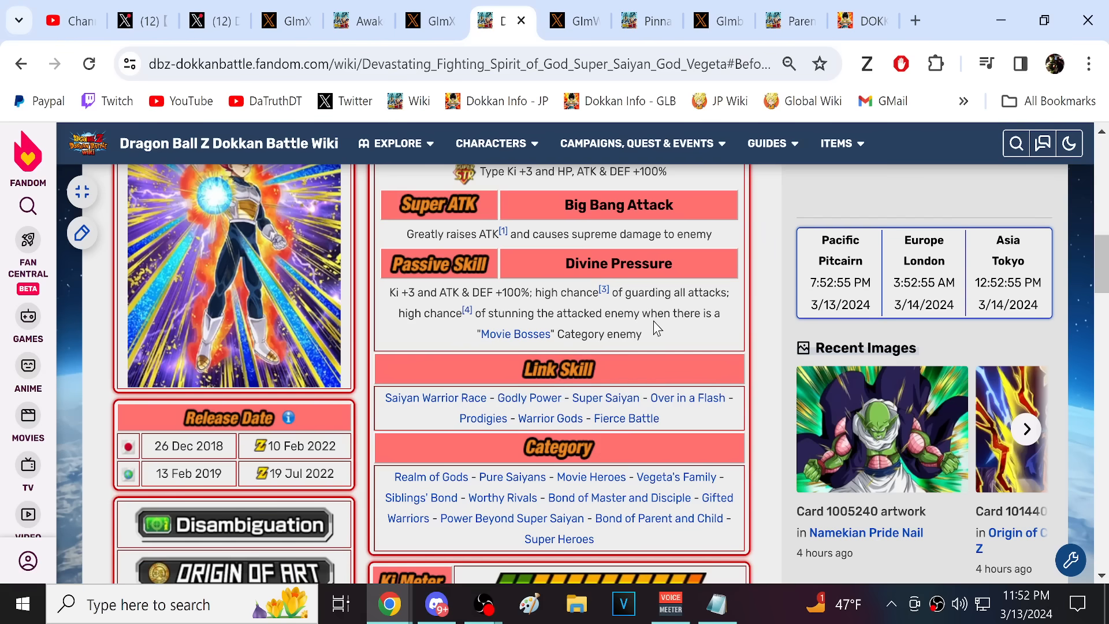
scroll("up", 3)
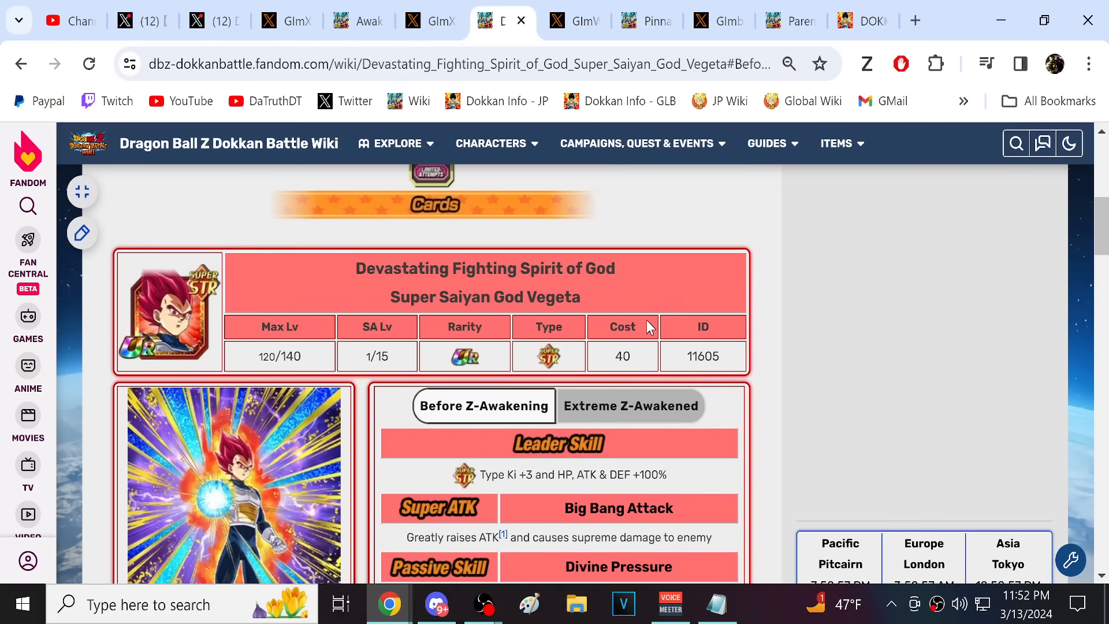
left_click(630, 405)
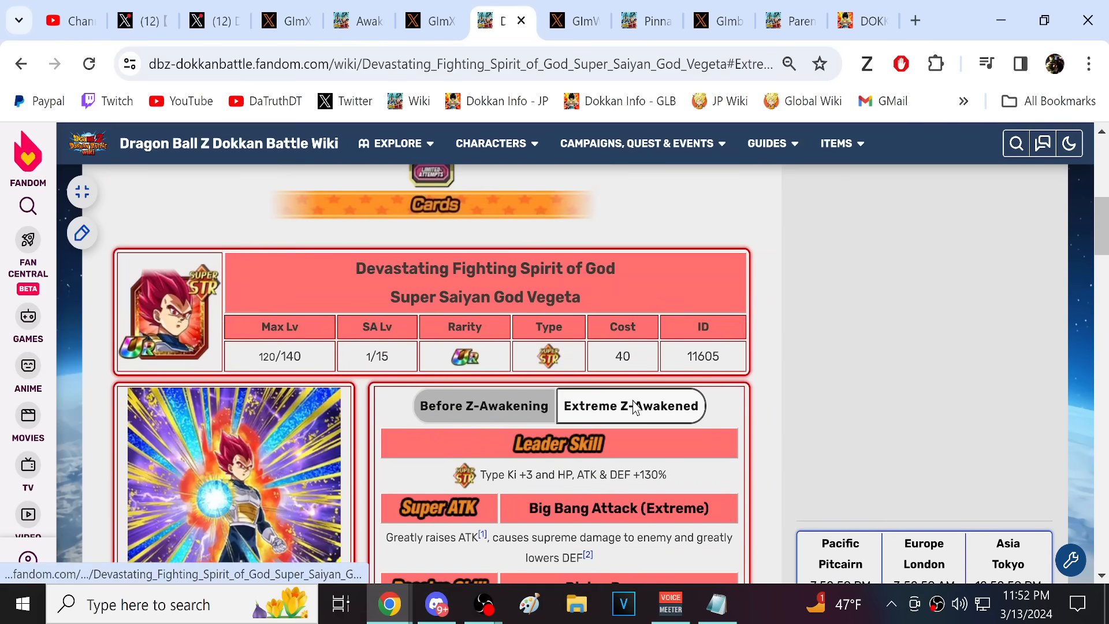
scroll("down", 3)
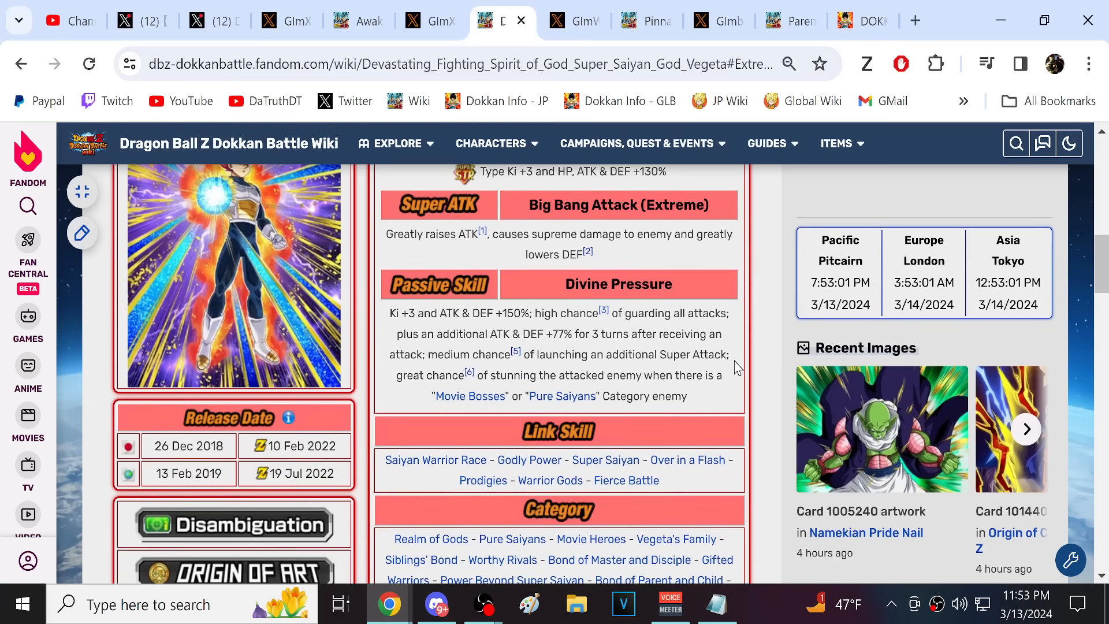
scroll("down", 3)
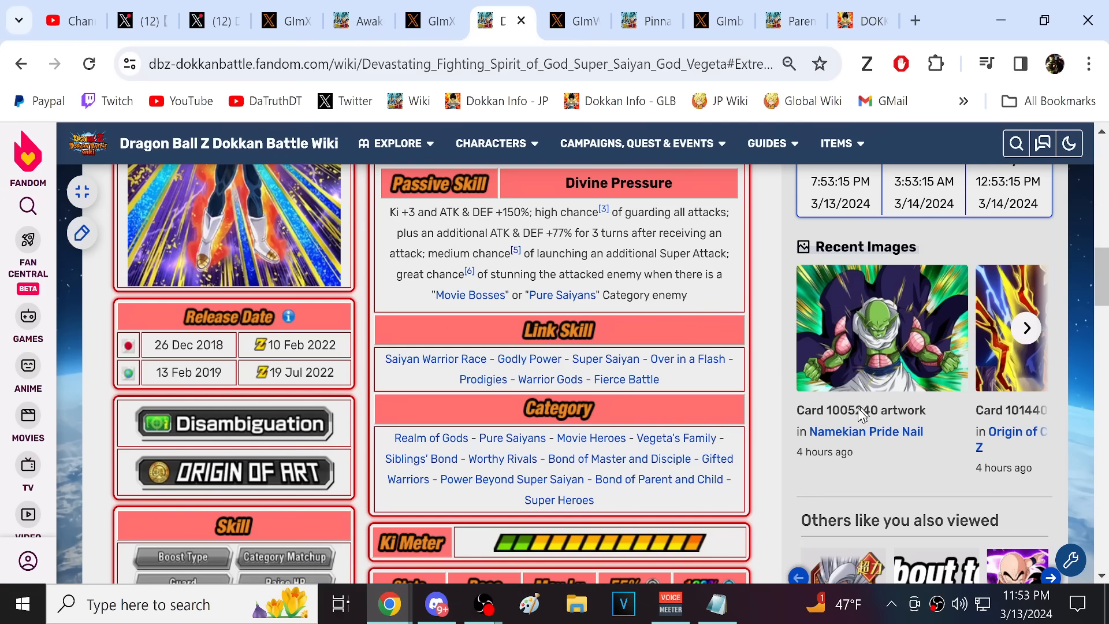
mouse_move(717, 458)
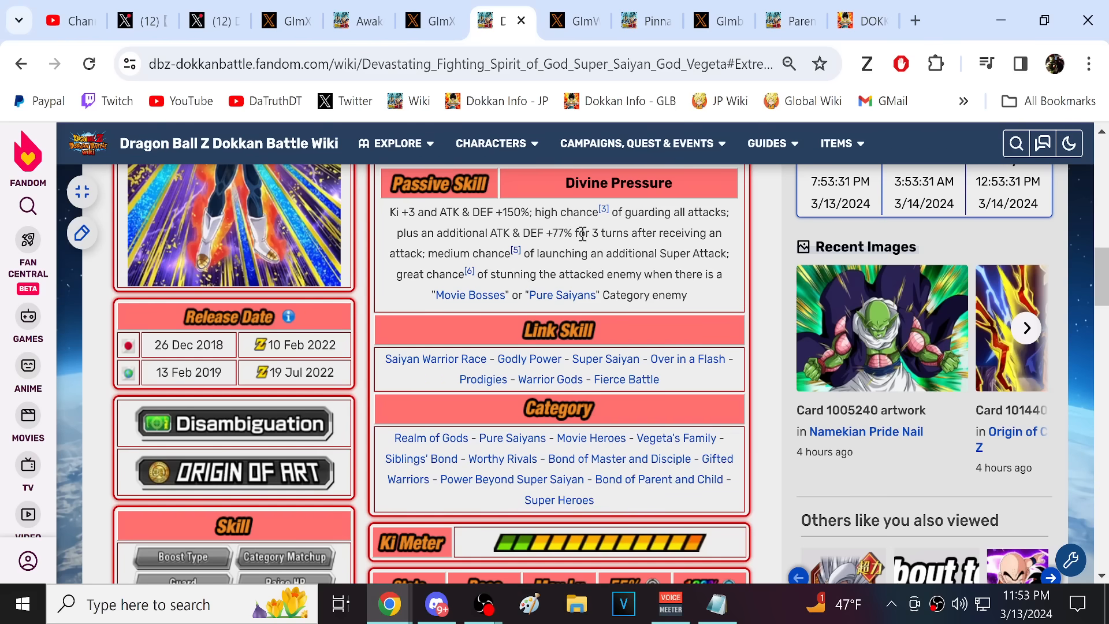
Reread the lower sections of the card page, then bring up the Frieza anime still.
double_click(558, 500)
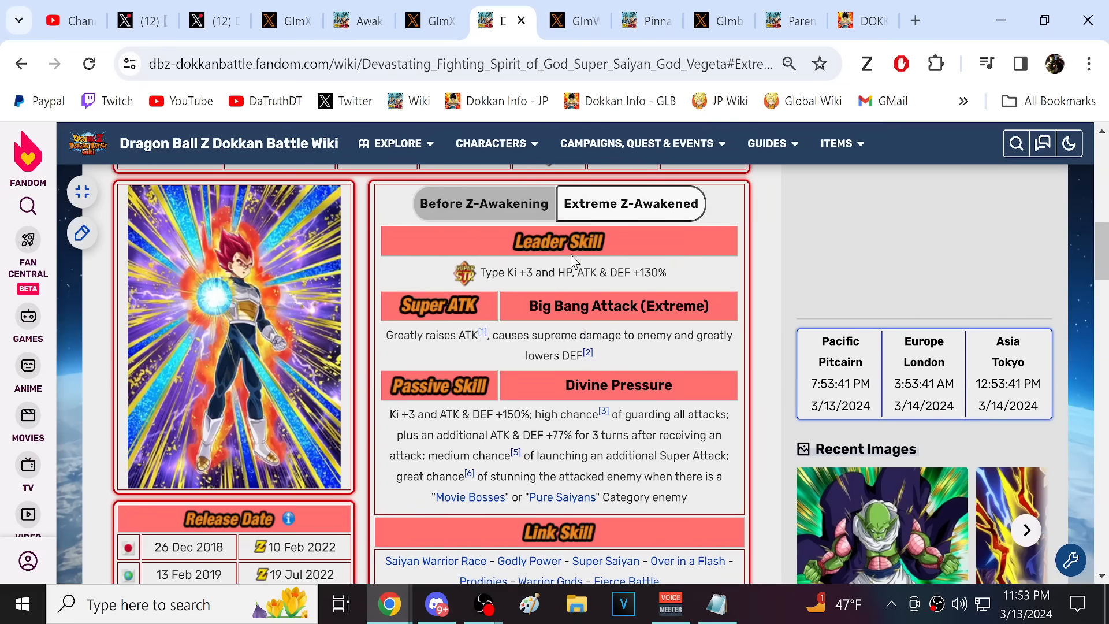
scroll("down", 3)
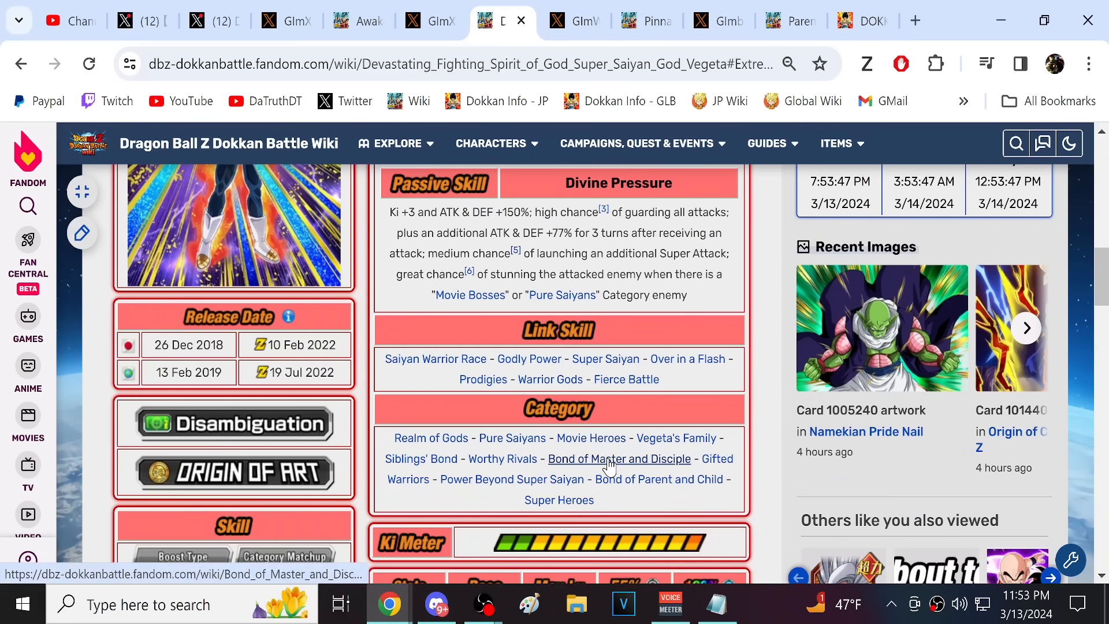
scroll("up", 3)
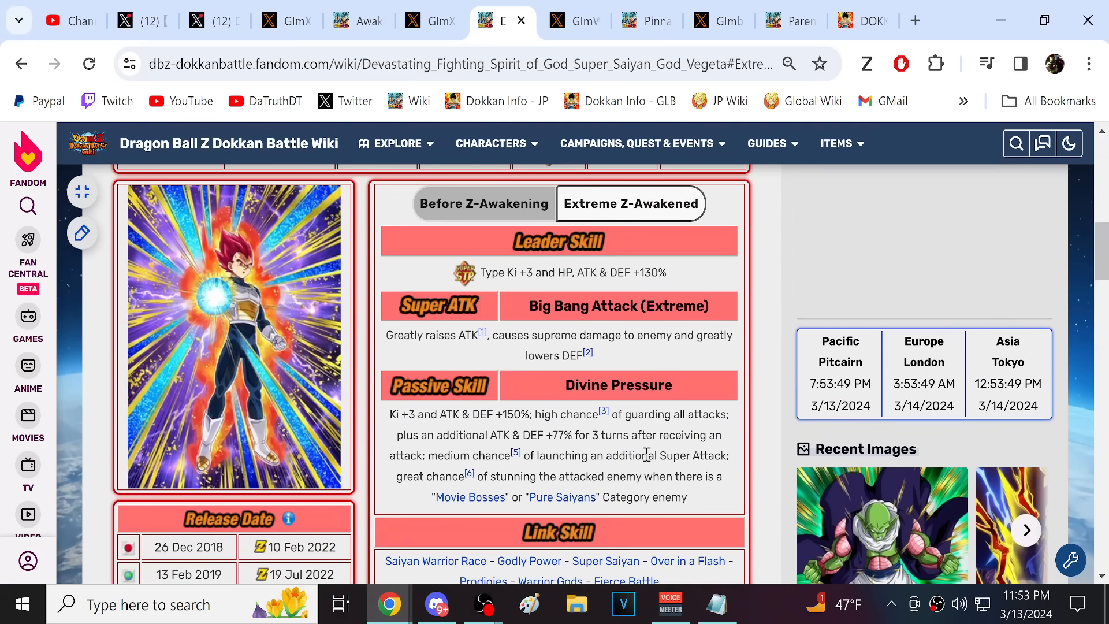
scroll("up", 3)
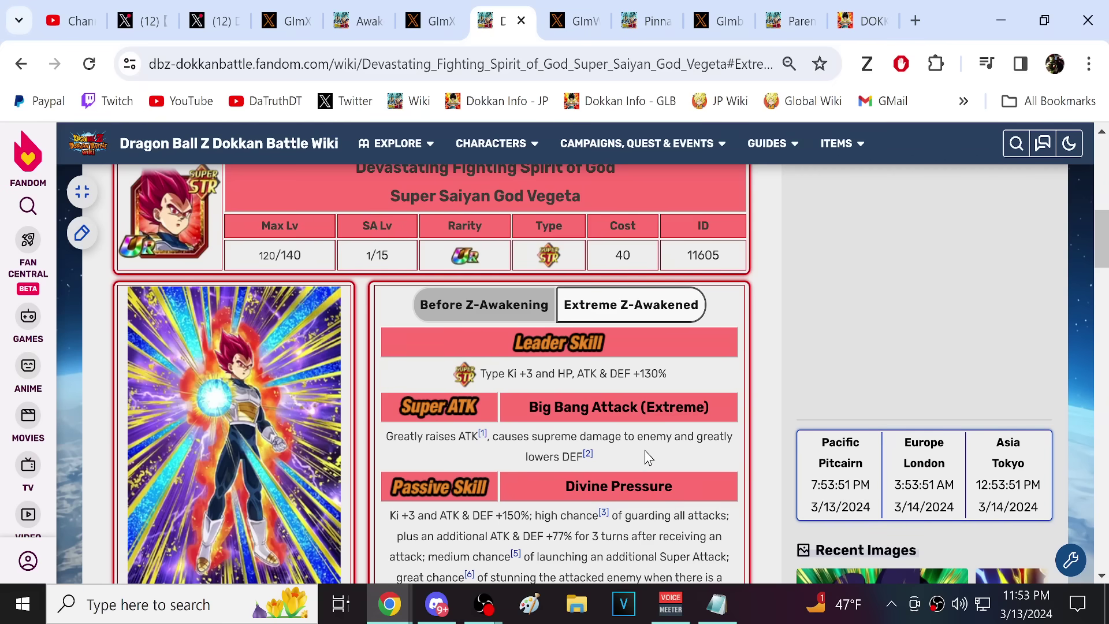
scroll("down", 3)
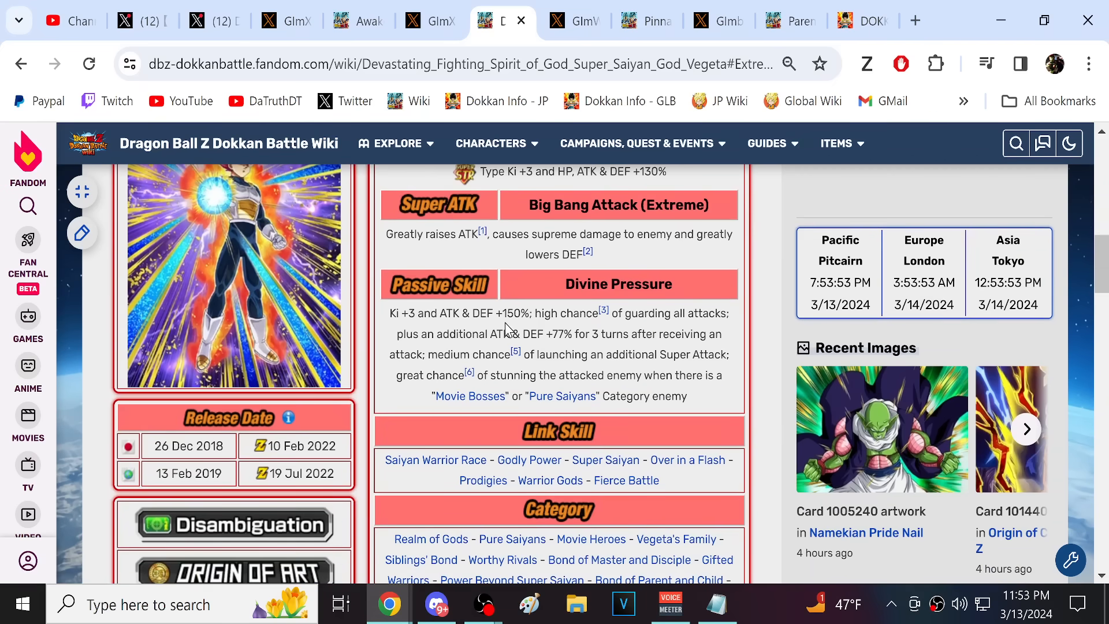
scroll("up", 3)
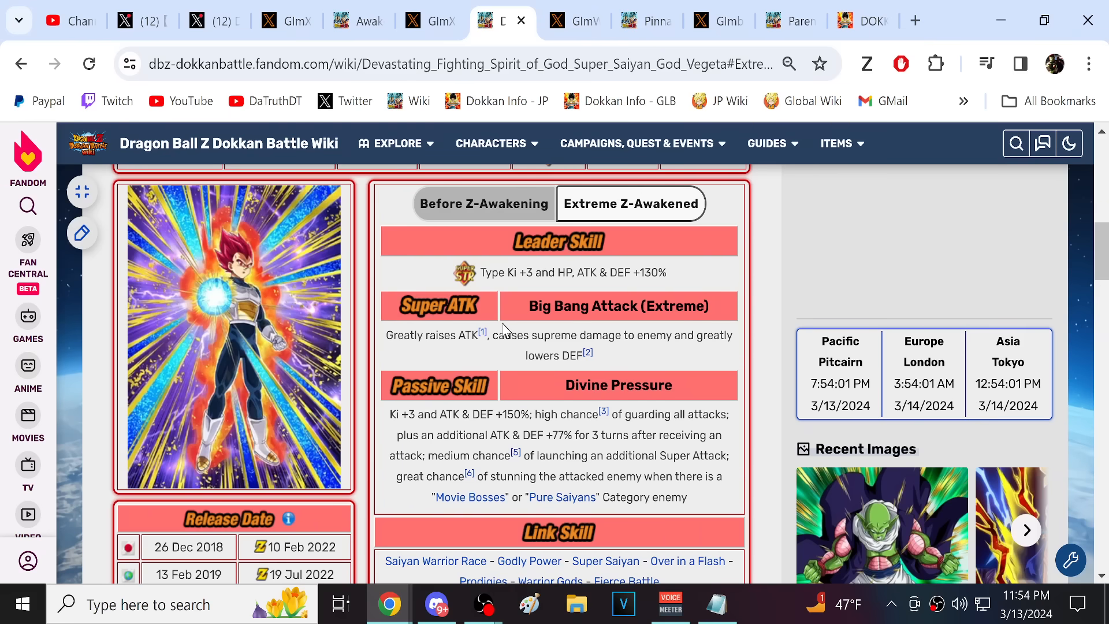
mouse_move(635, 323)
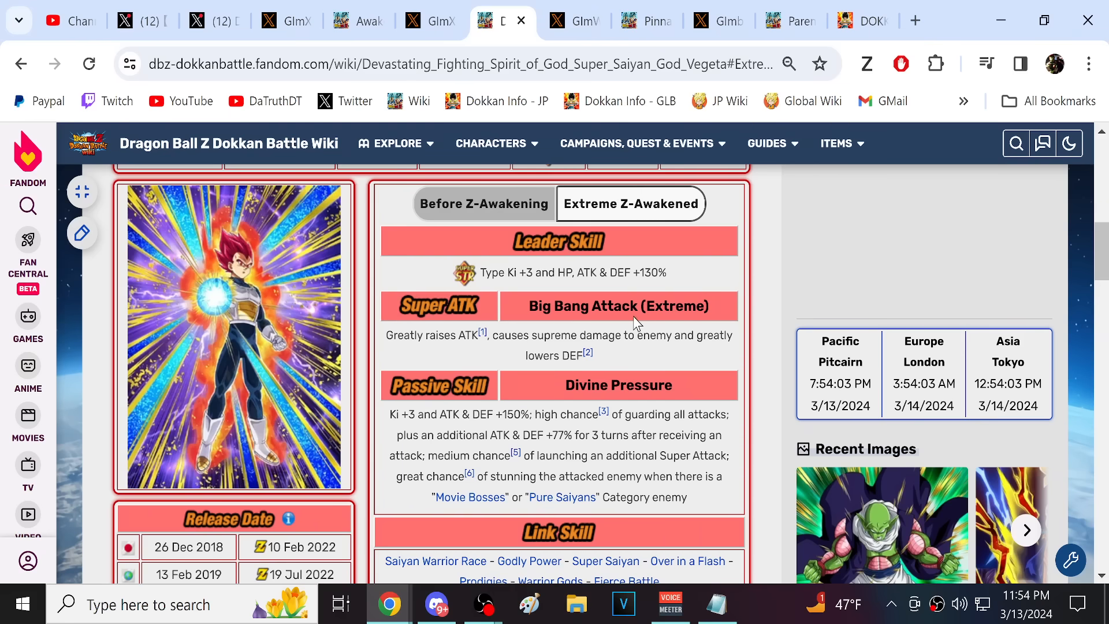
left_click(566, 21)
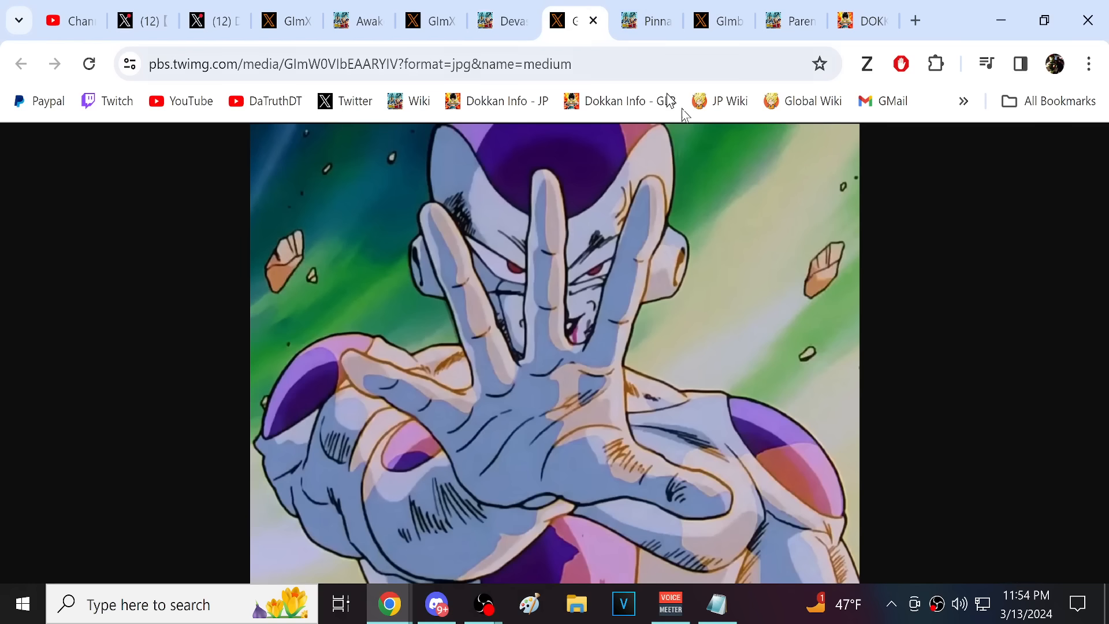
mouse_move(836, 291)
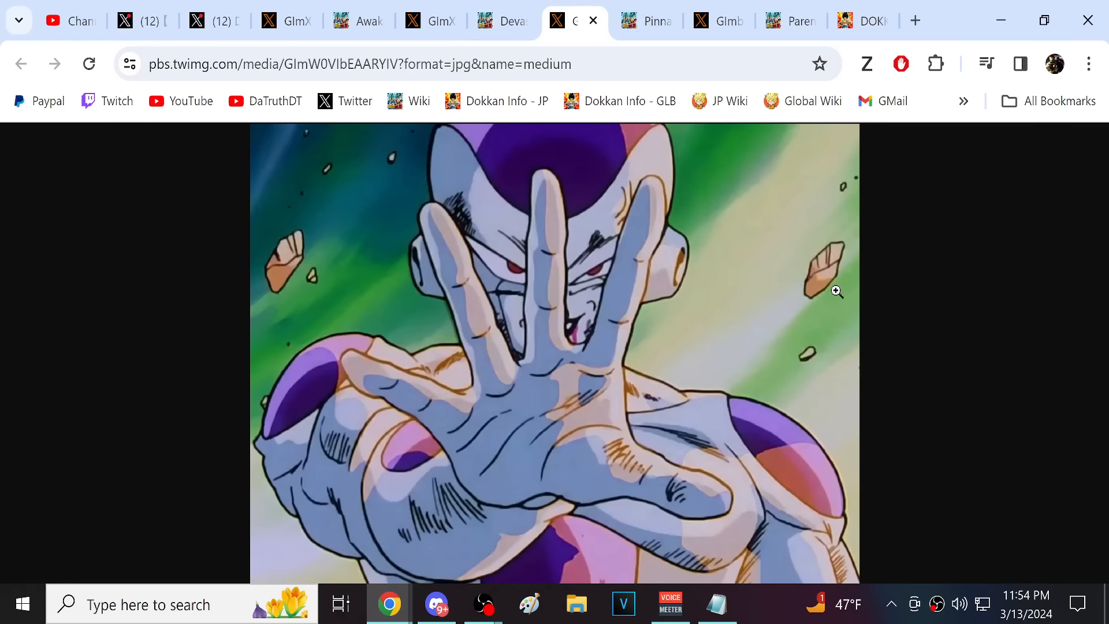
mouse_move(619, 6)
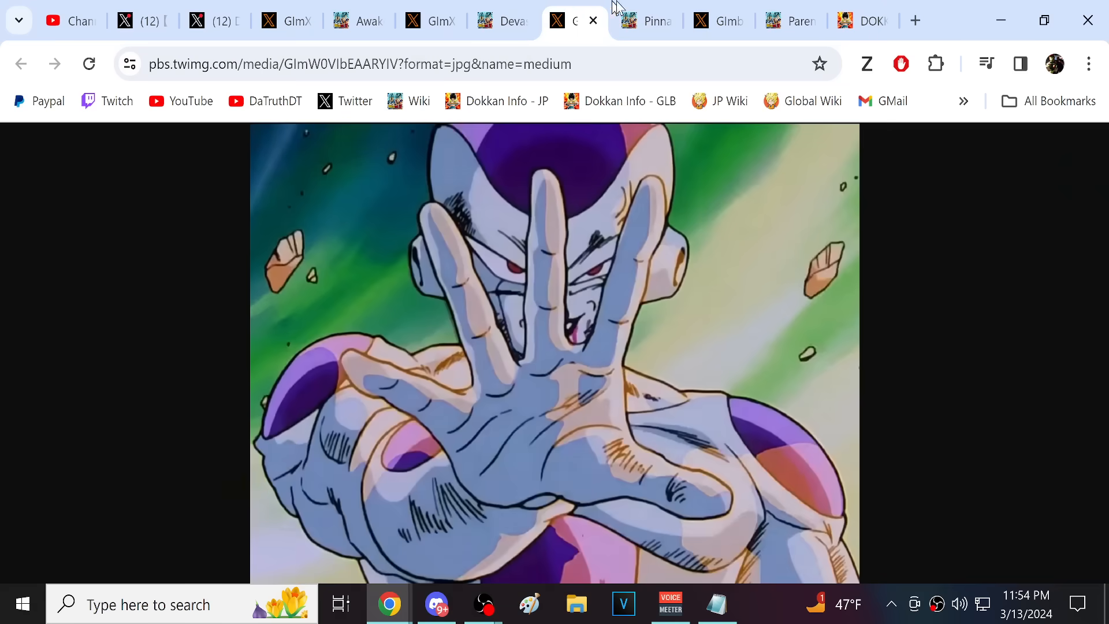
left_click(647, 21)
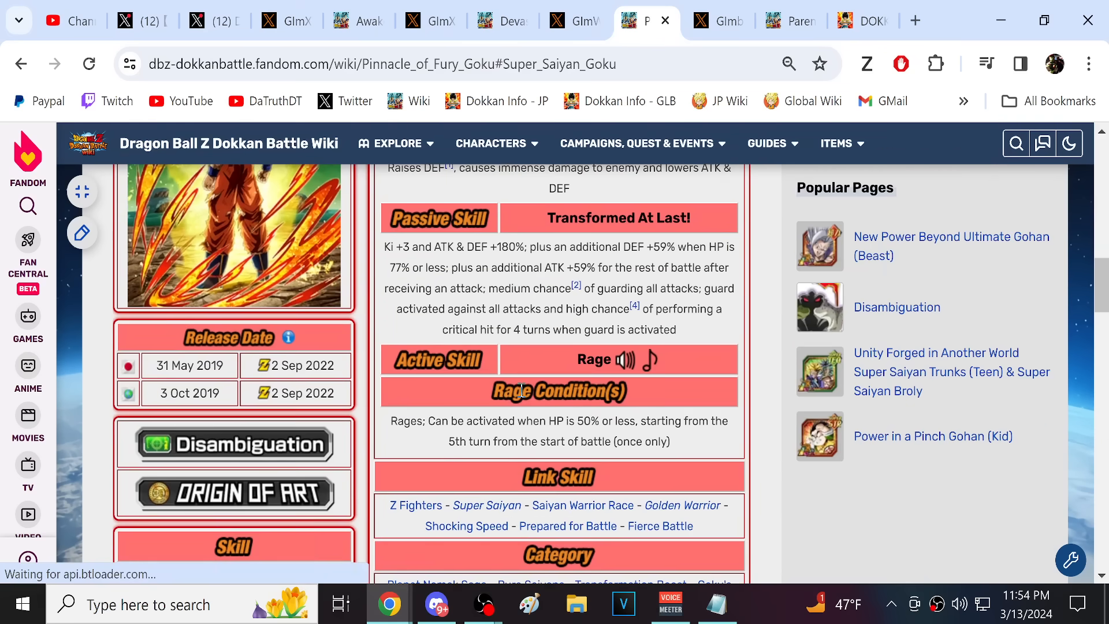
scroll("down", 3)
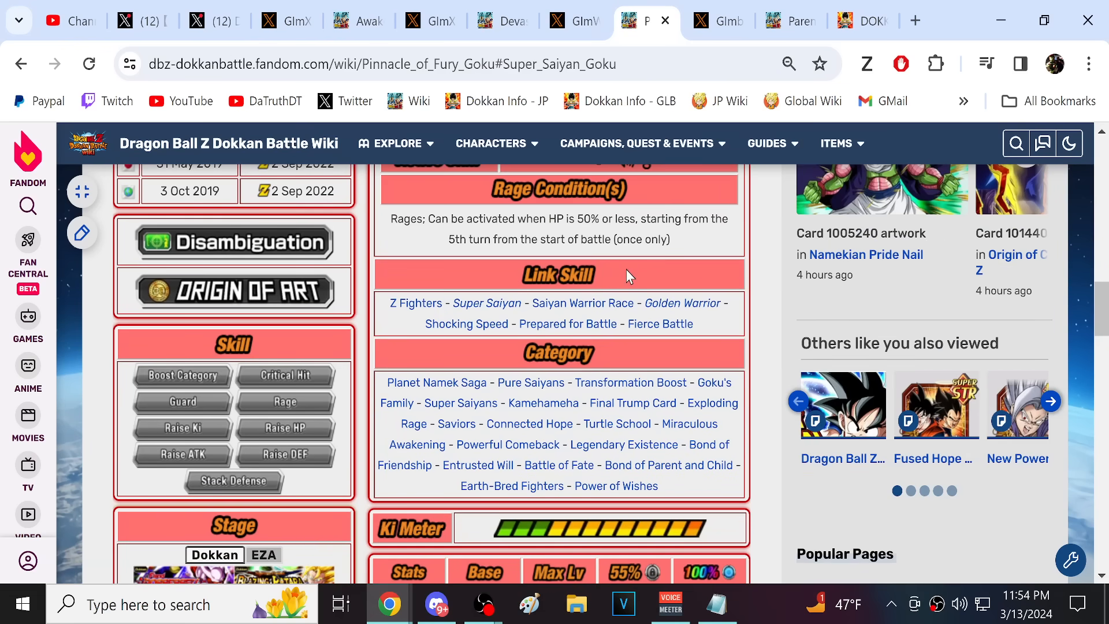
mouse_move(651, 471)
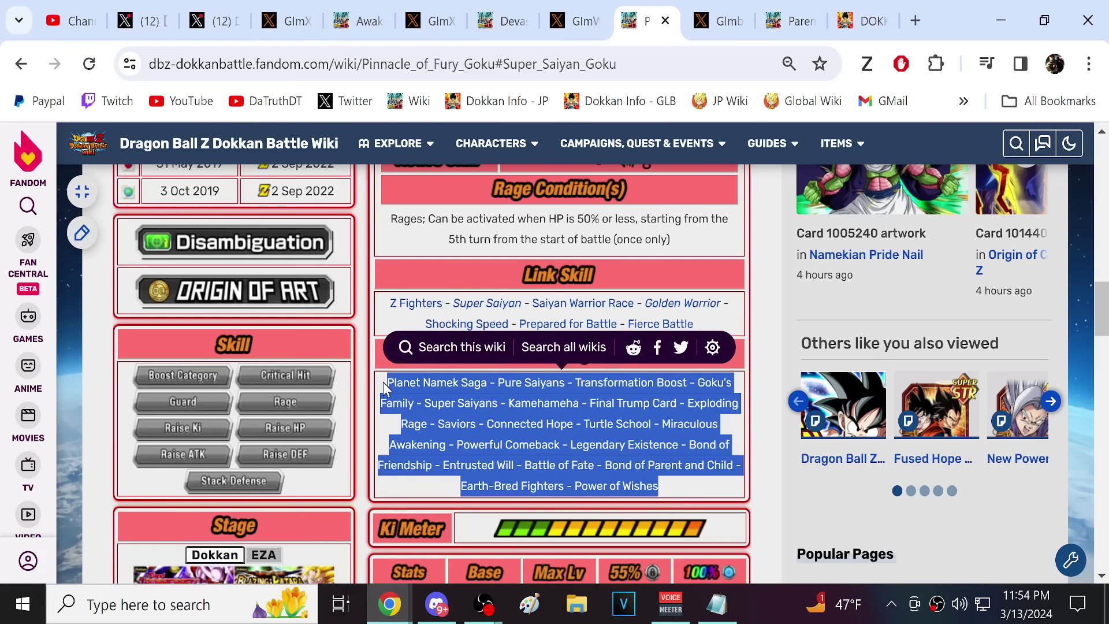
mouse_move(673, 240)
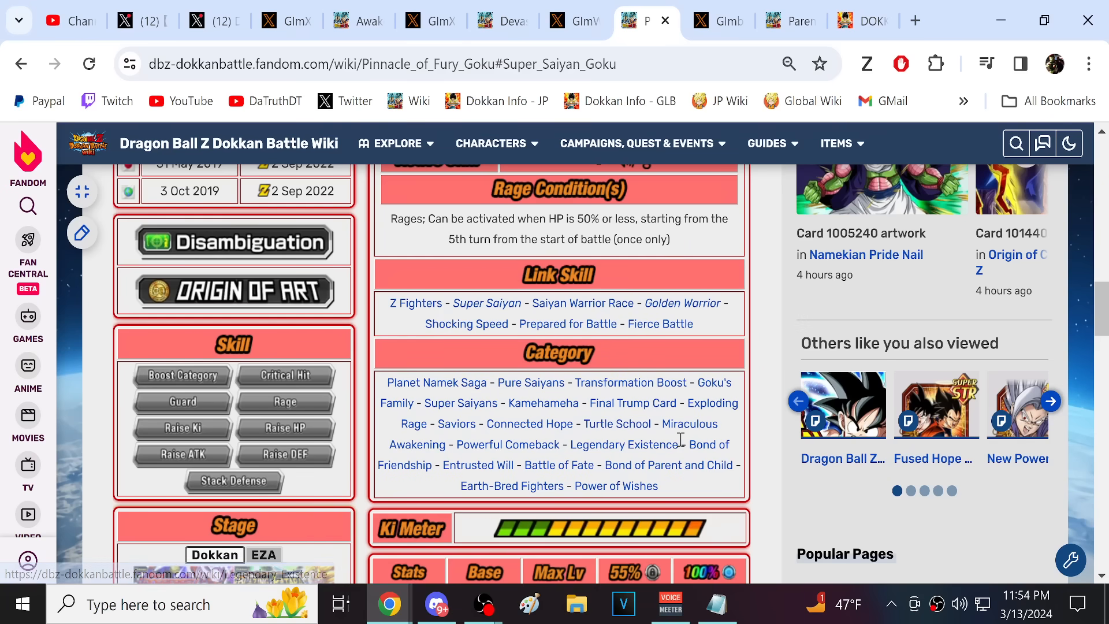
mouse_move(676, 257)
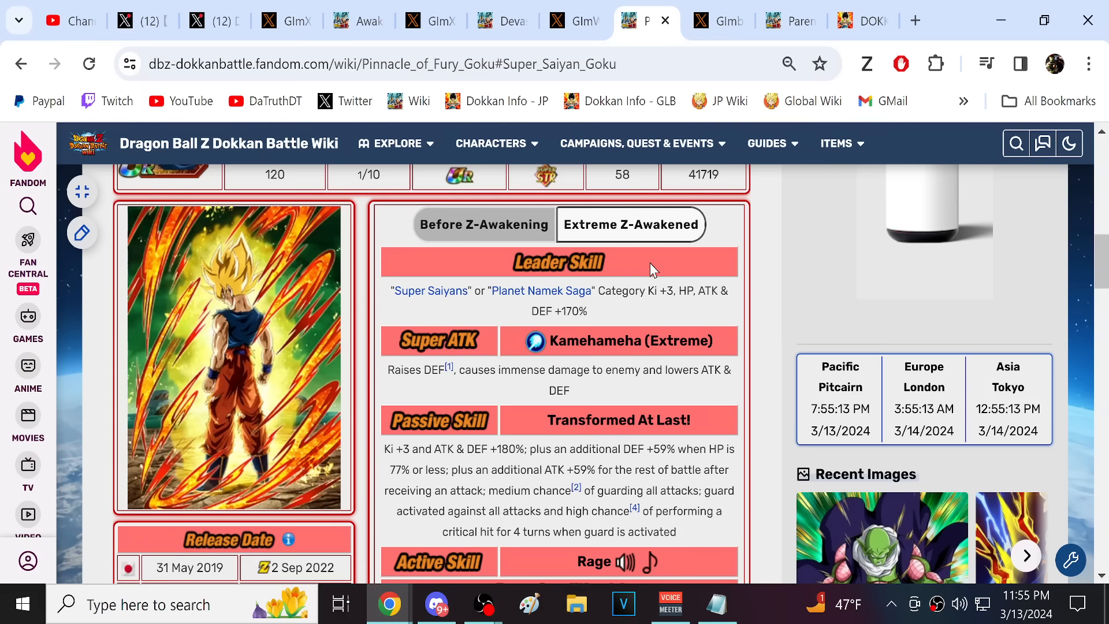
scroll("down", 3)
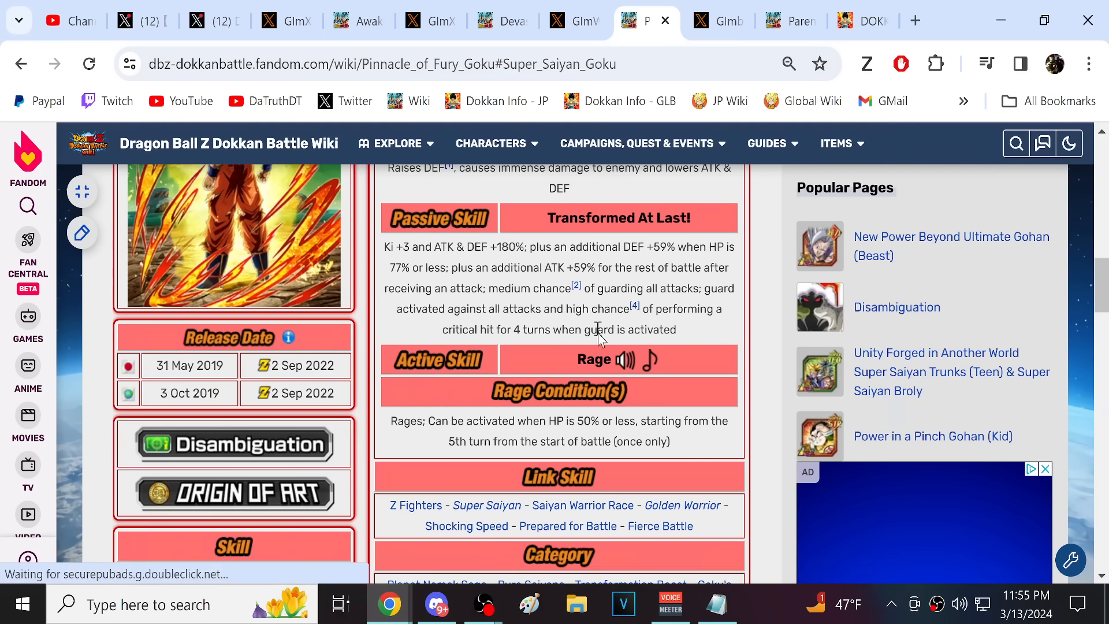
scroll("down", 3)
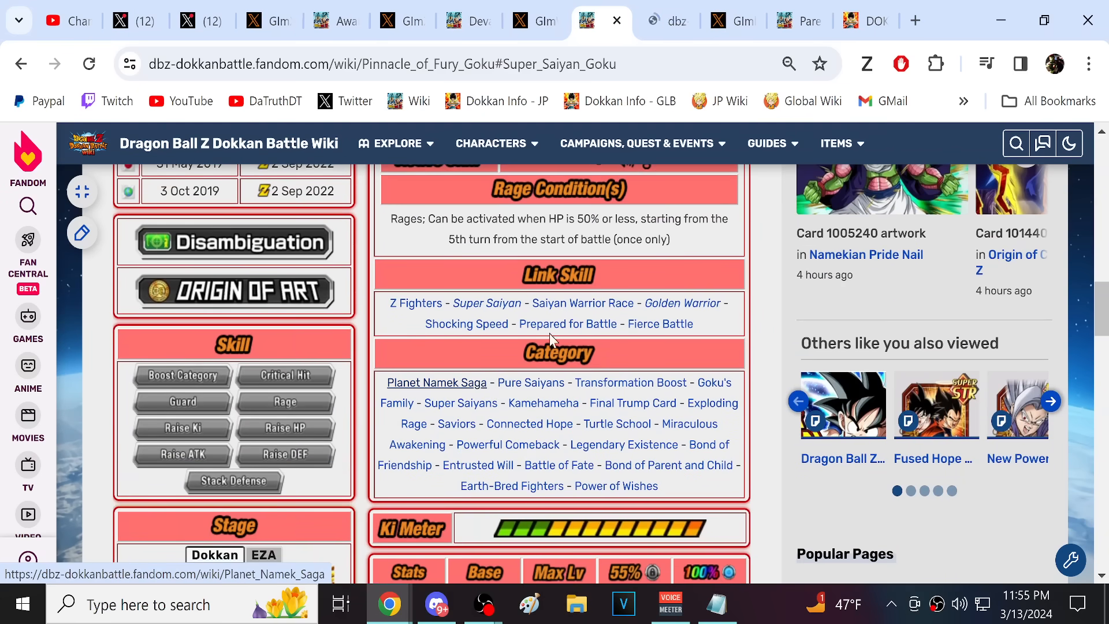
Browse the Planet Namek Saga category's card list on the wiki.
left_click(436, 382)
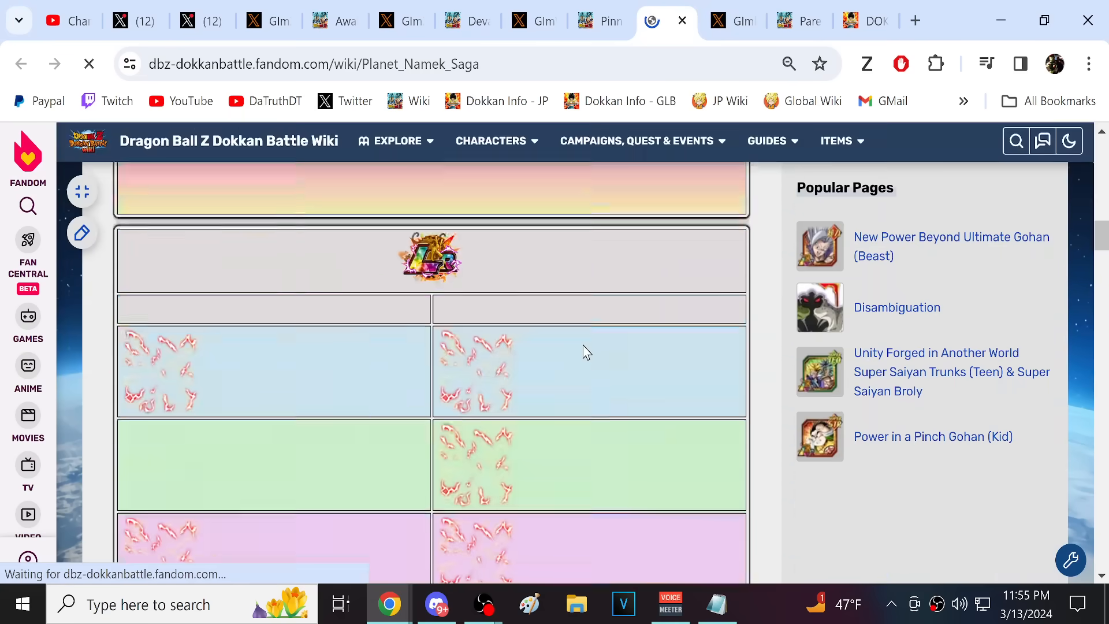
scroll("down", 3)
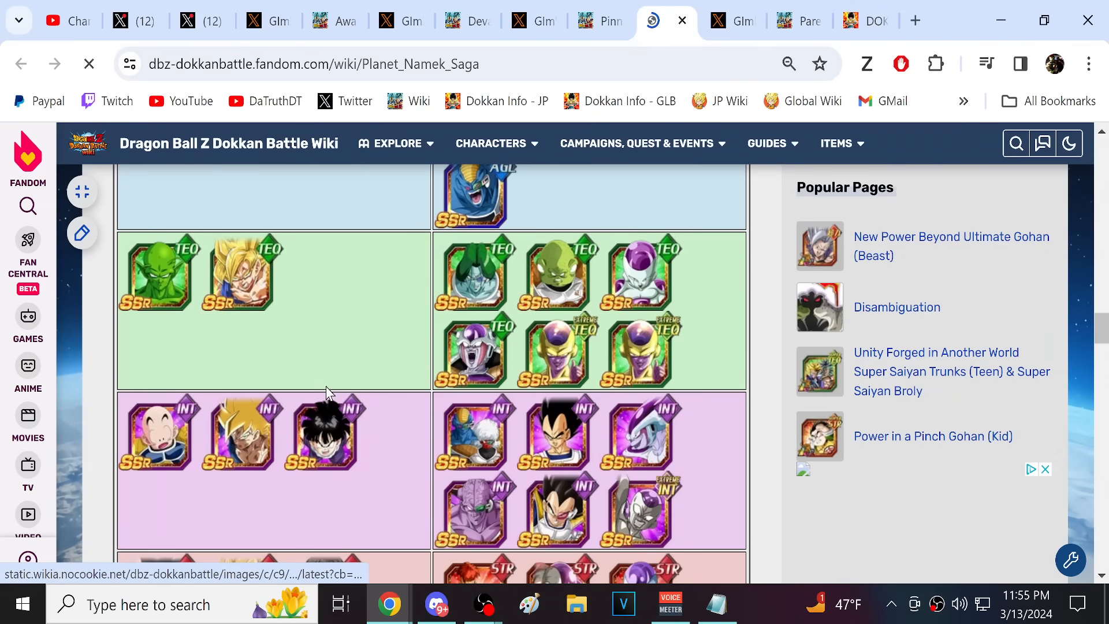
scroll("up", 3)
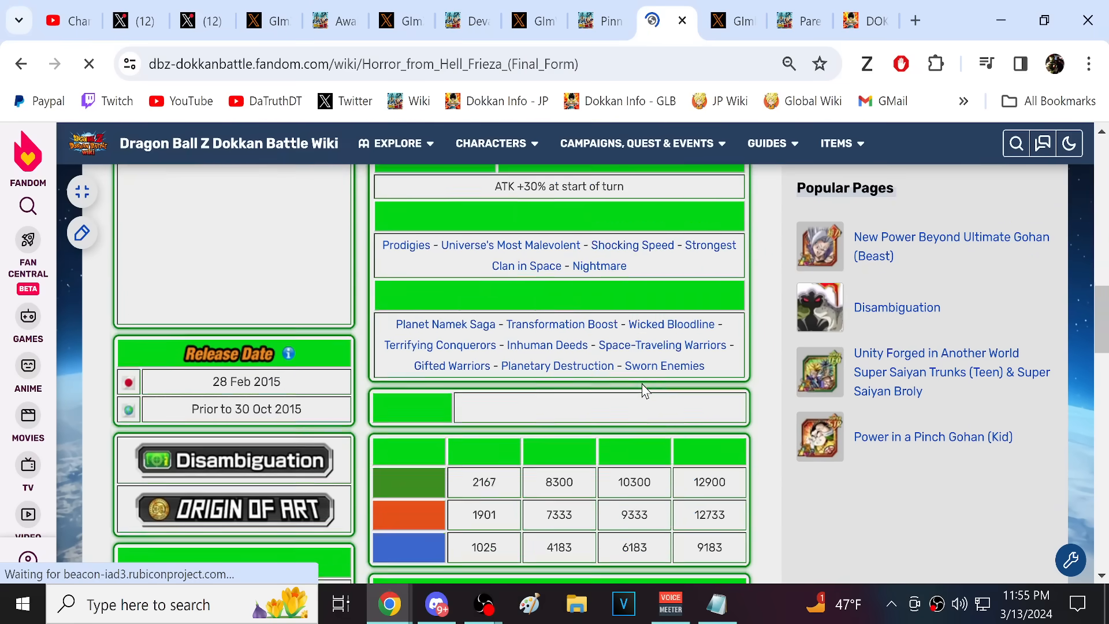
Scroll through Horror from Hell Frieza's skills and link skills.
scroll("up", 3)
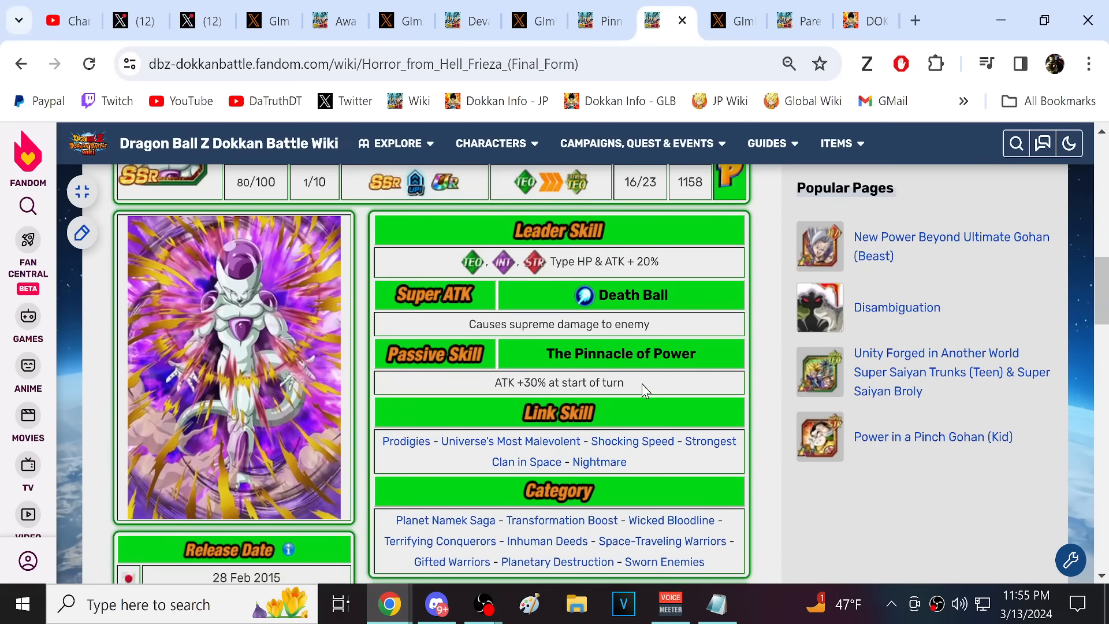
scroll("down", 3)
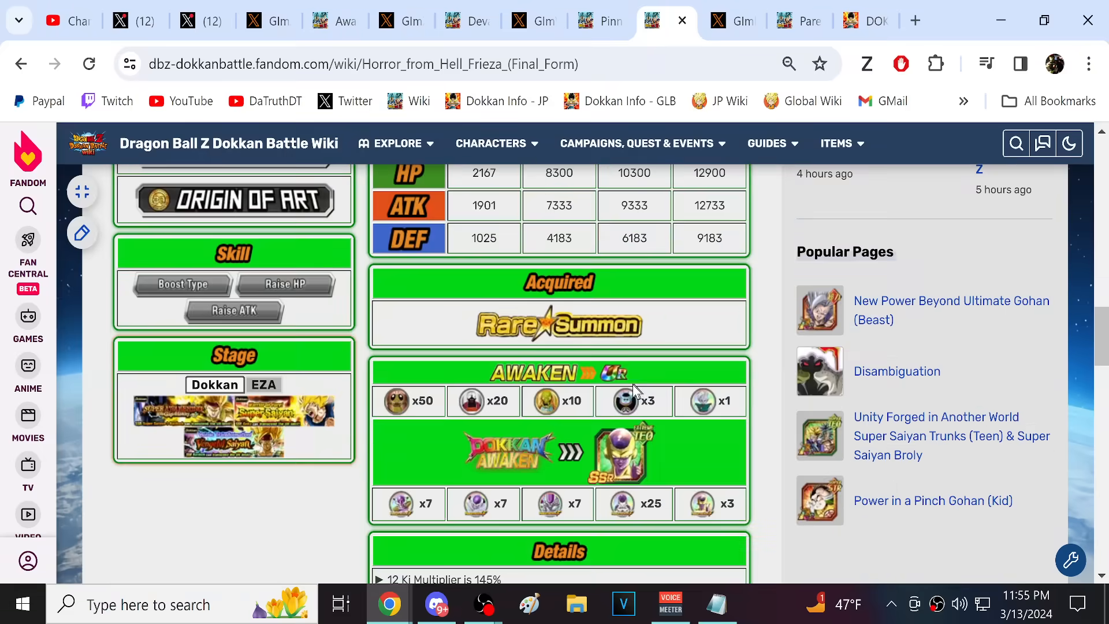
scroll("up", 3)
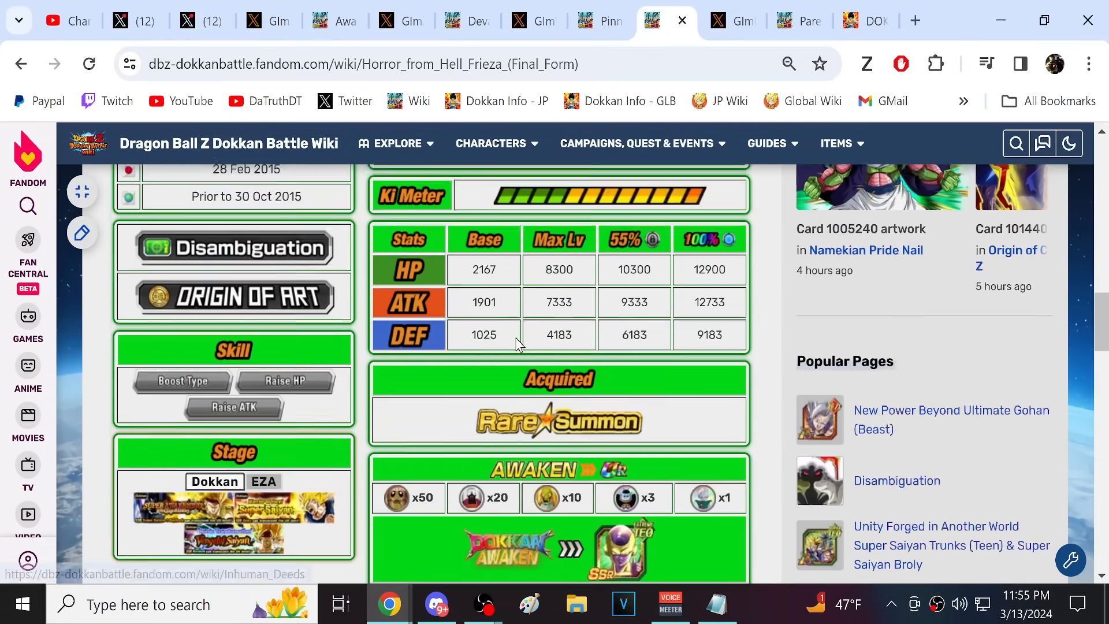
scroll("down", 3)
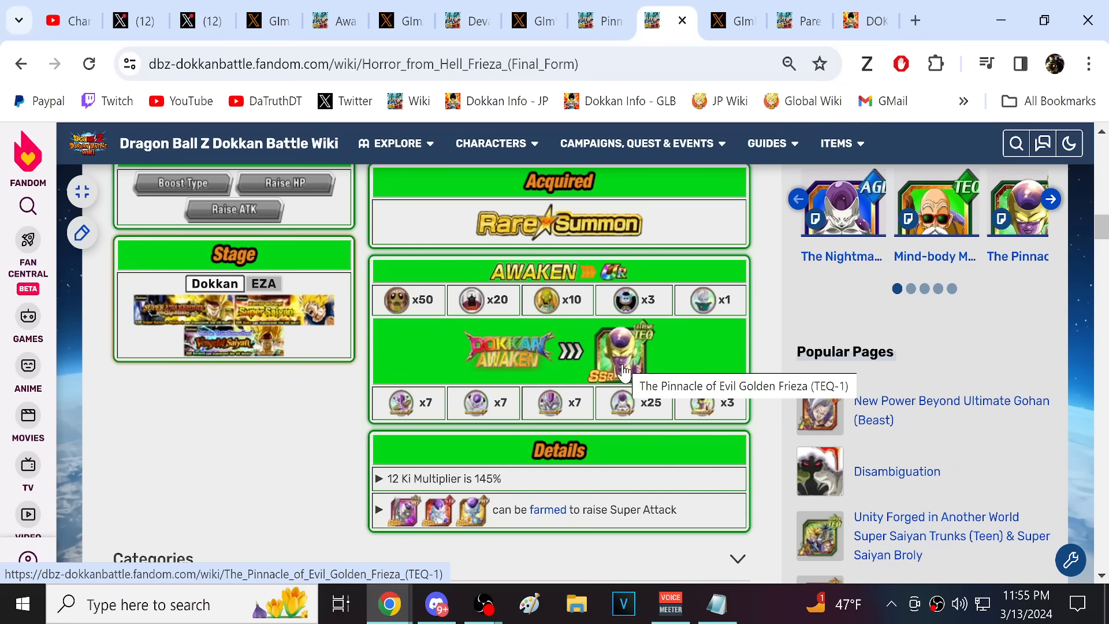
mouse_move(622, 374)
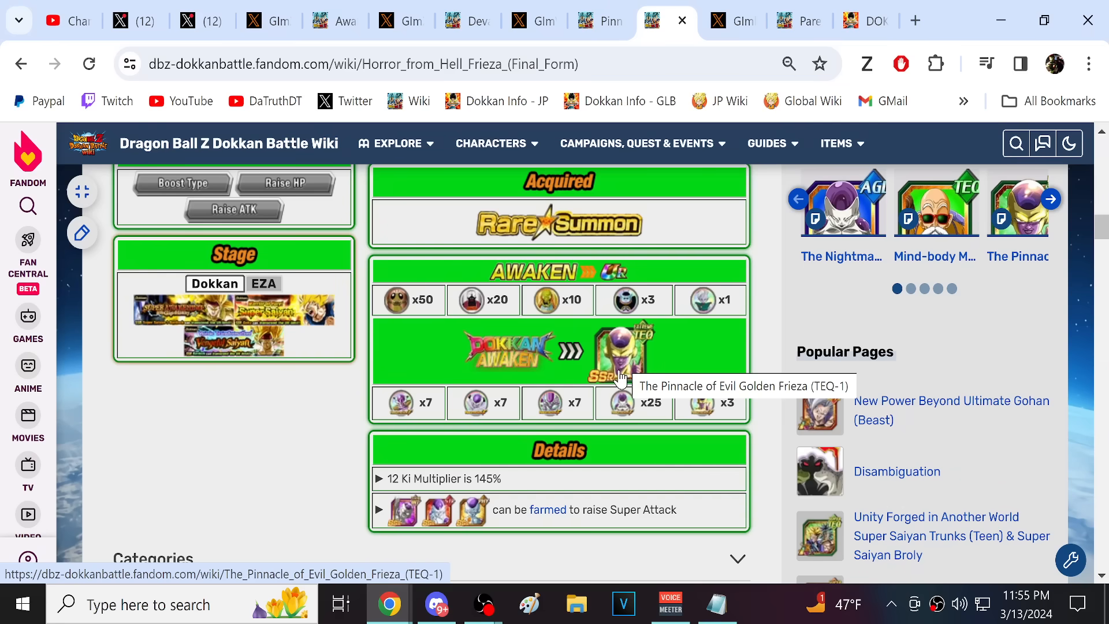
scroll("up", 3)
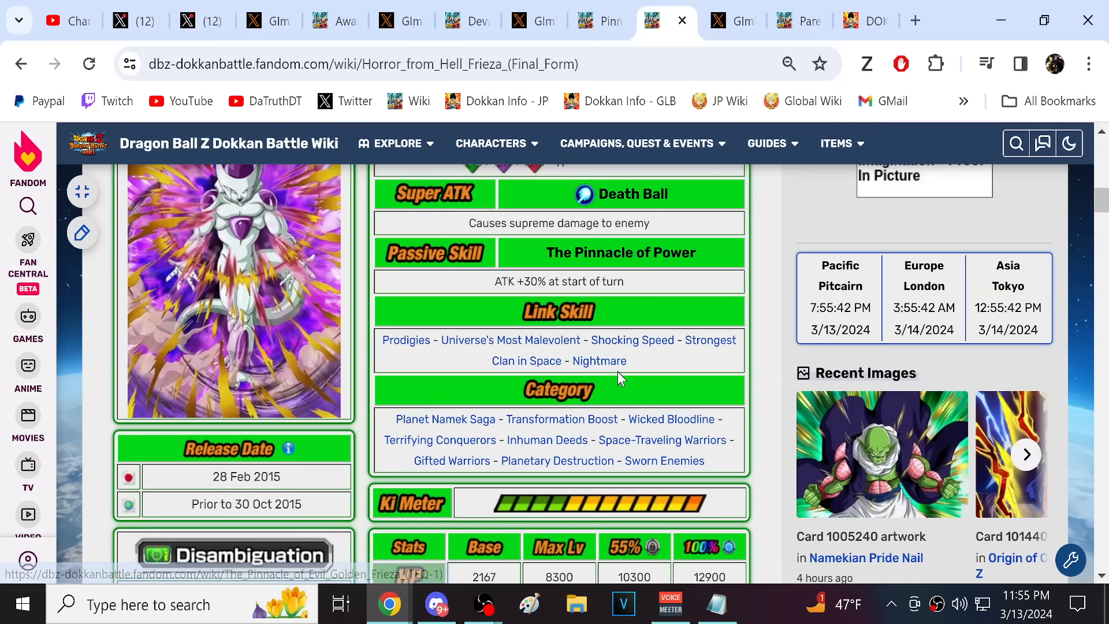
scroll("up", 3)
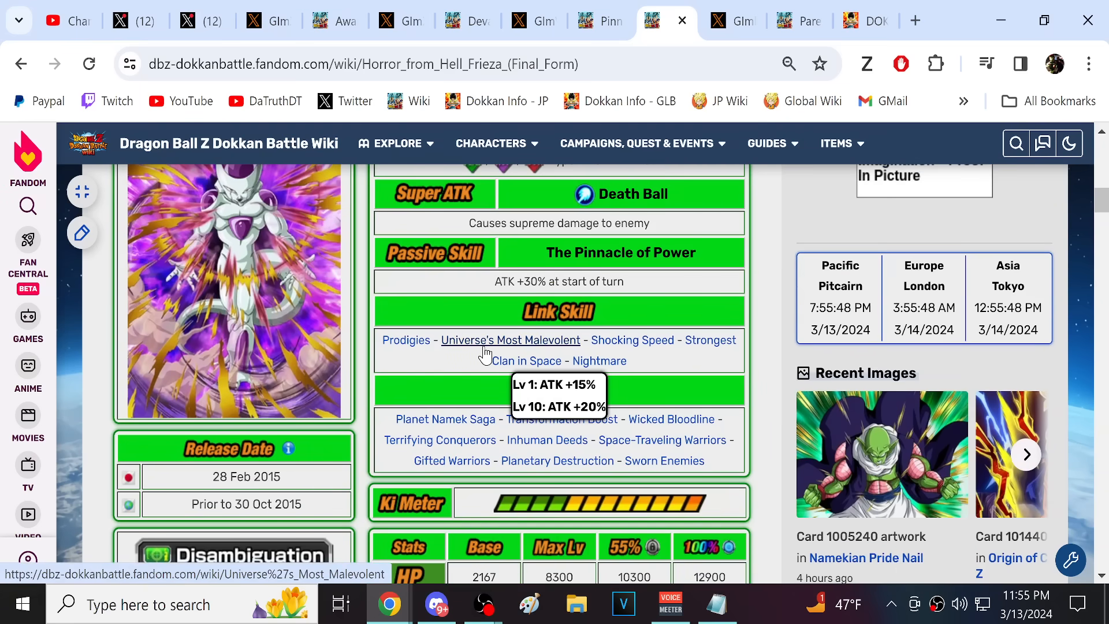
Review Frieza's stats and awakening details, then close the card page.
scroll("up", 3)
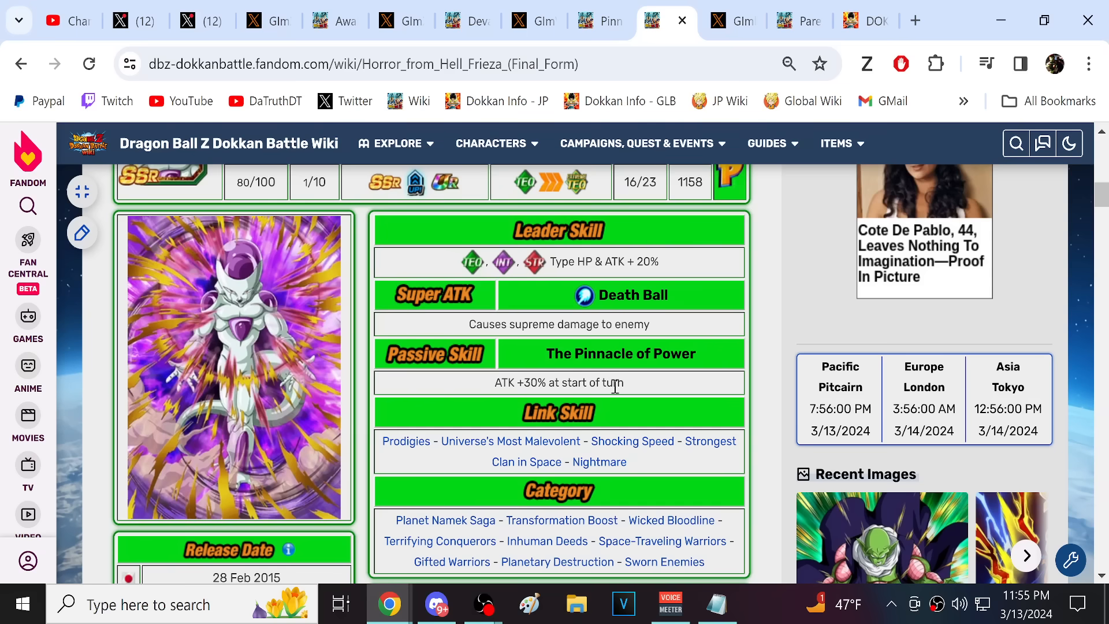
scroll("down", 3)
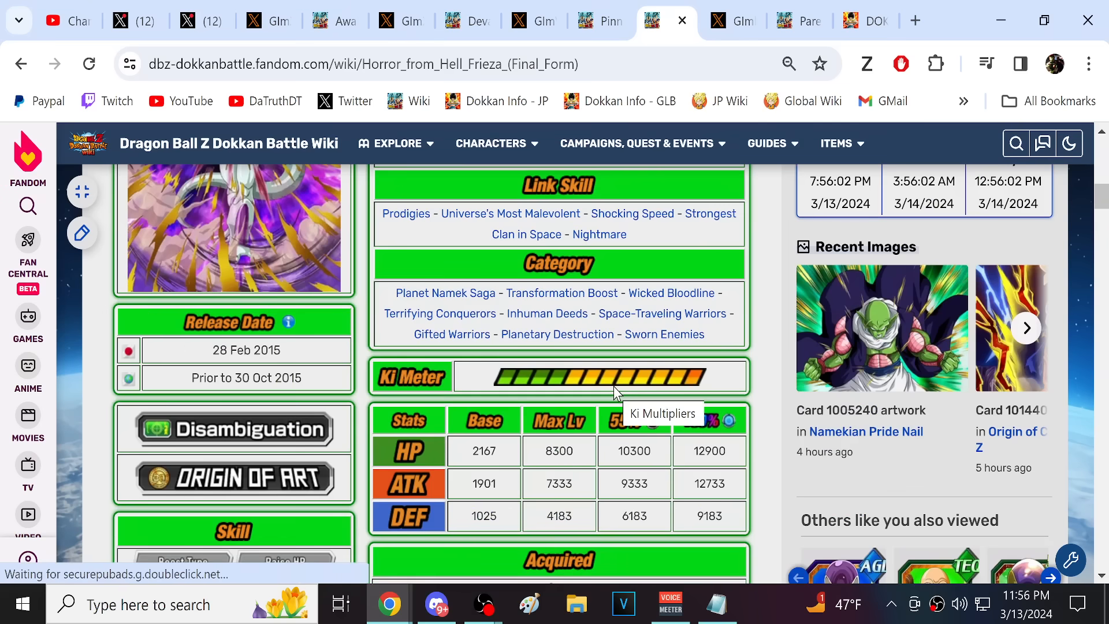
scroll("up", 3)
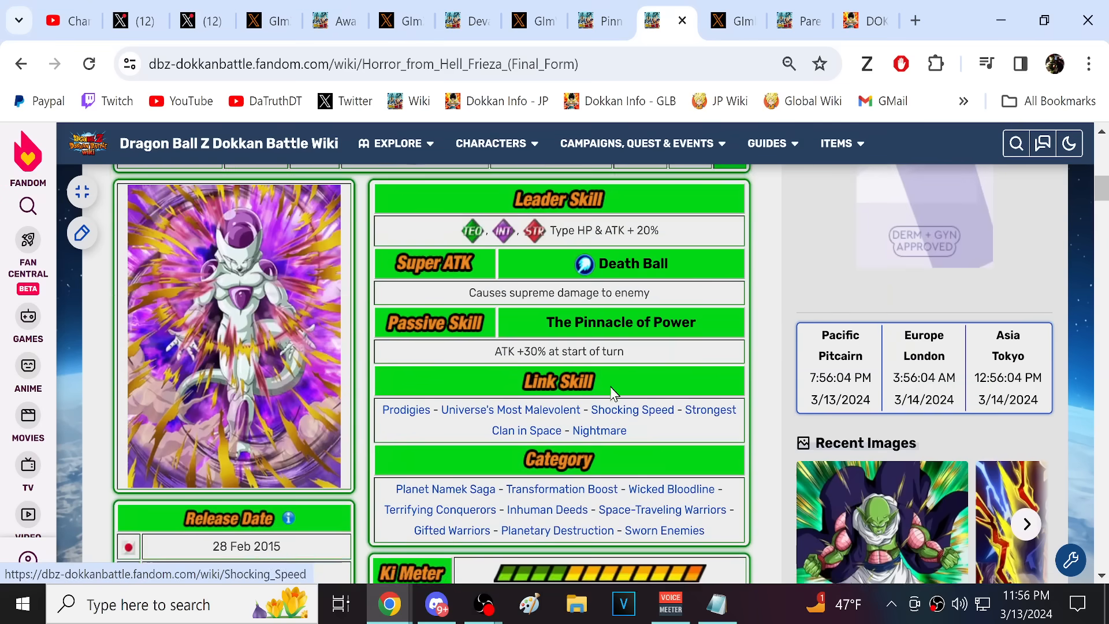
scroll("down", 3)
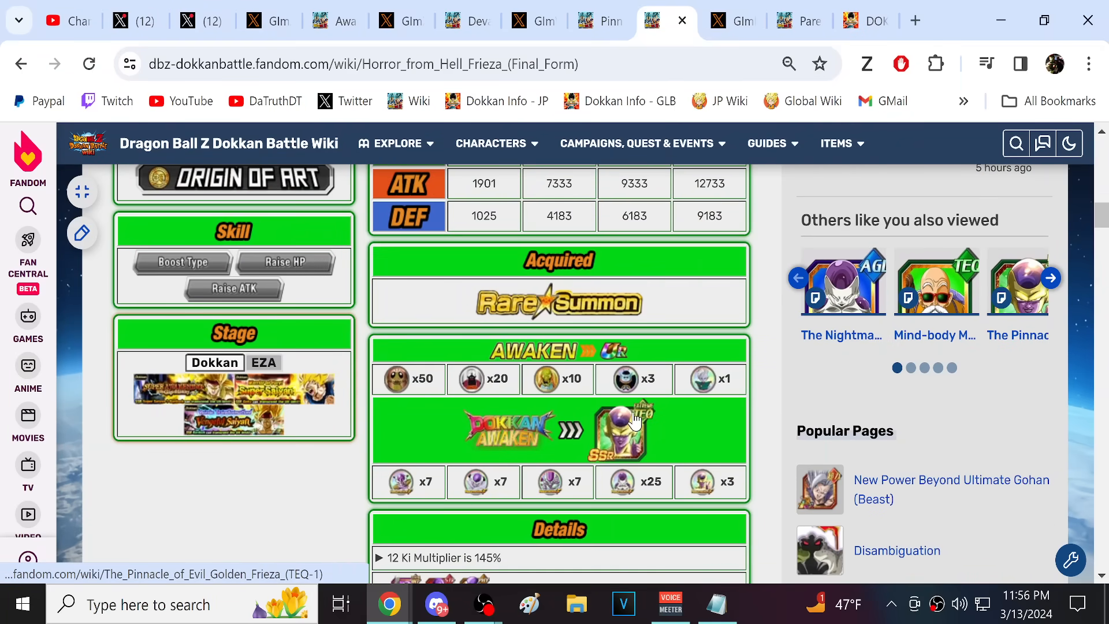
mouse_move(633, 420)
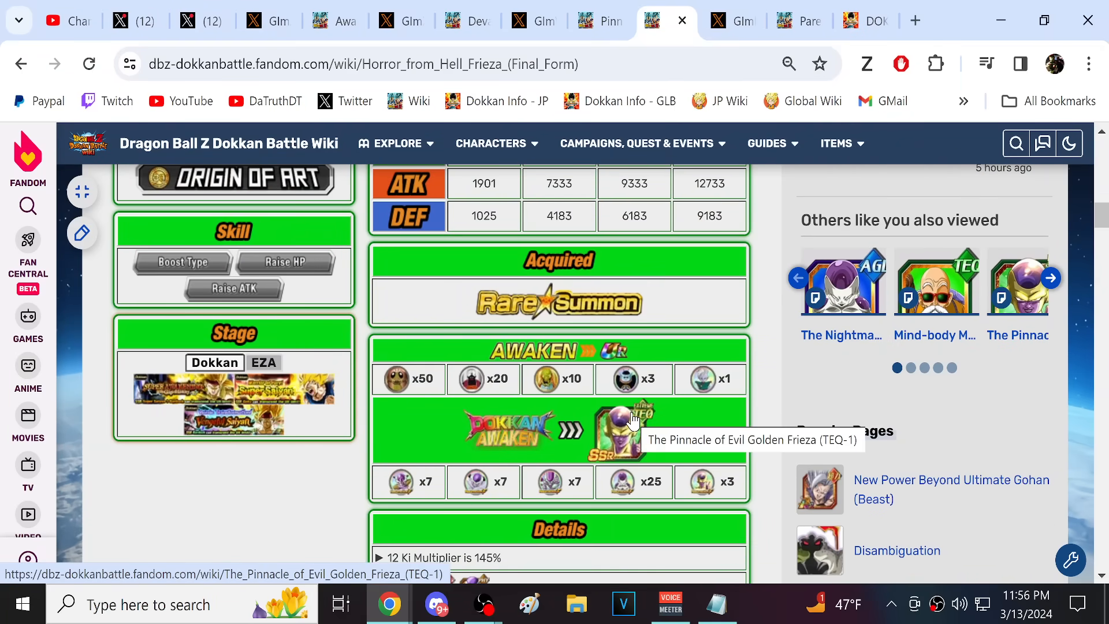
scroll("up", 3)
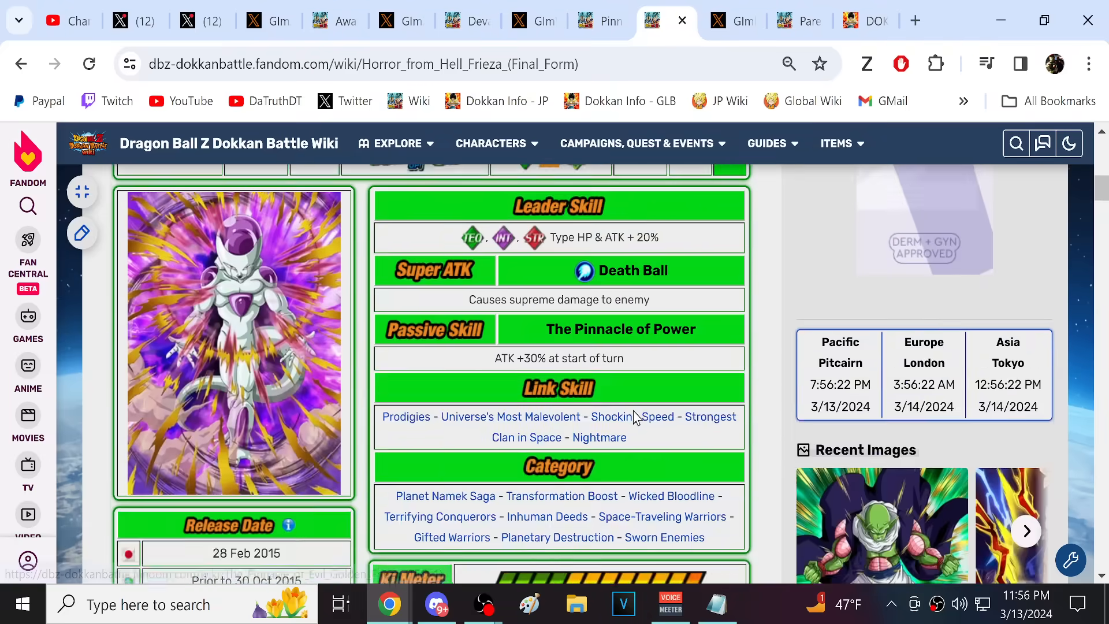
left_click(665, 21)
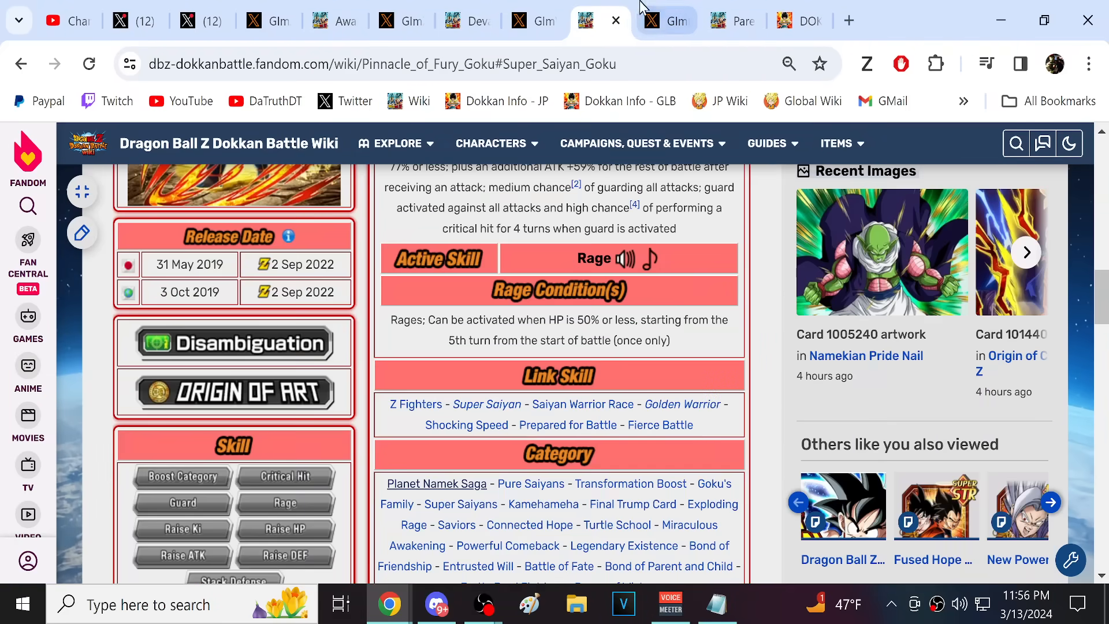
Revisit the global hand-silhouette teaser tweet, then start a fresh Google tab.
scroll("up", 3)
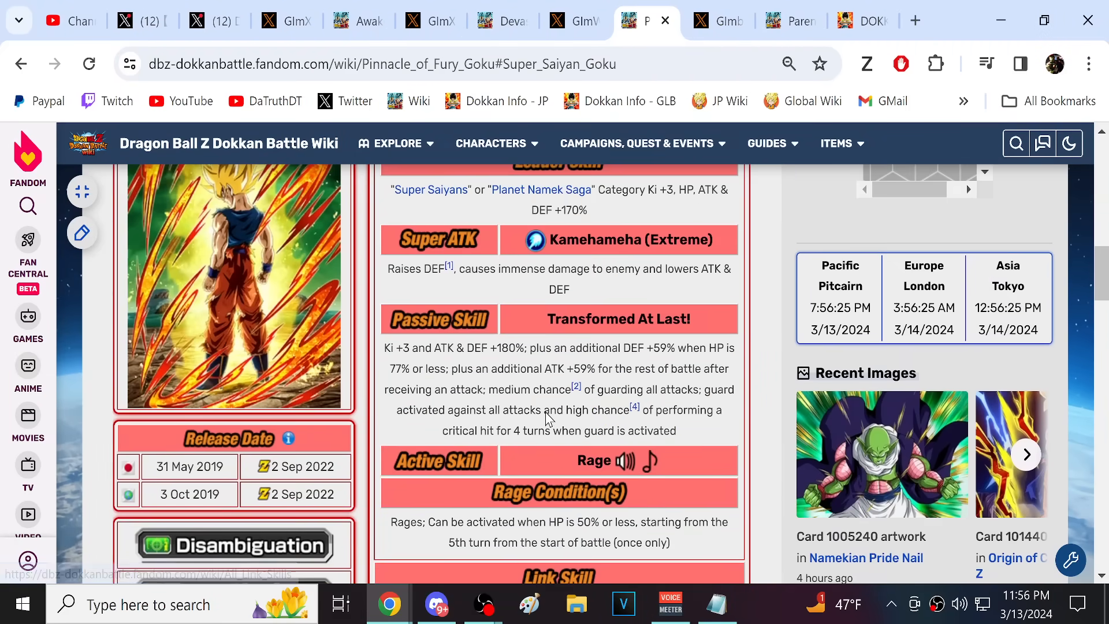
scroll("up", 3)
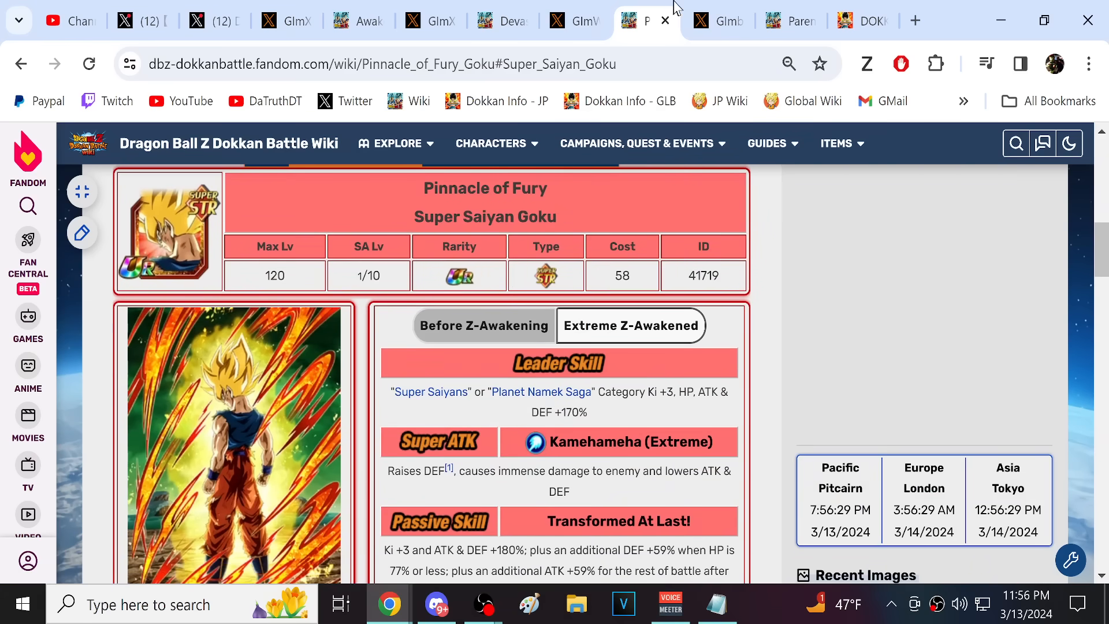
left_click(718, 21)
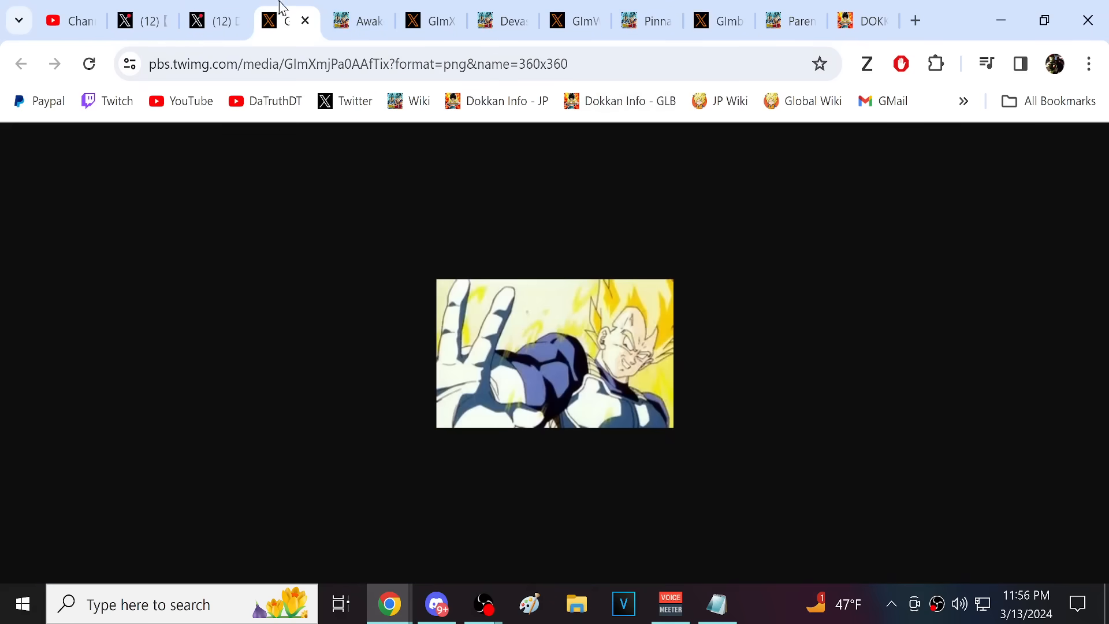
left_click(717, 21)
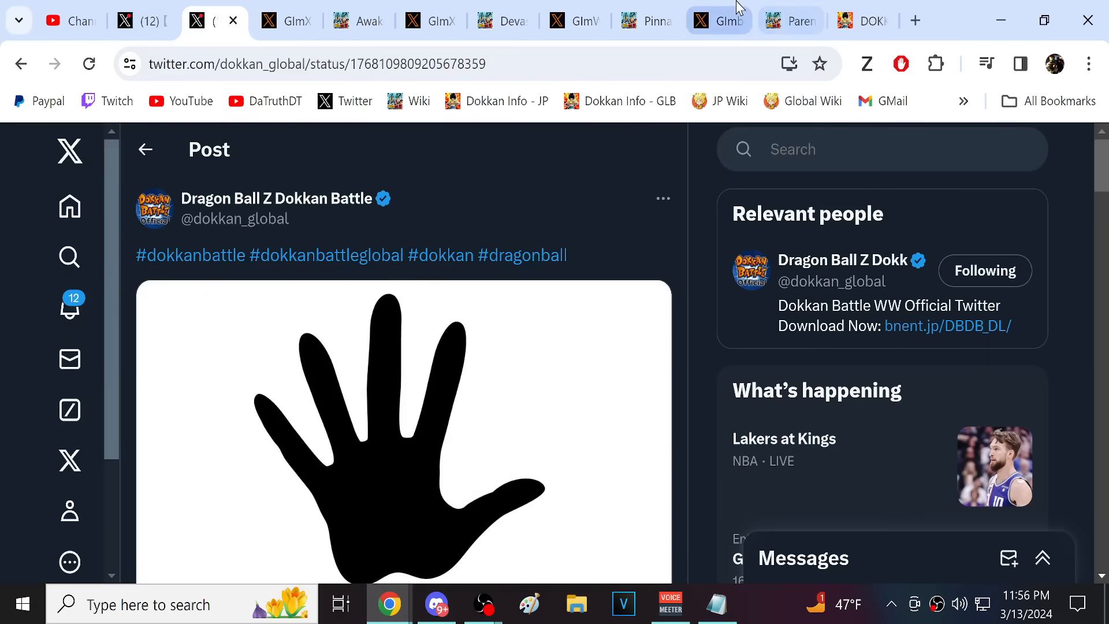
left_click(403, 430)
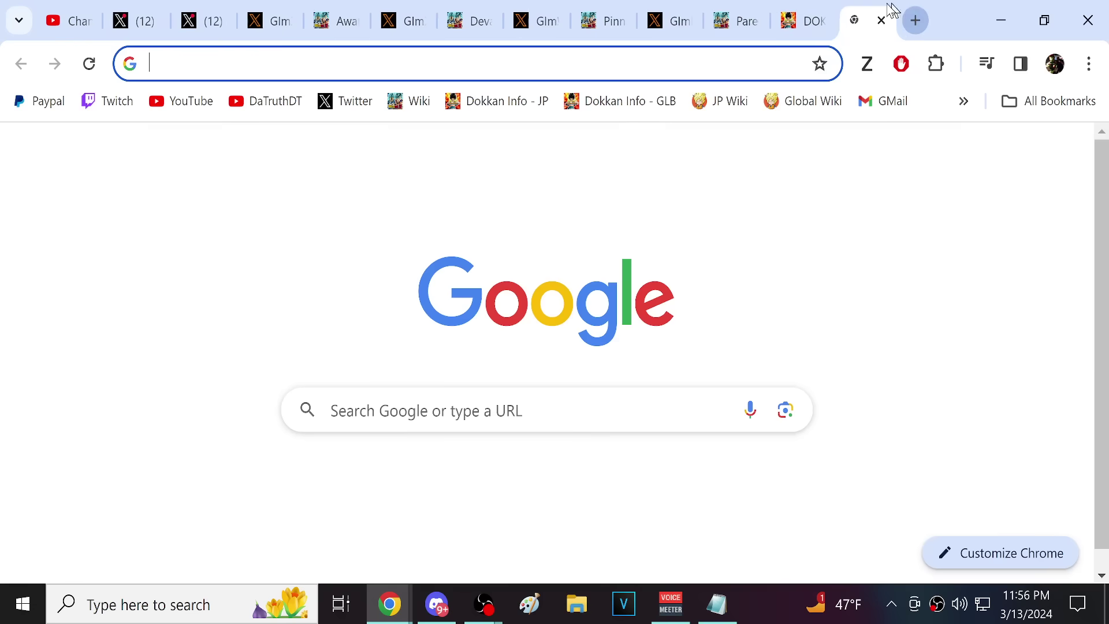
Load Bardock card 1019141 on jpn.dokkan.wiki and check his Super Saiyan transformation.
left_click(720, 101)
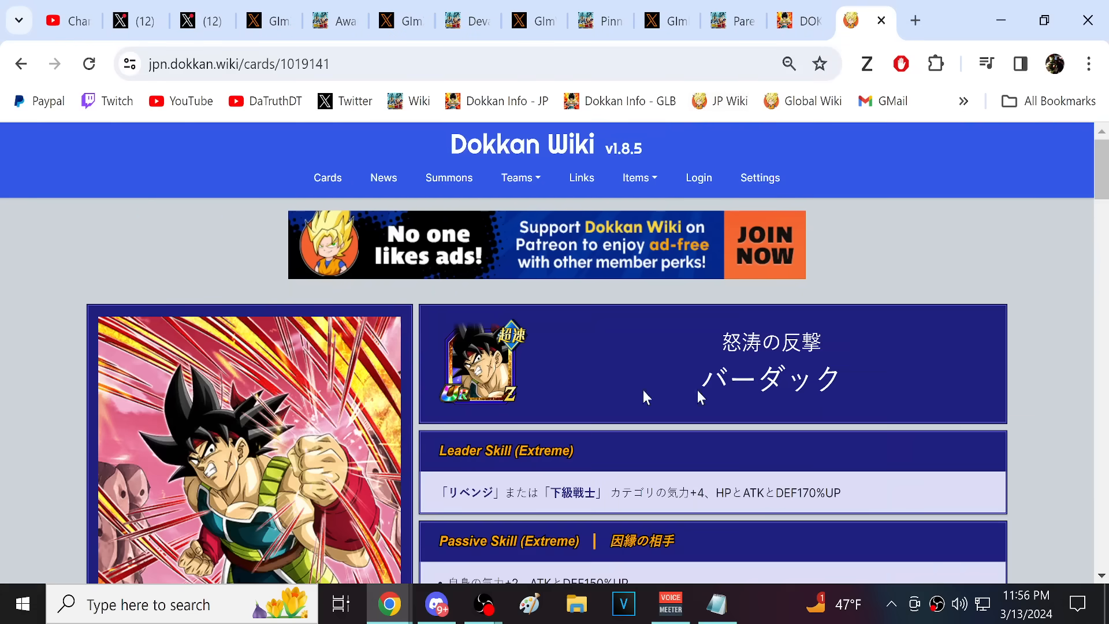
scroll("down", 3)
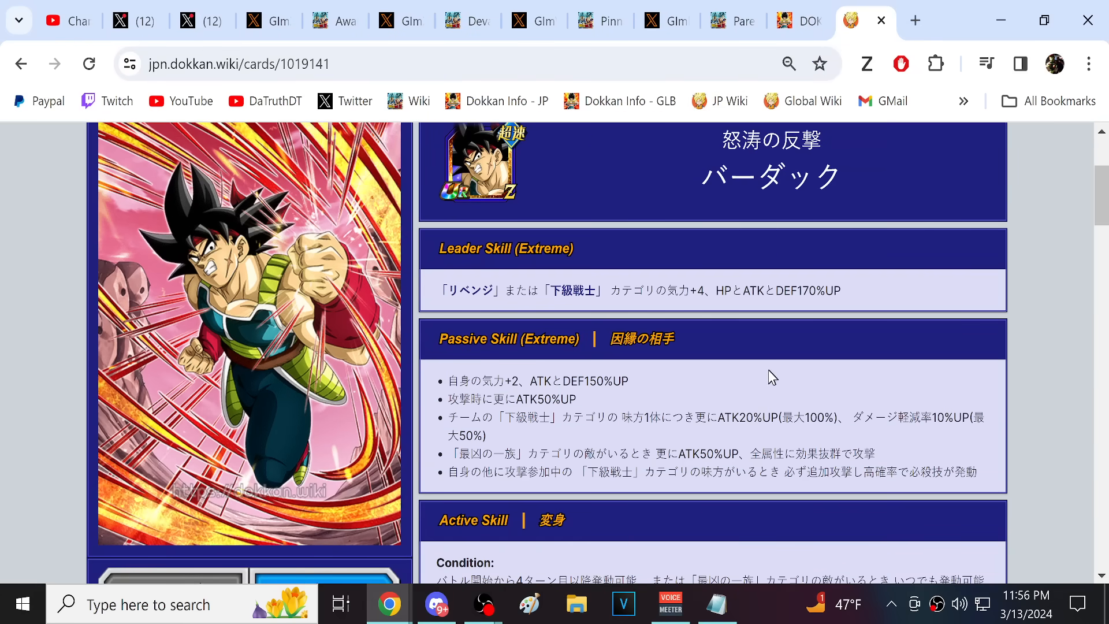
mouse_move(732, 20)
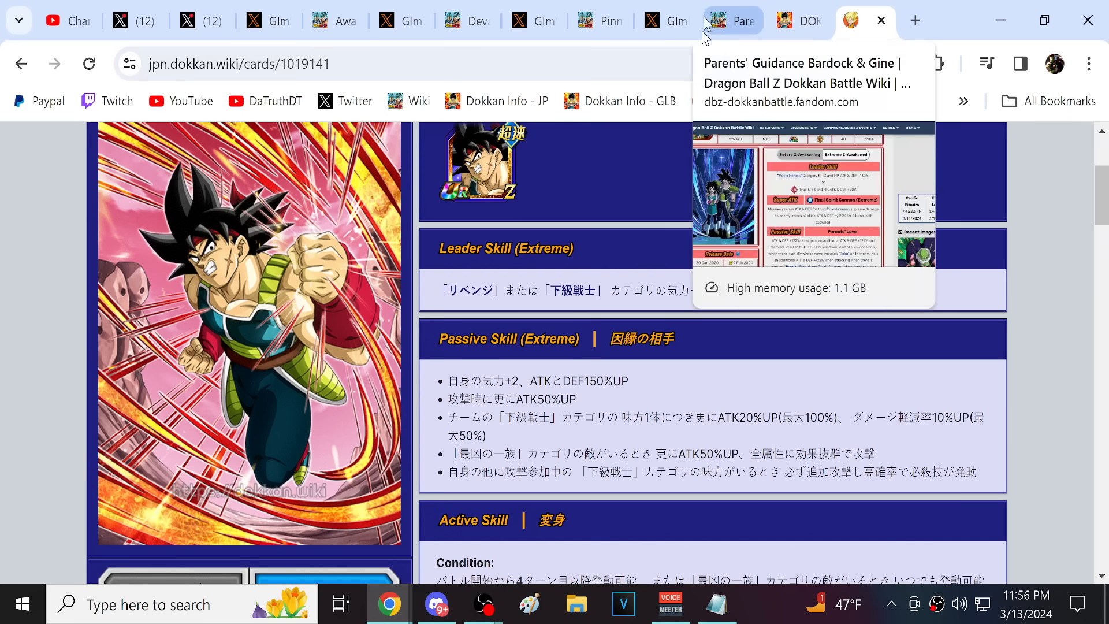
scroll("down", 3)
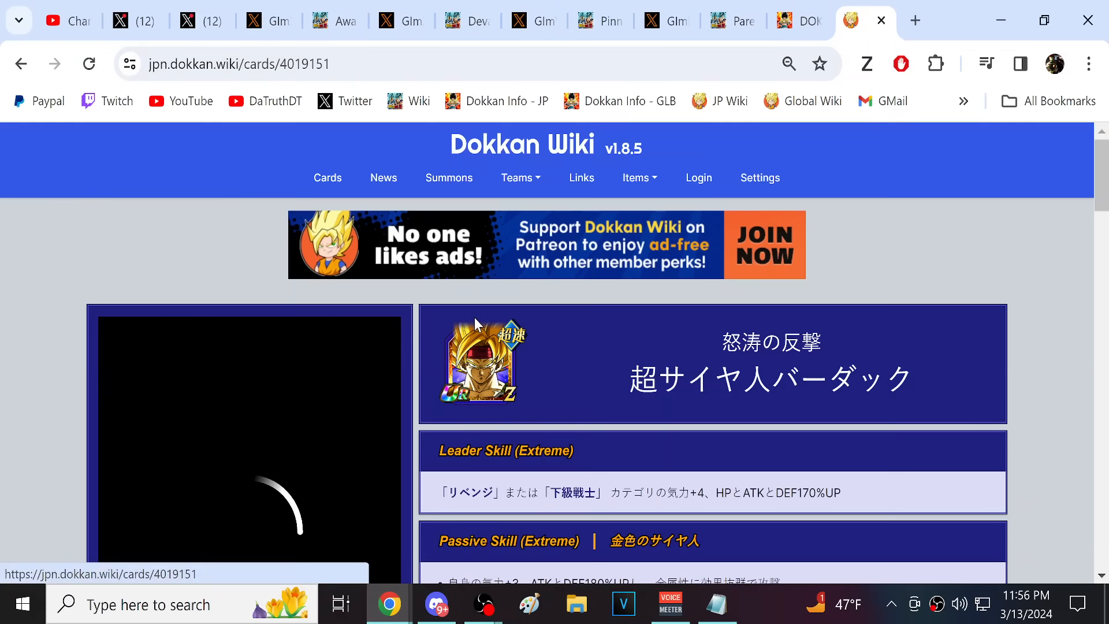
scroll("down", 3)
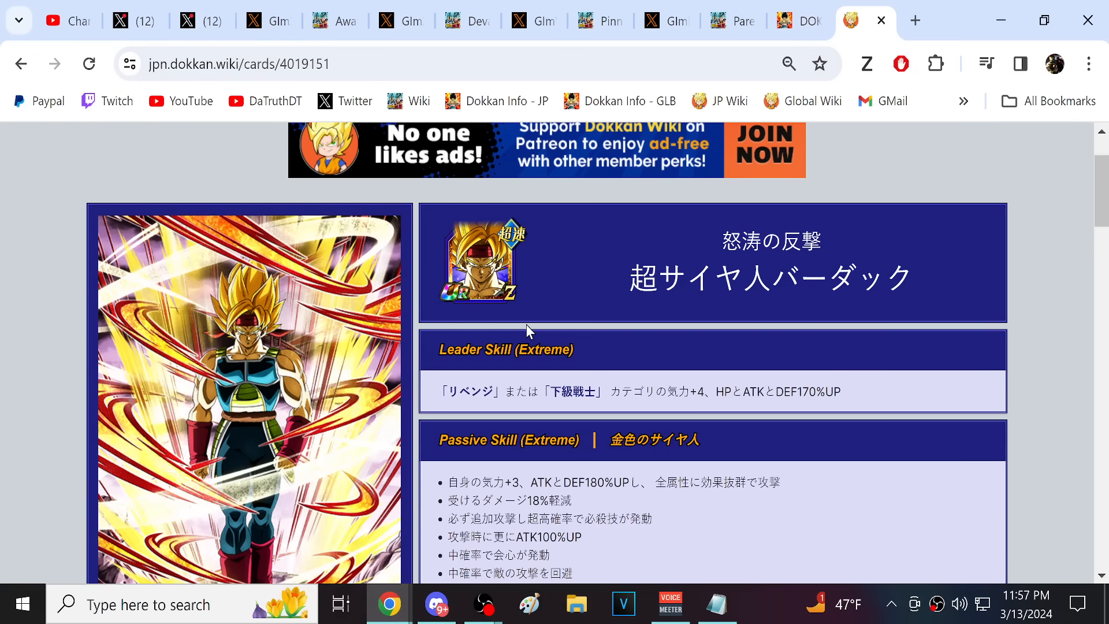
mouse_move(559, 322)
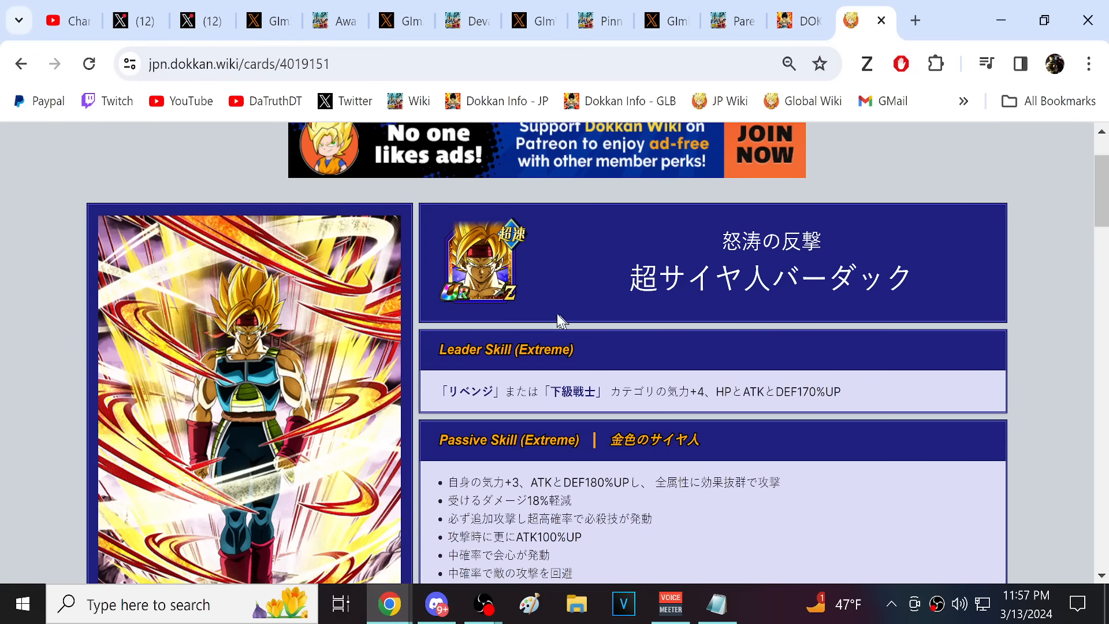
scroll("down", 3)
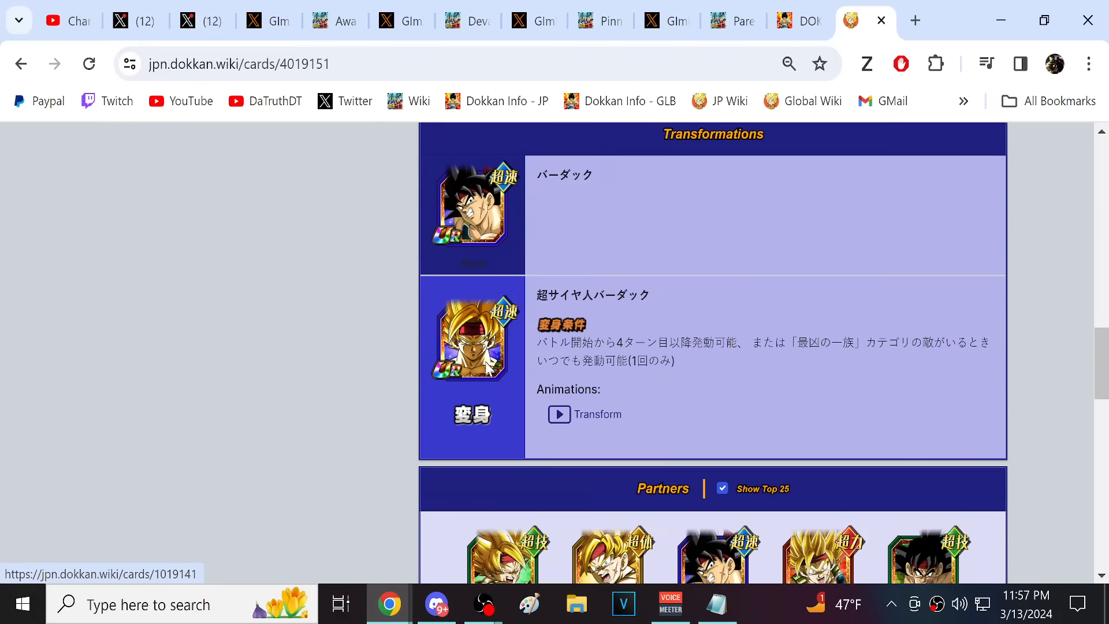
mouse_move(458, 226)
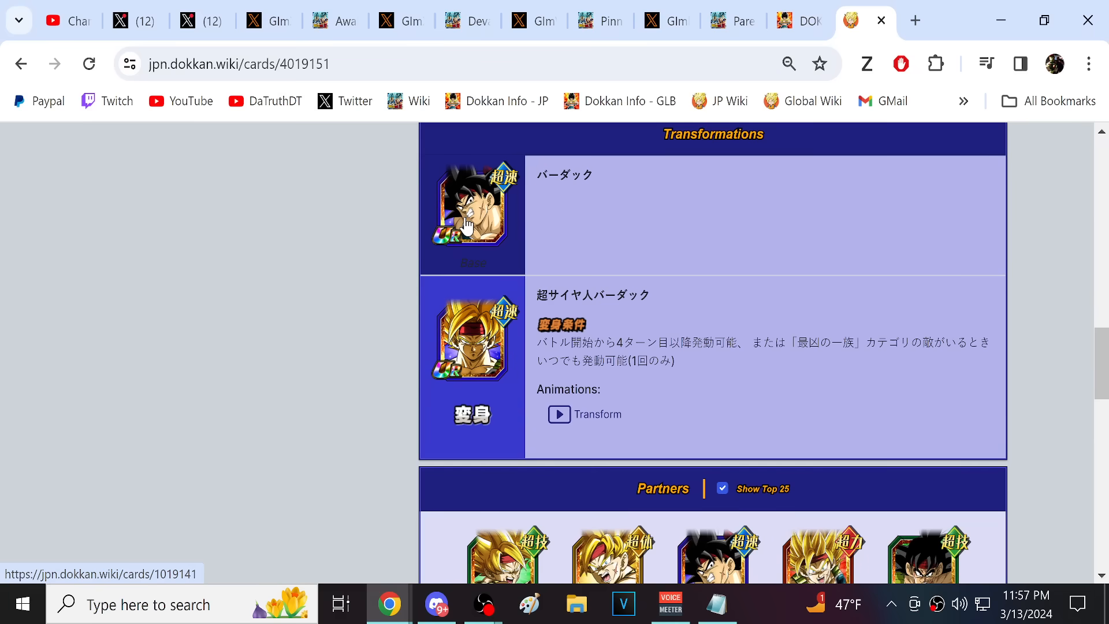
mouse_move(450, 284)
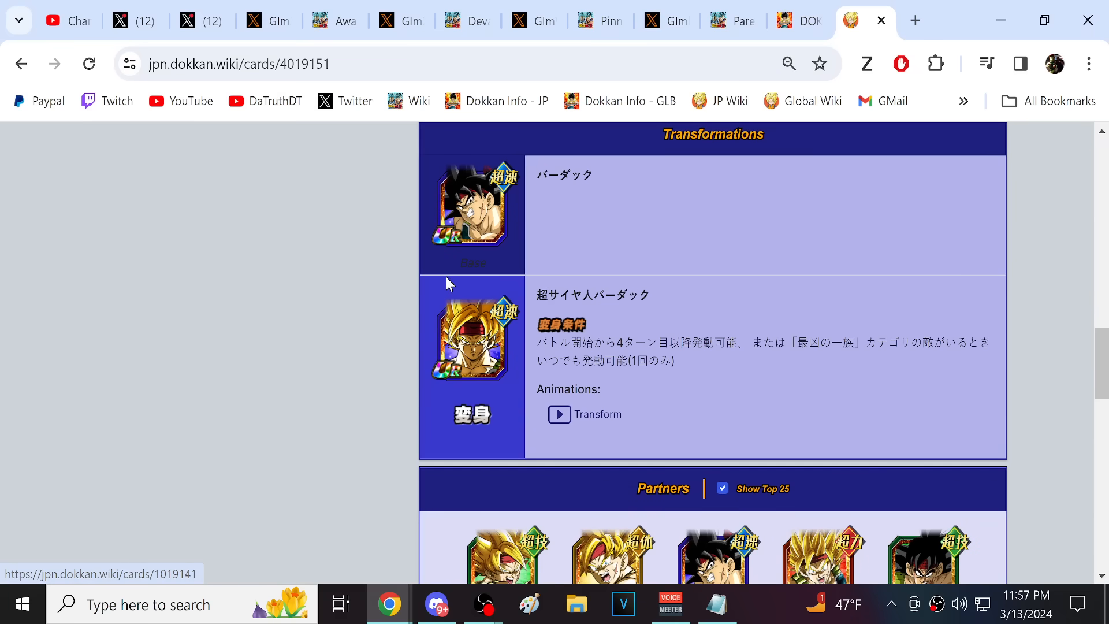
left_click(471, 216)
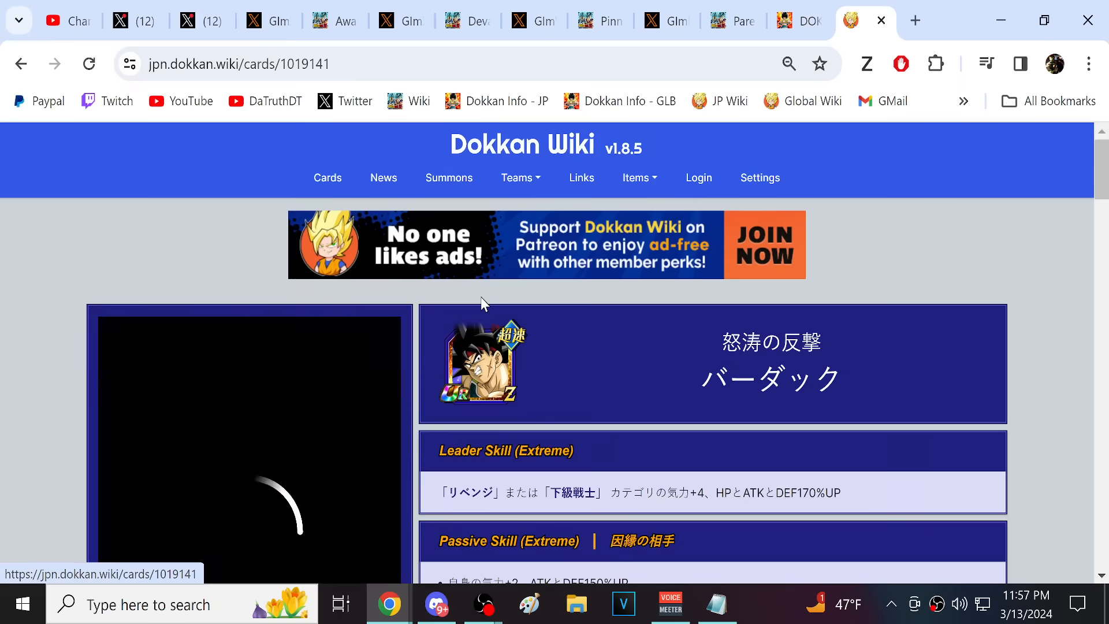
Translate the Japanese Bardock page into English and highlight the last passive skill bullet.
scroll("down", 3)
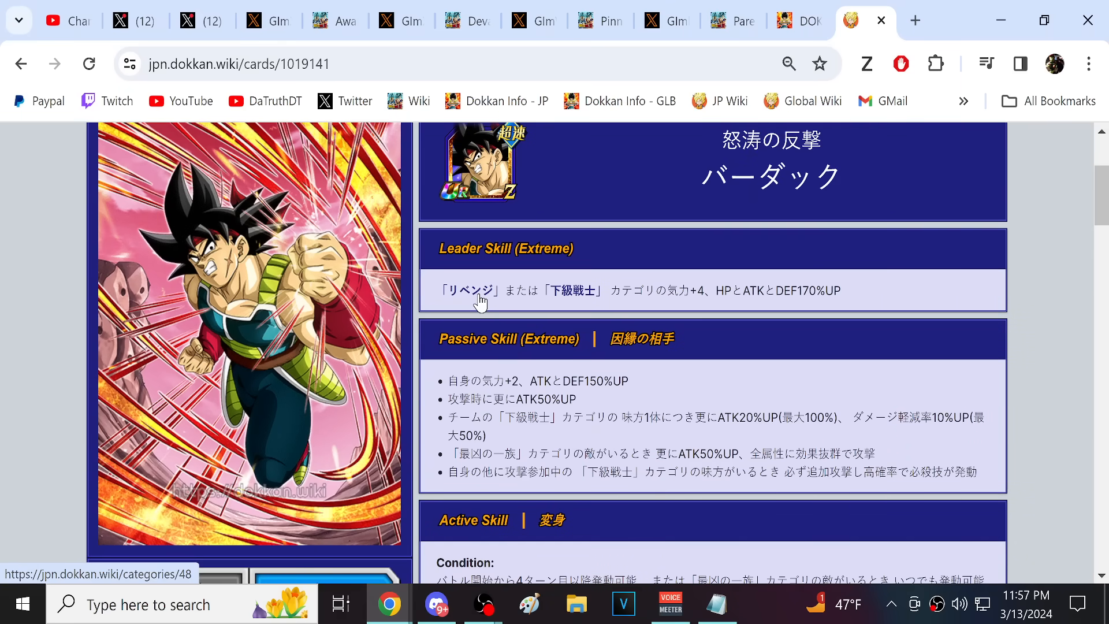
mouse_move(480, 320)
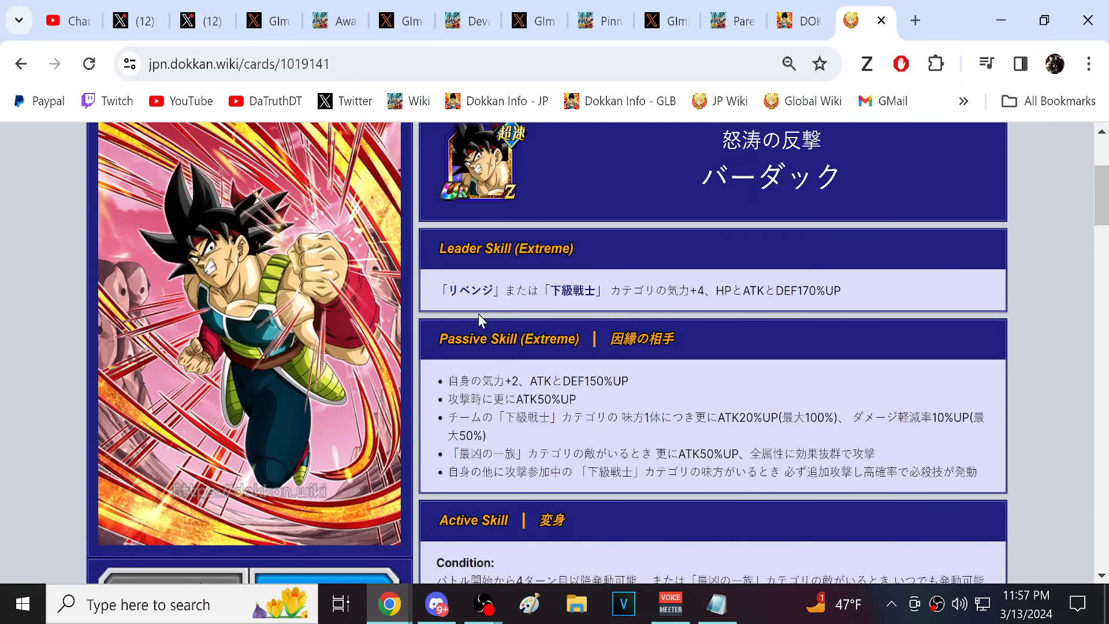
right_click(478, 319)
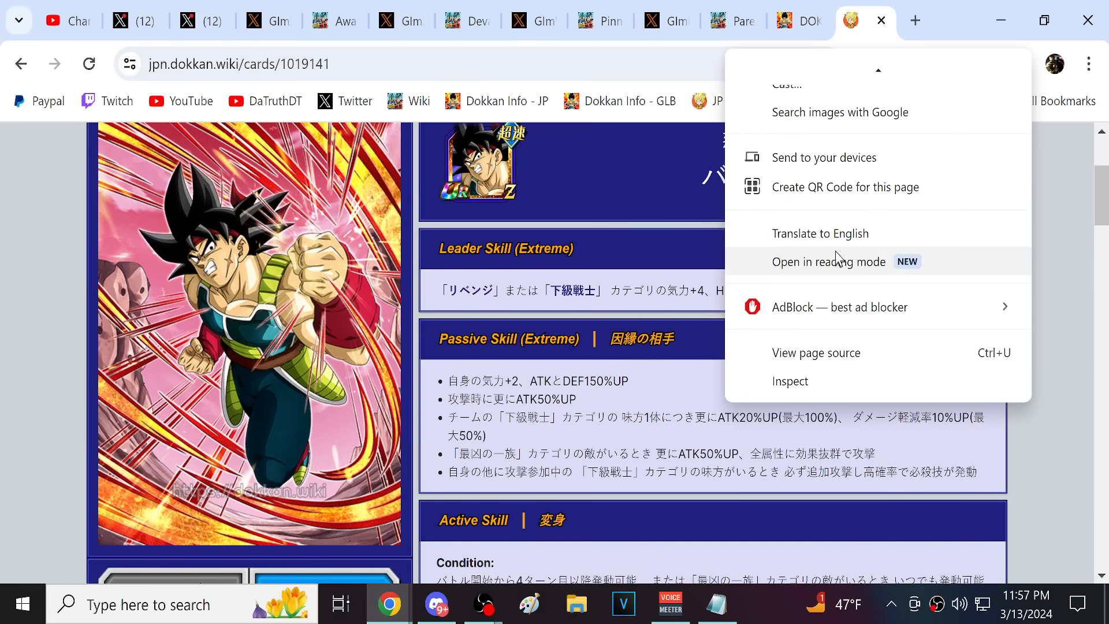
left_click(820, 232)
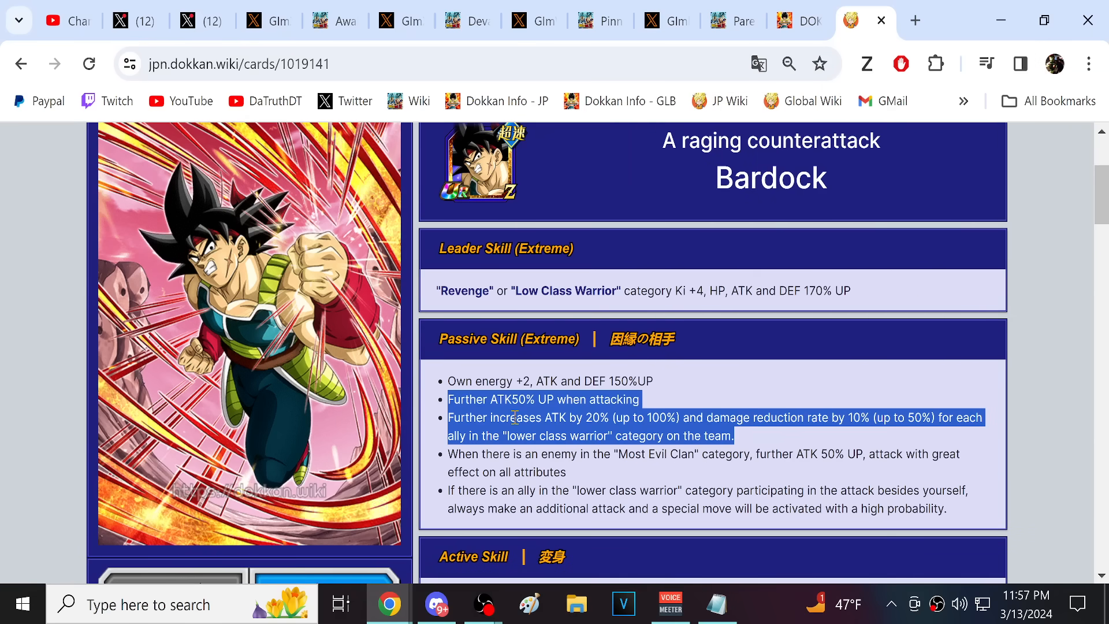
left_click(778, 508)
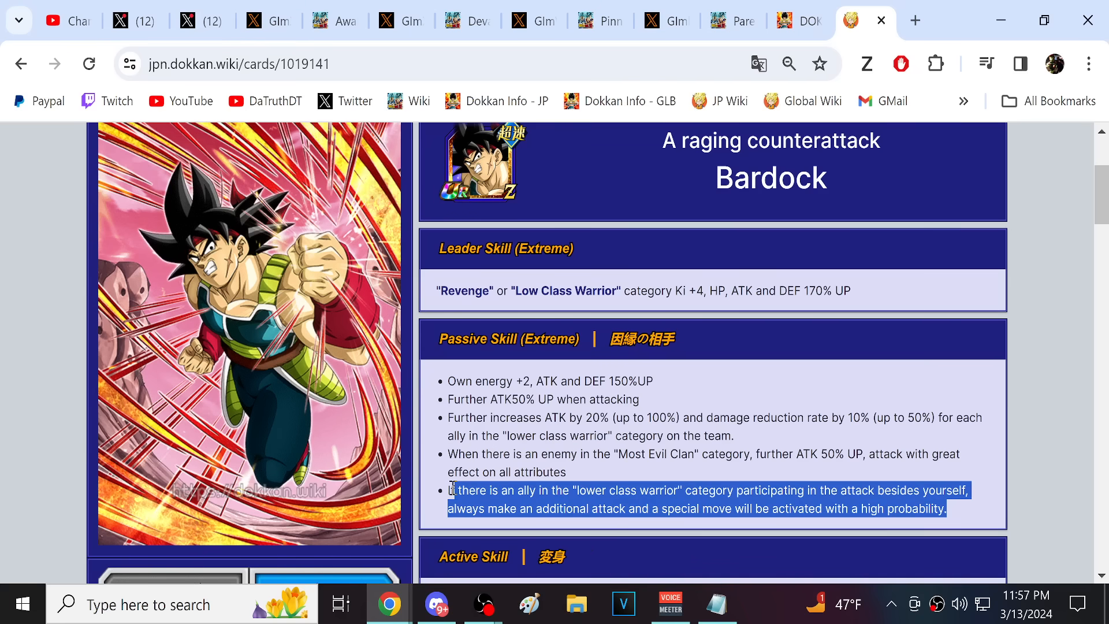
mouse_move(704, 260)
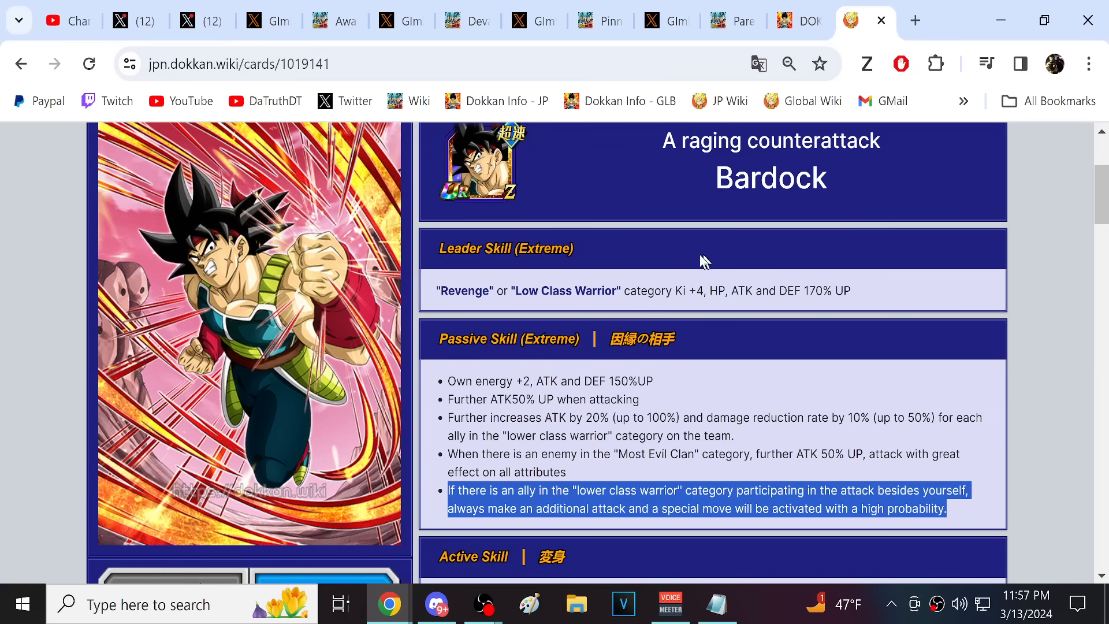
Scroll through the Parents' Guidance Bardock & Gine card's Extreme Z-Awakened skills.
left_click(647, 21)
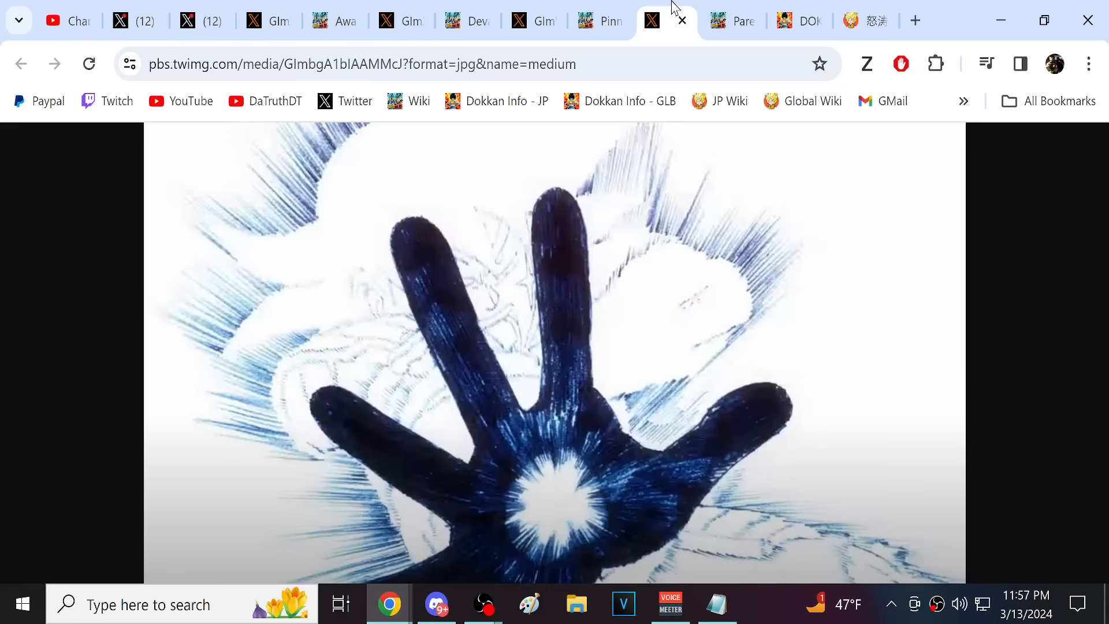
mouse_move(490, 256)
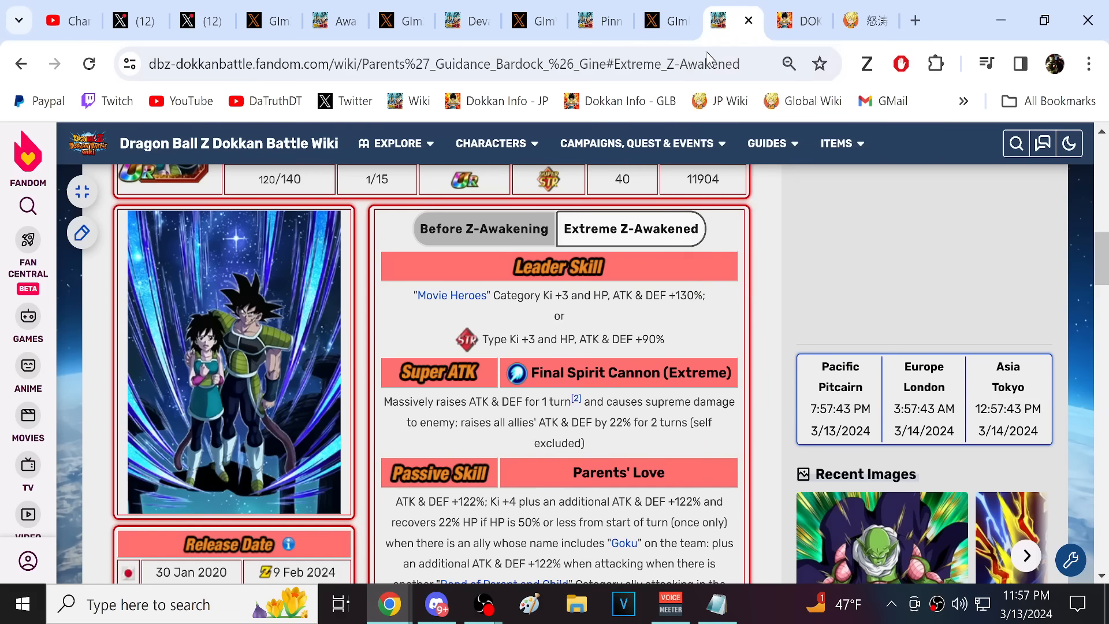
scroll("down", 3)
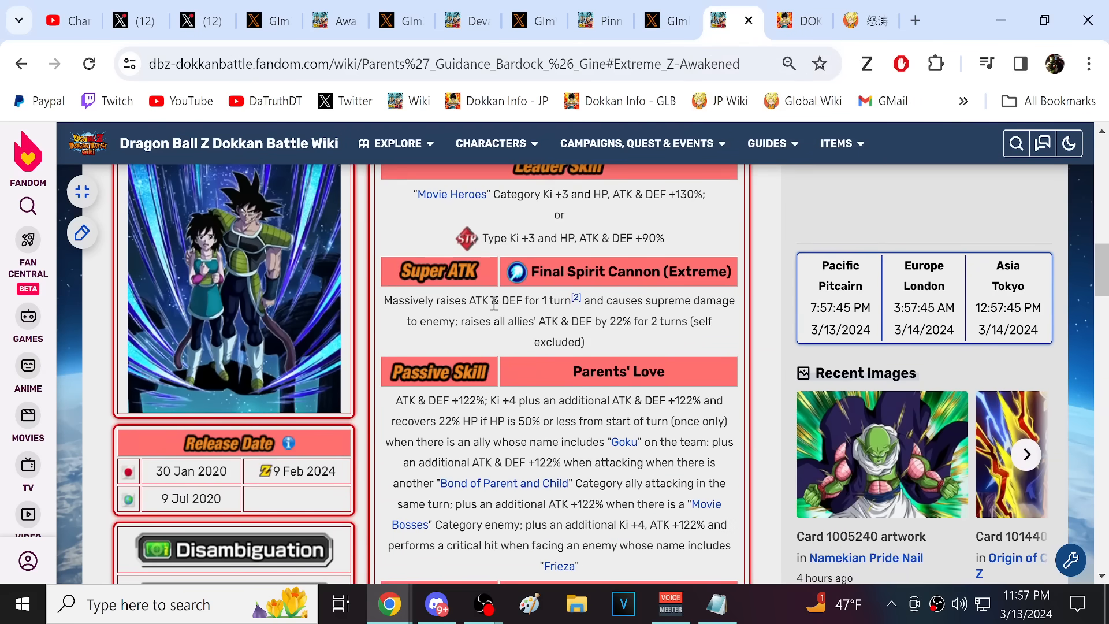
scroll("down", 3)
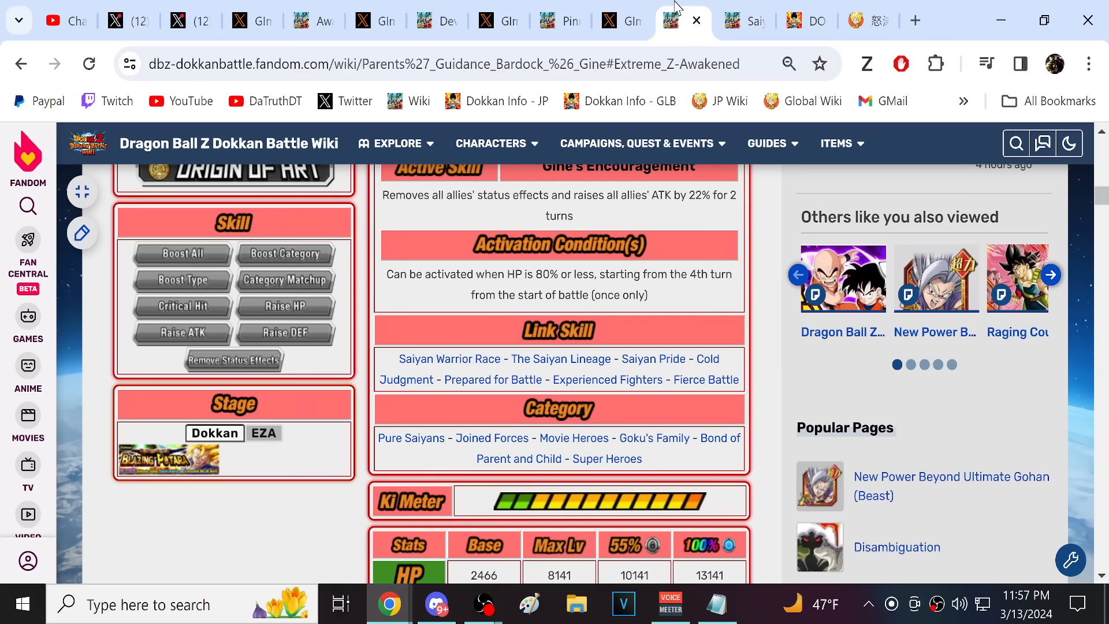
mouse_move(520, 291)
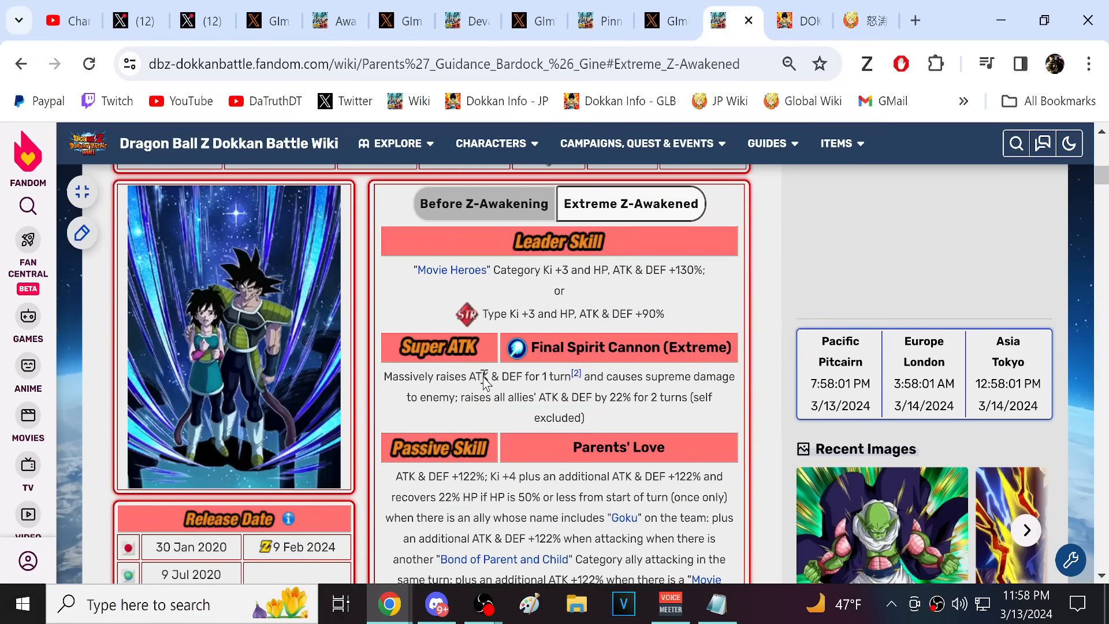
scroll("down", 3)
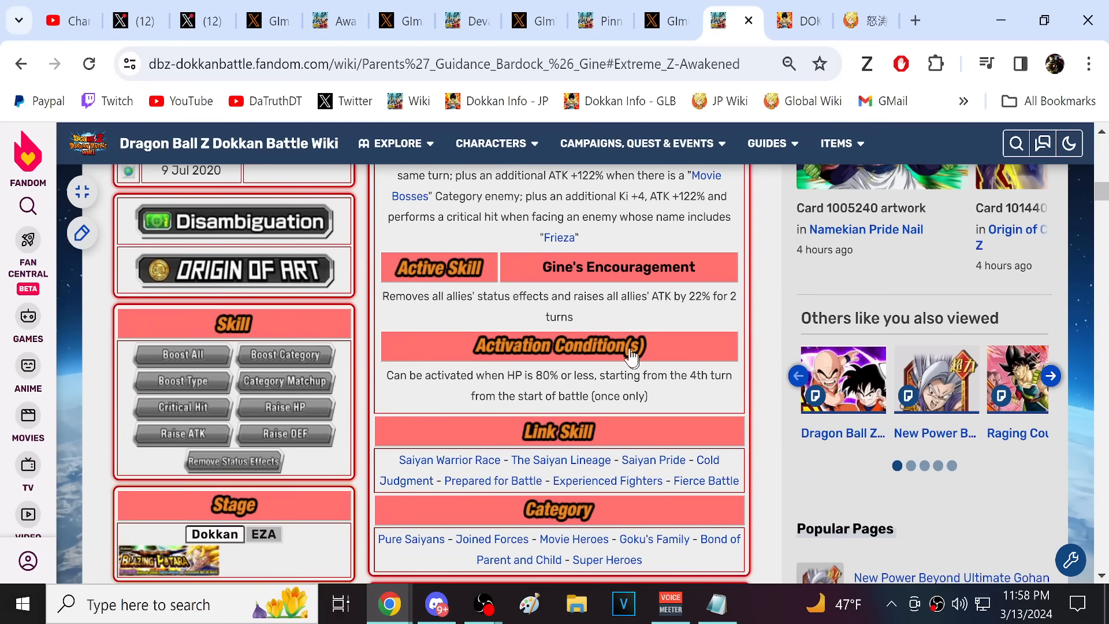
scroll("down", 3)
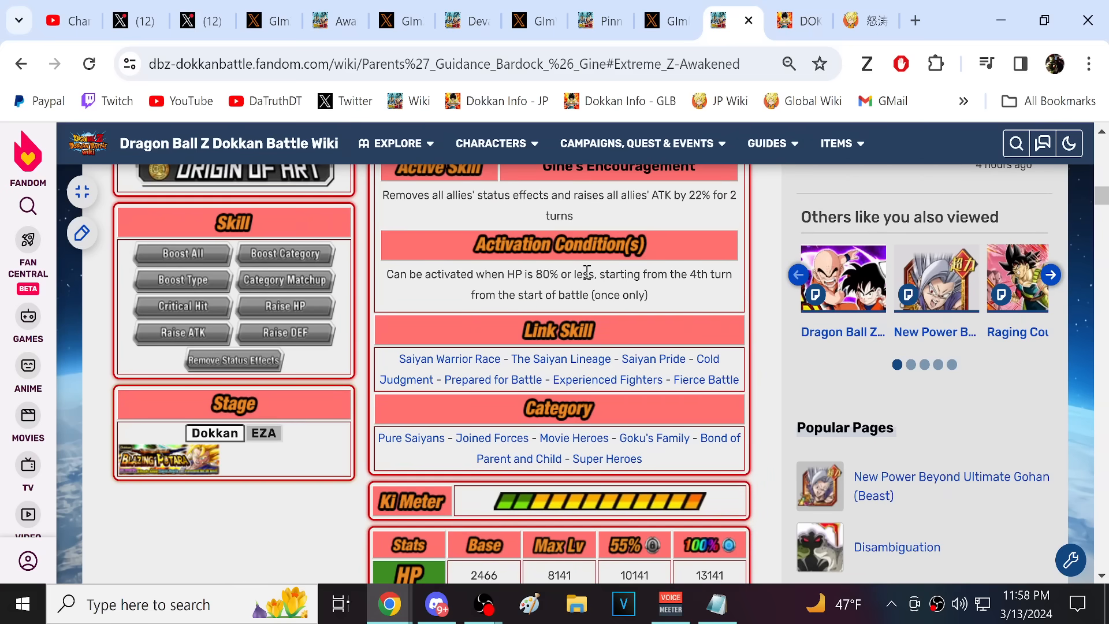
scroll("up", 3)
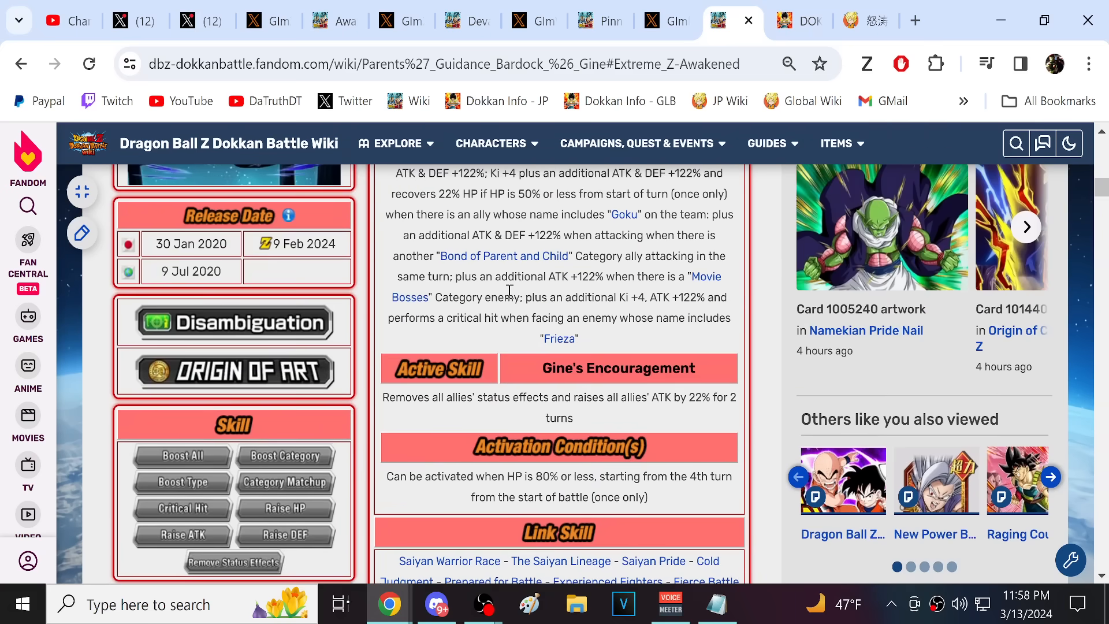
scroll("up", 3)
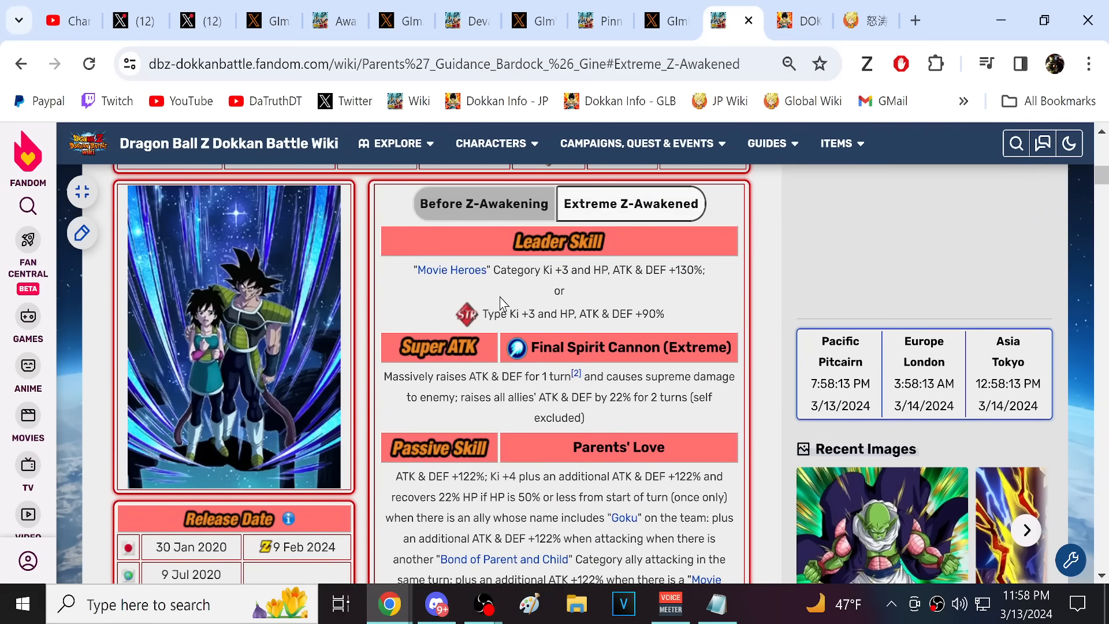
mouse_move(495, 309)
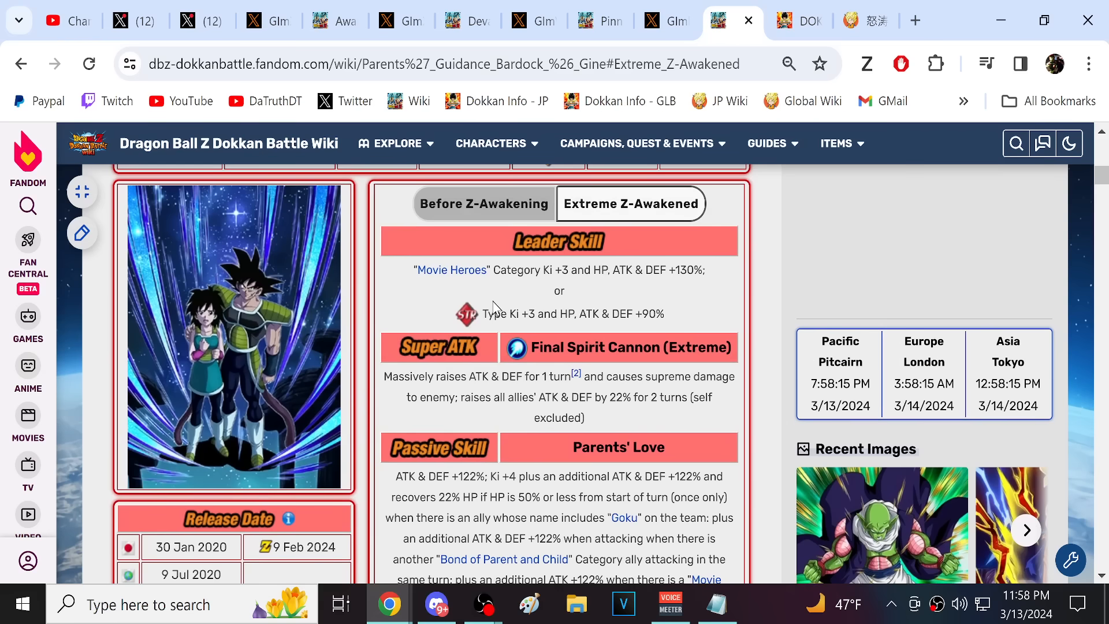
Review the card's Link Skill and Category sections.
scroll("down", 3)
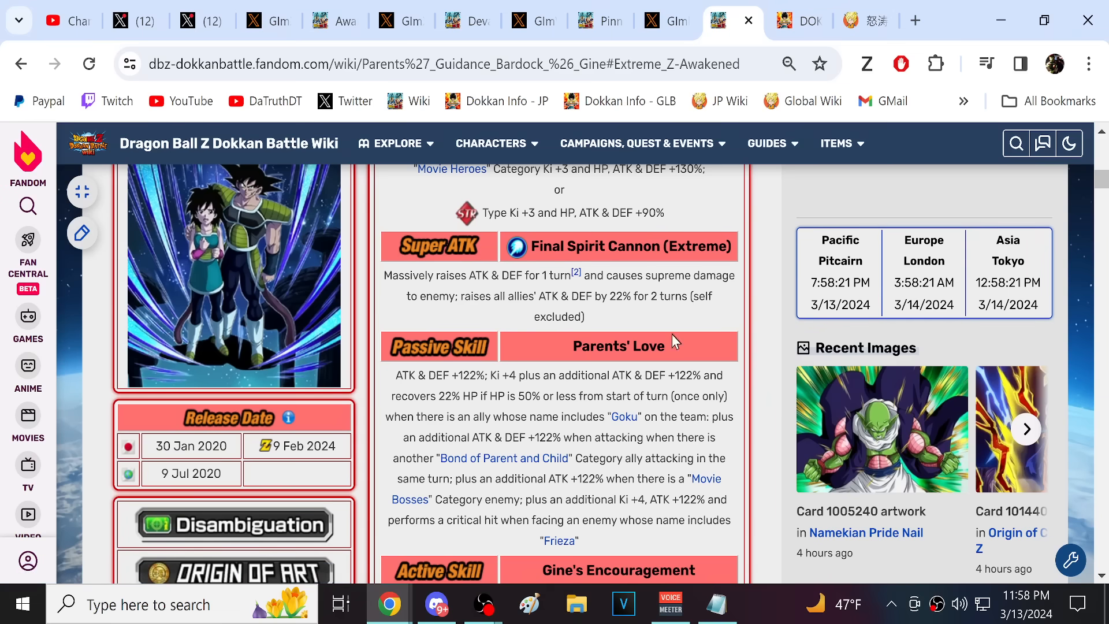
scroll("down", 3)
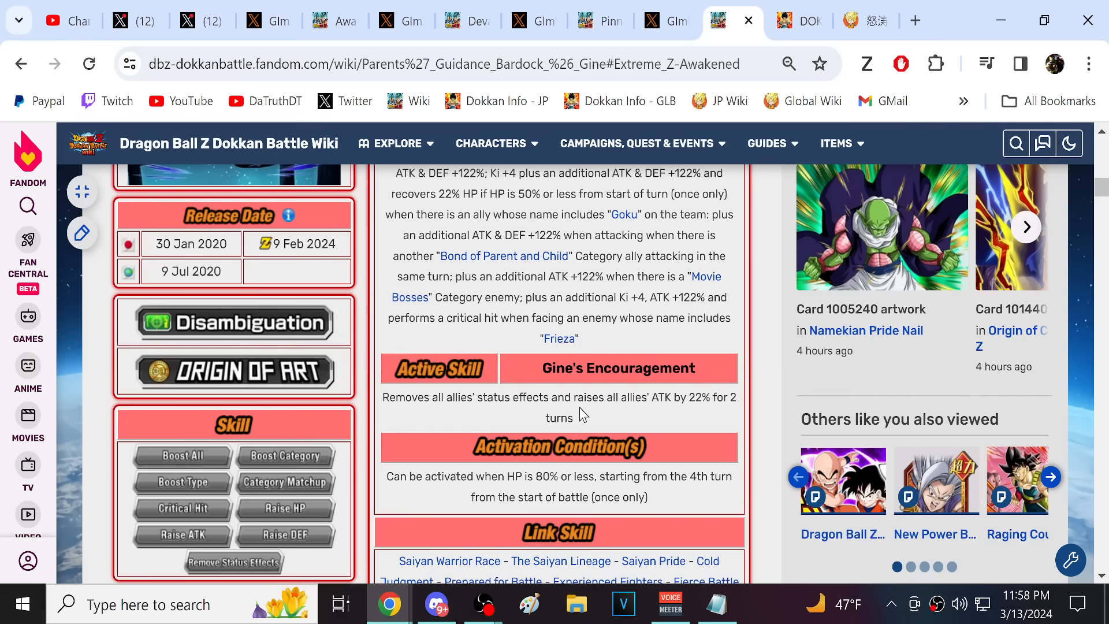
mouse_move(582, 409)
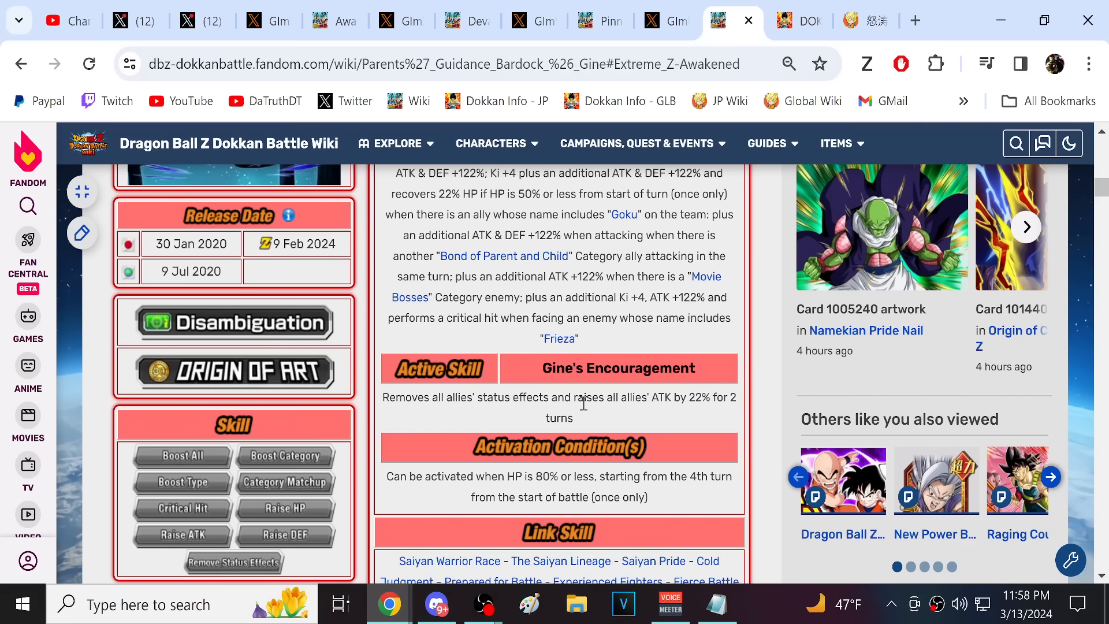
scroll("down", 3)
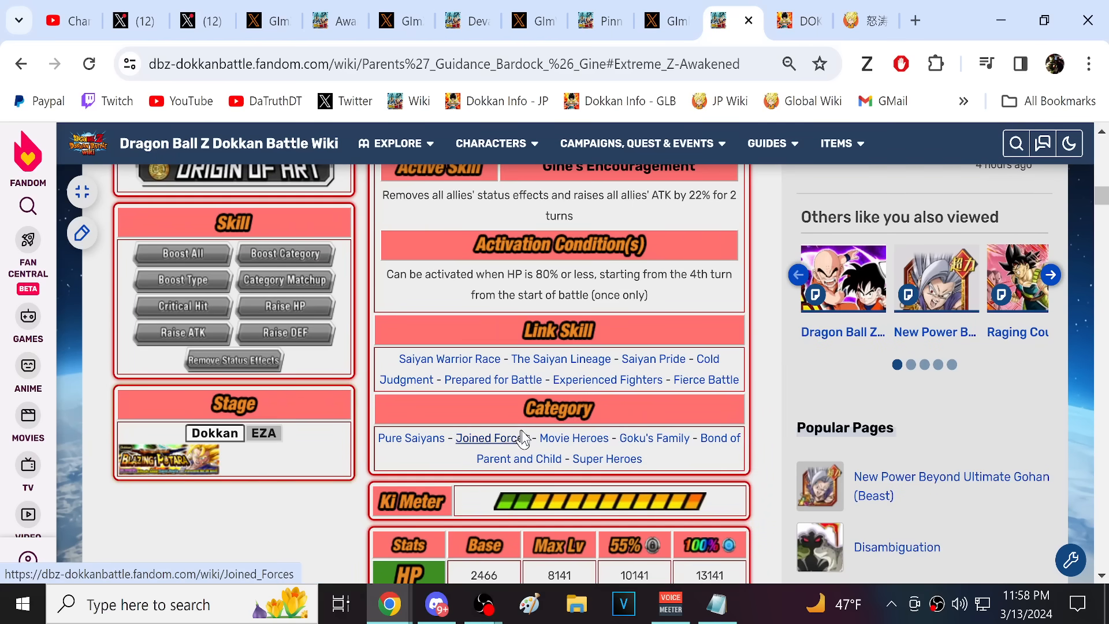
mouse_move(605, 433)
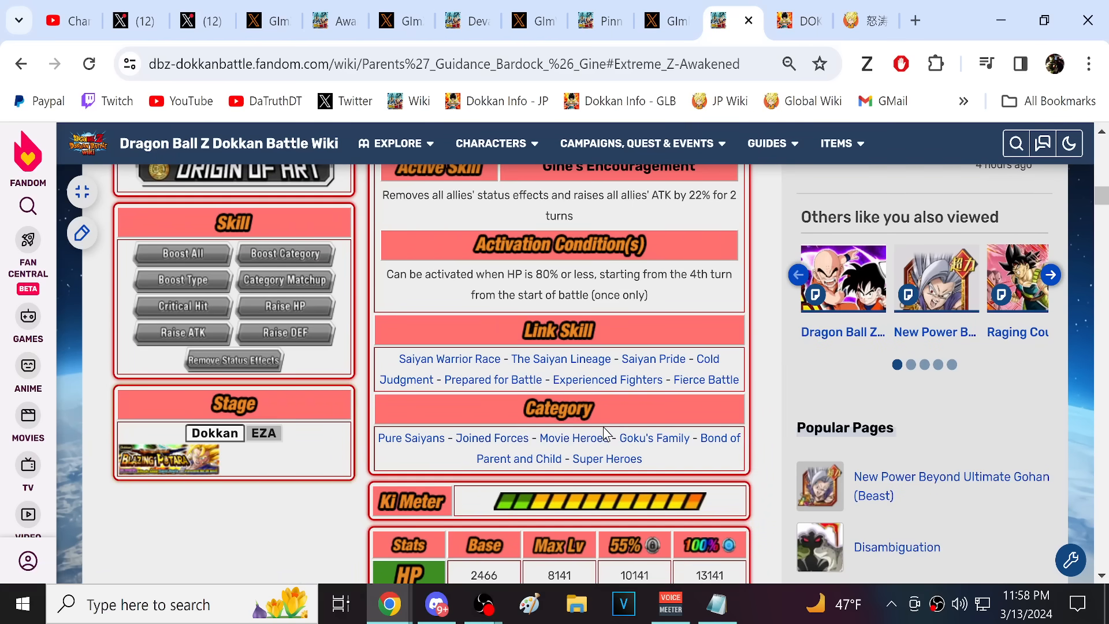
scroll("up", 3)
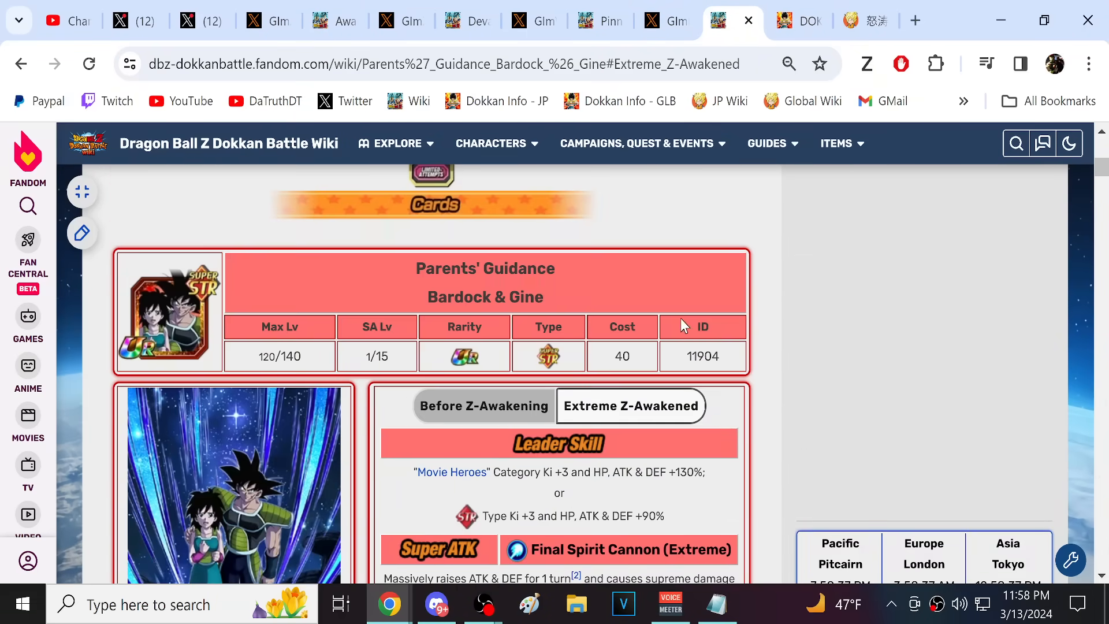
scroll("down", 3)
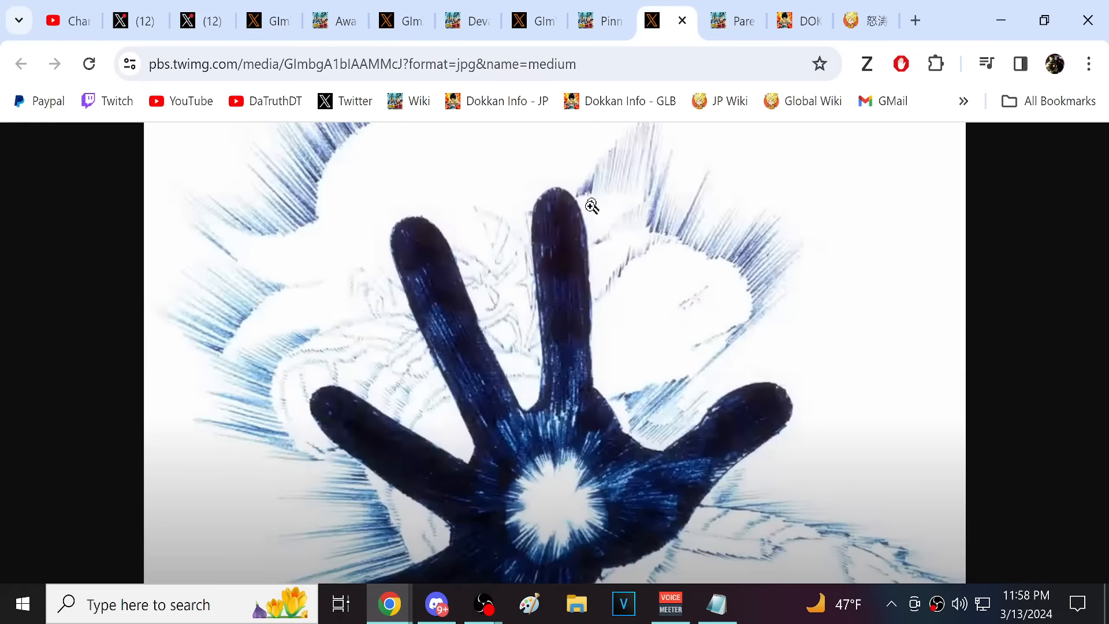
mouse_move(742, 21)
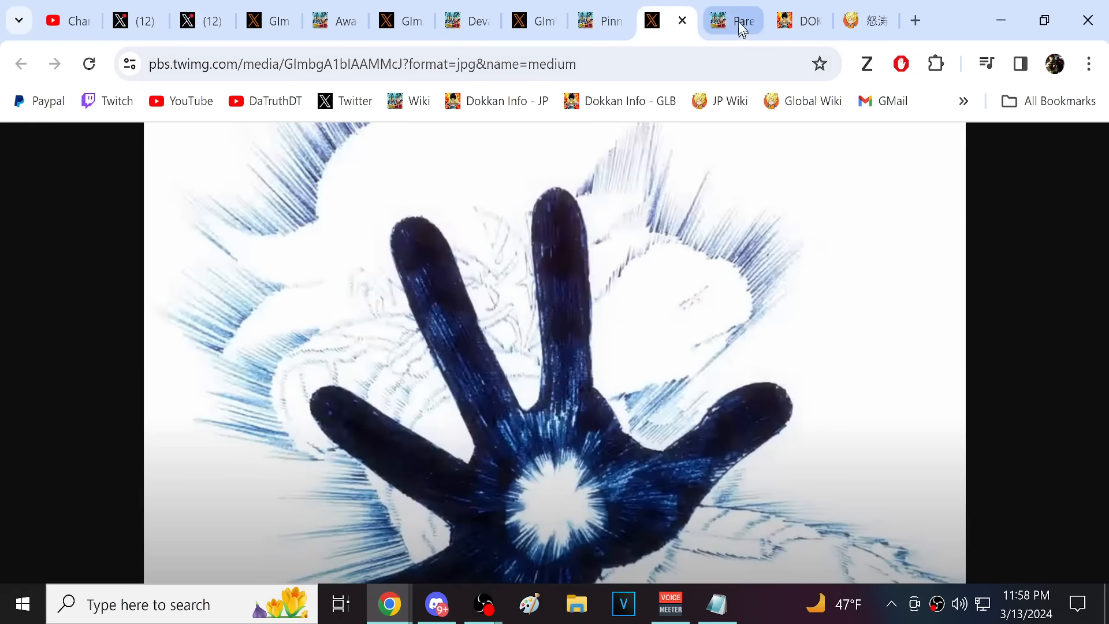
left_click(733, 20)
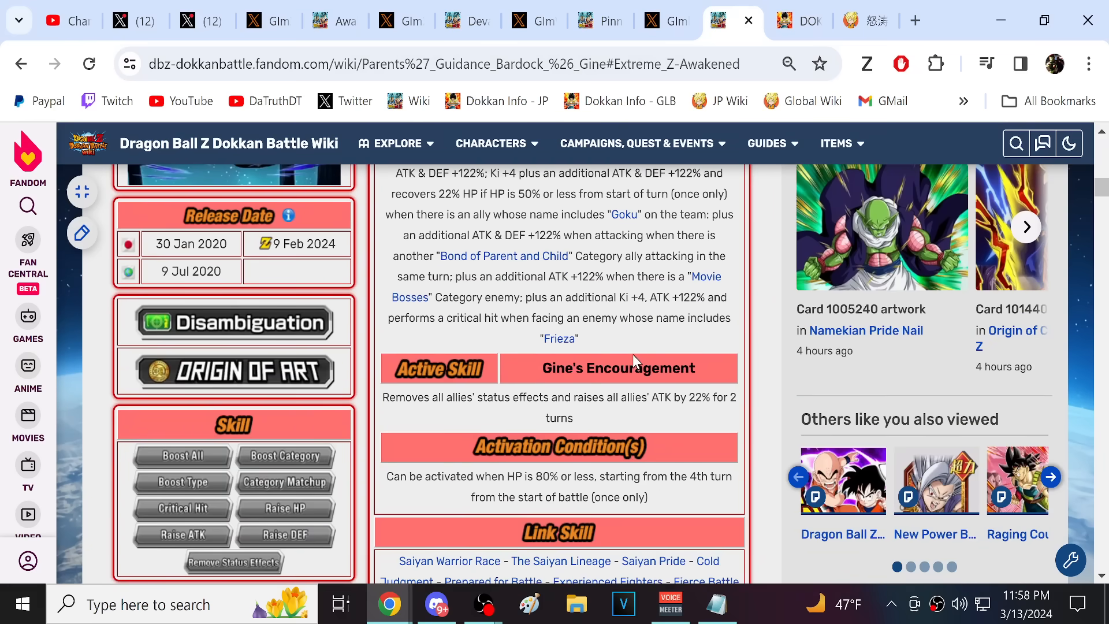
scroll("down", 3)
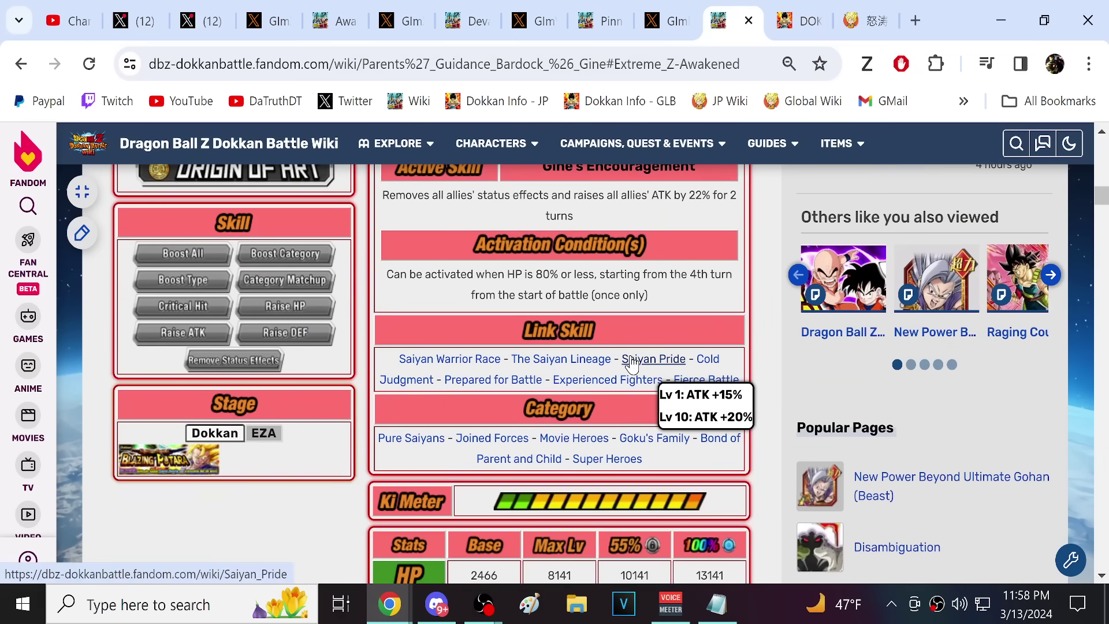
scroll("up", 3)
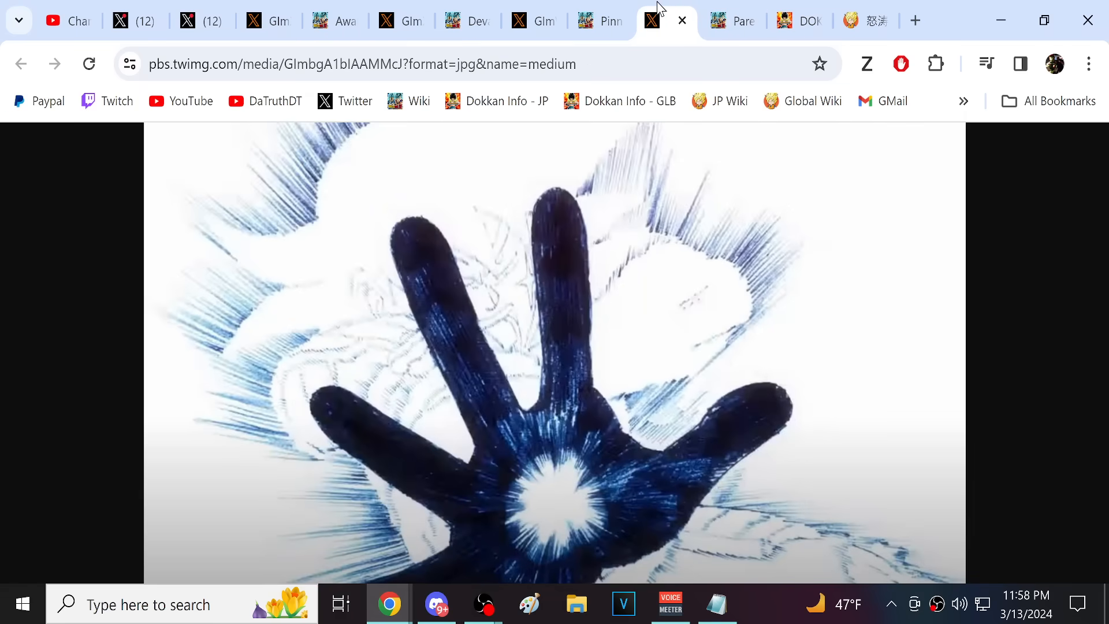
left_click(402, 21)
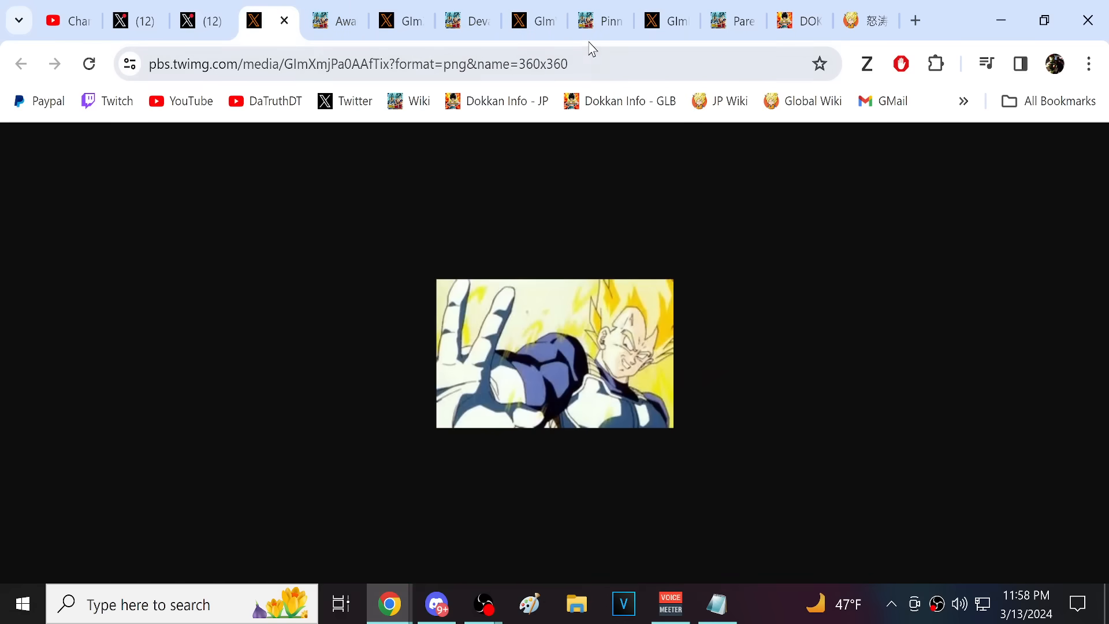
left_click(650, 21)
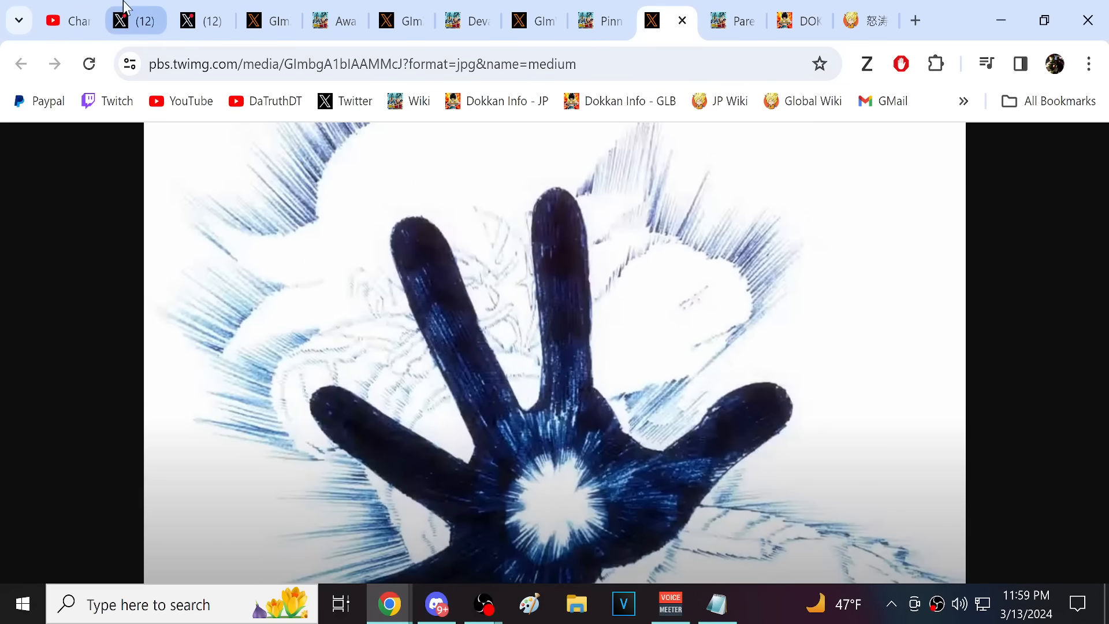
left_click(716, 20)
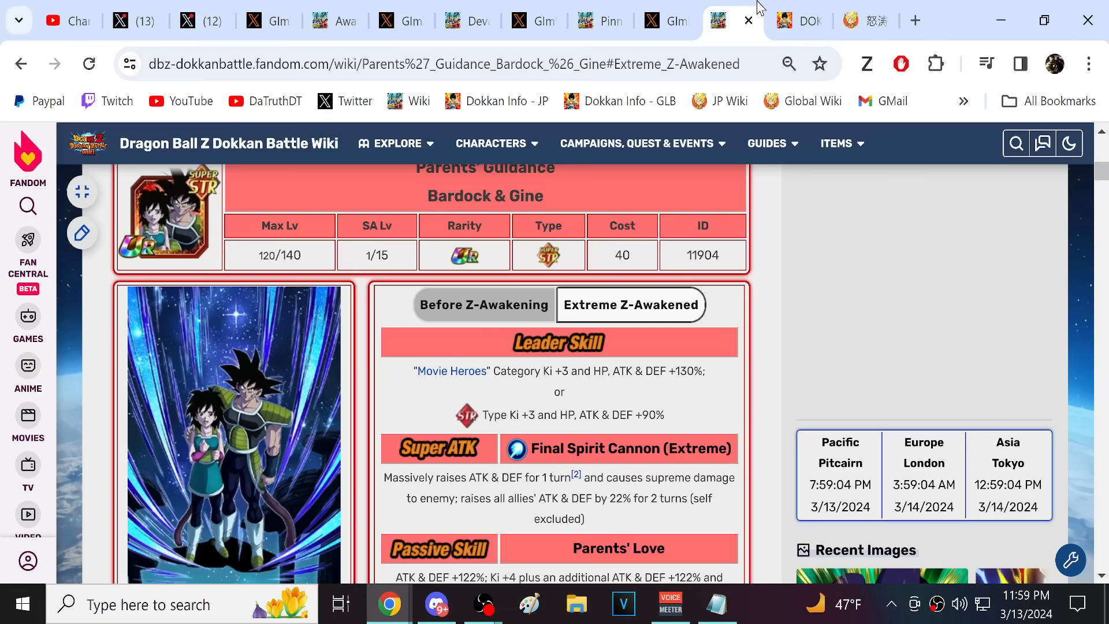
Recheck the blue hand teaser, the Bardock & Gine card page, and the Super Saiyan Vegeta screenshot.
left_click(650, 20)
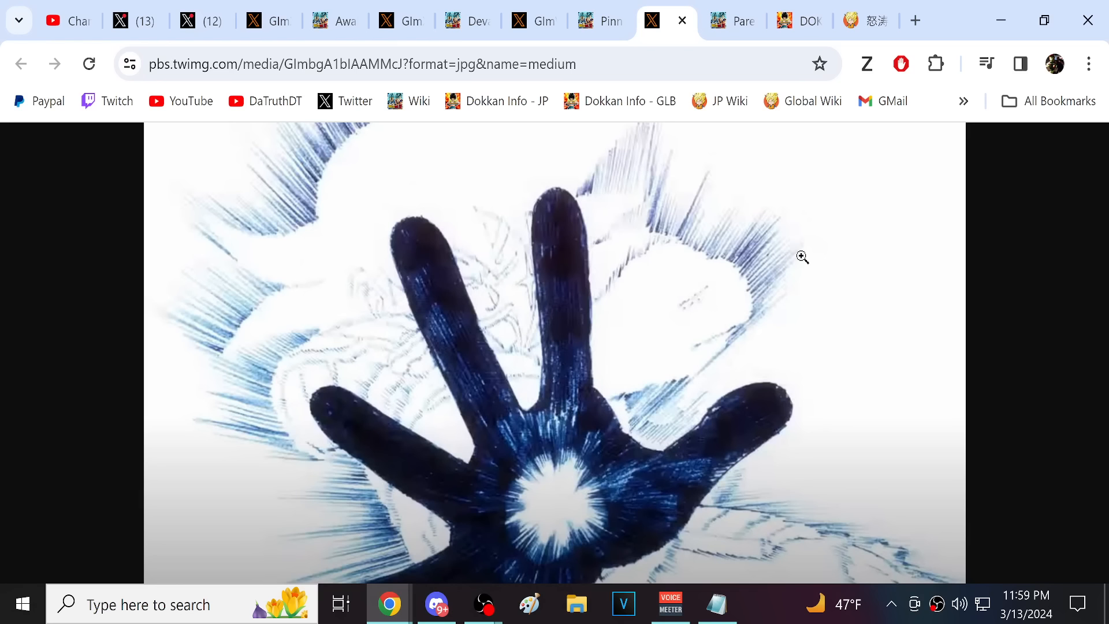
mouse_move(552, 209)
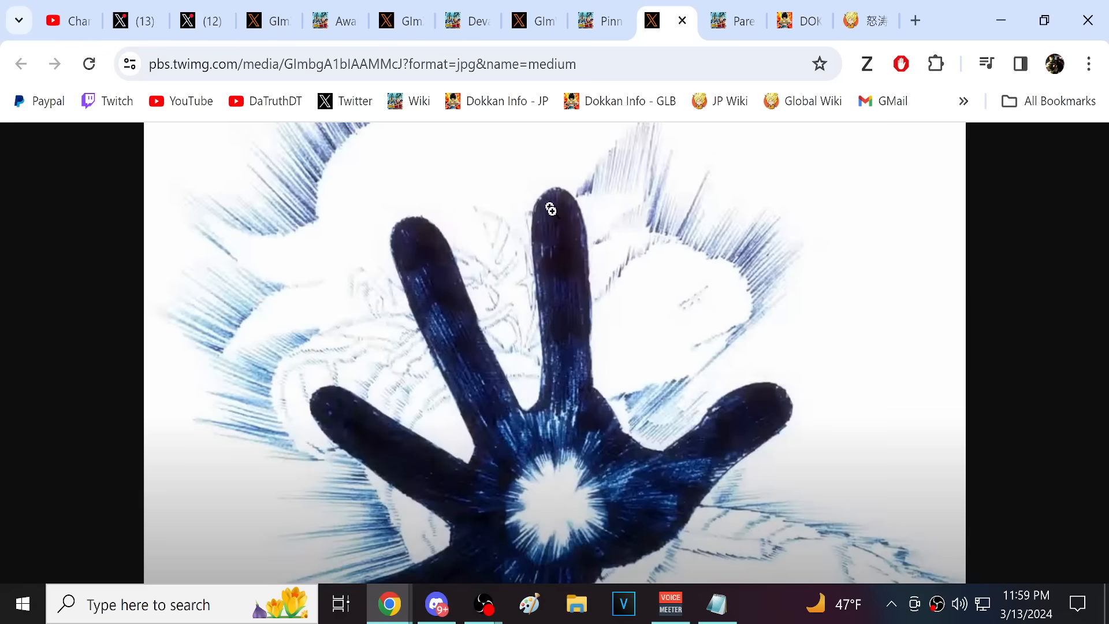
mouse_move(651, 126)
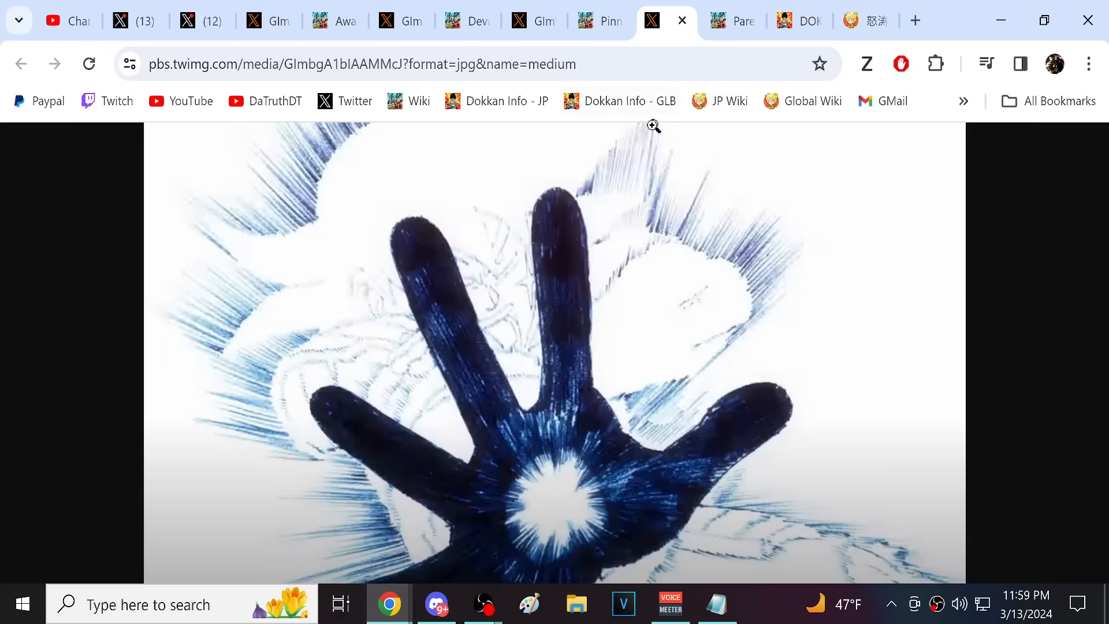
left_click(733, 20)
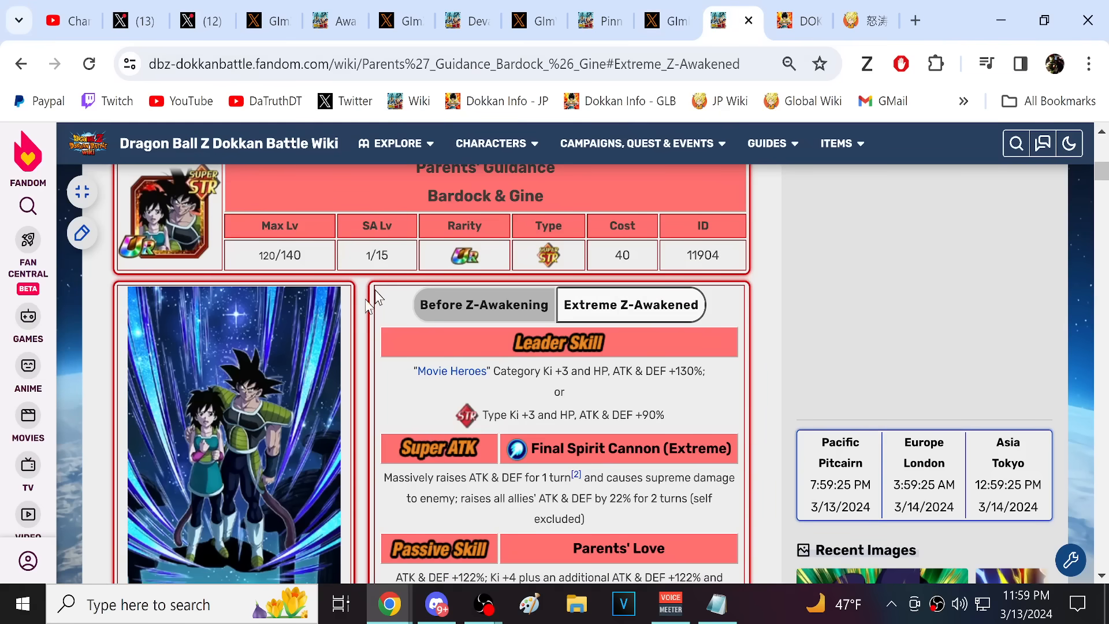
mouse_move(281, 347)
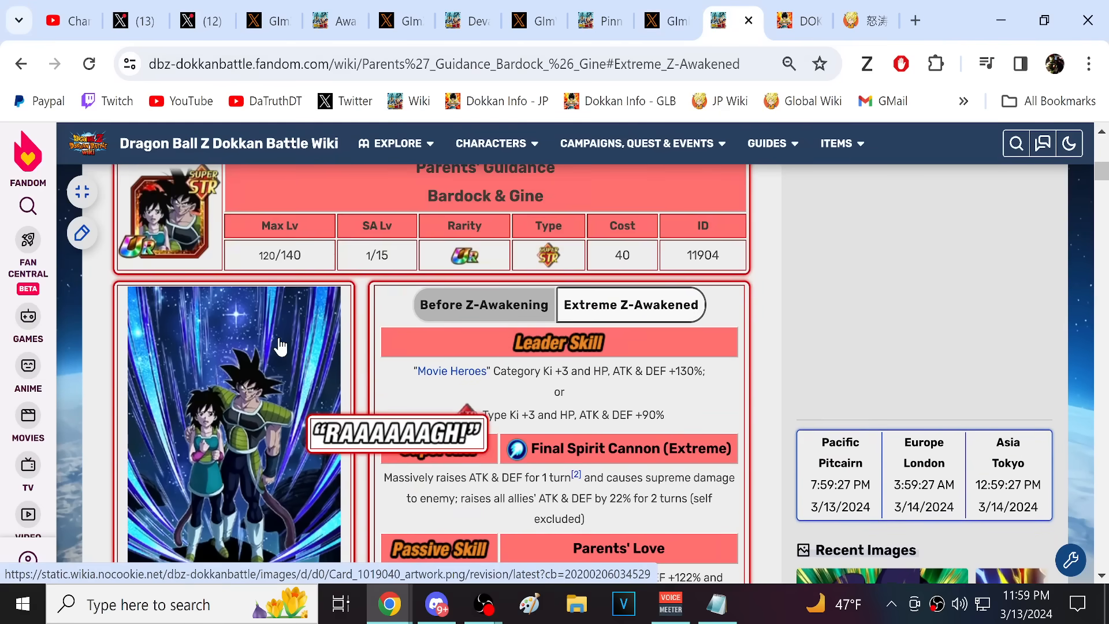
left_click(253, 20)
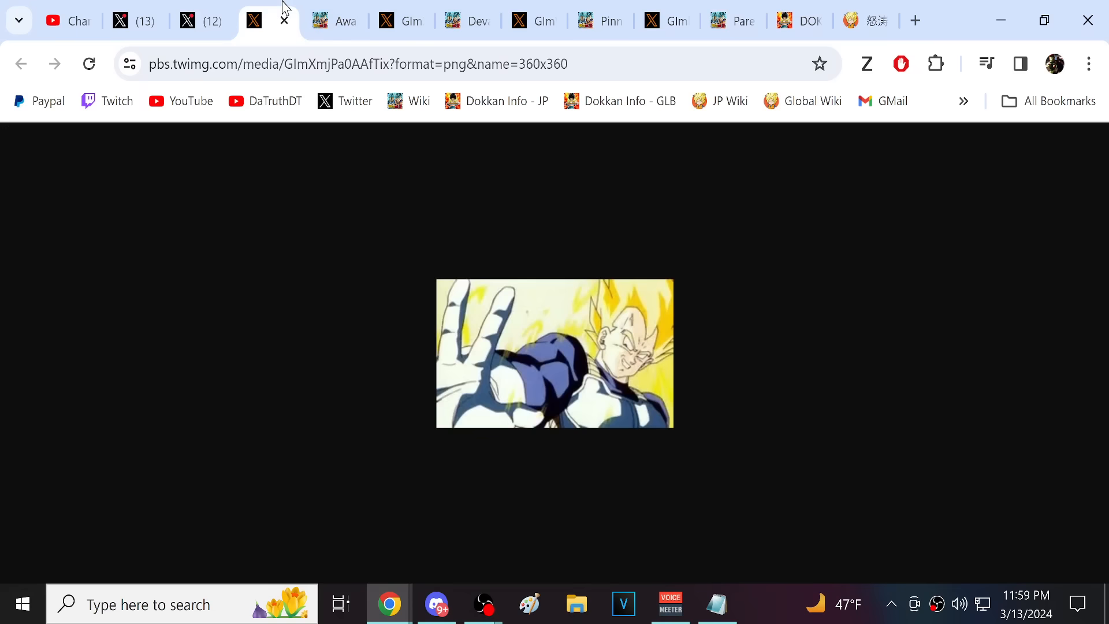
mouse_move(723, 326)
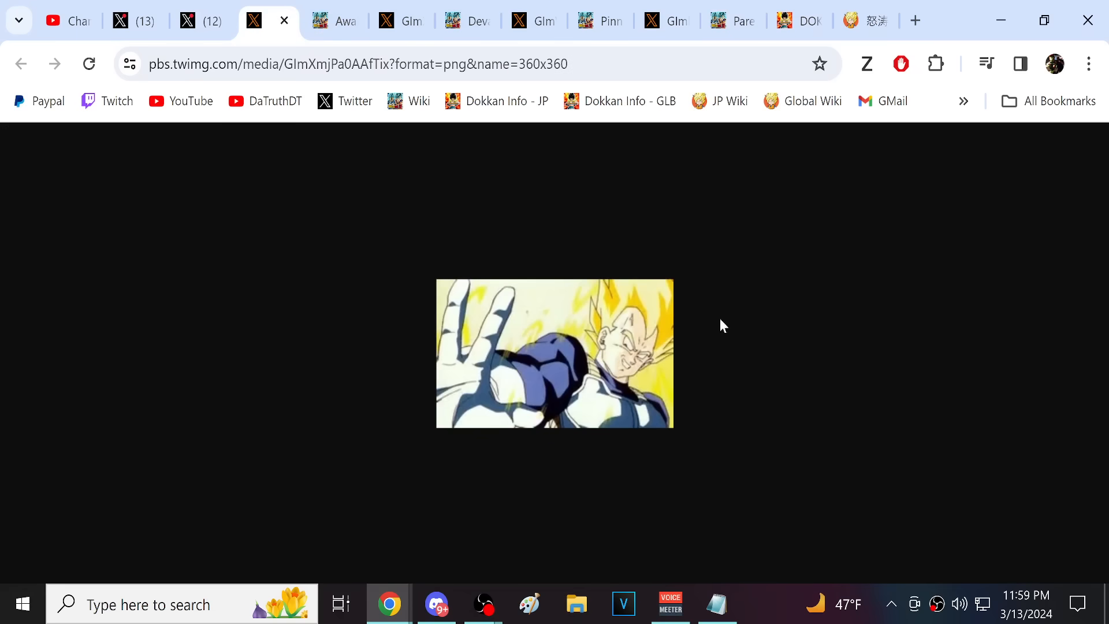
mouse_move(468, 254)
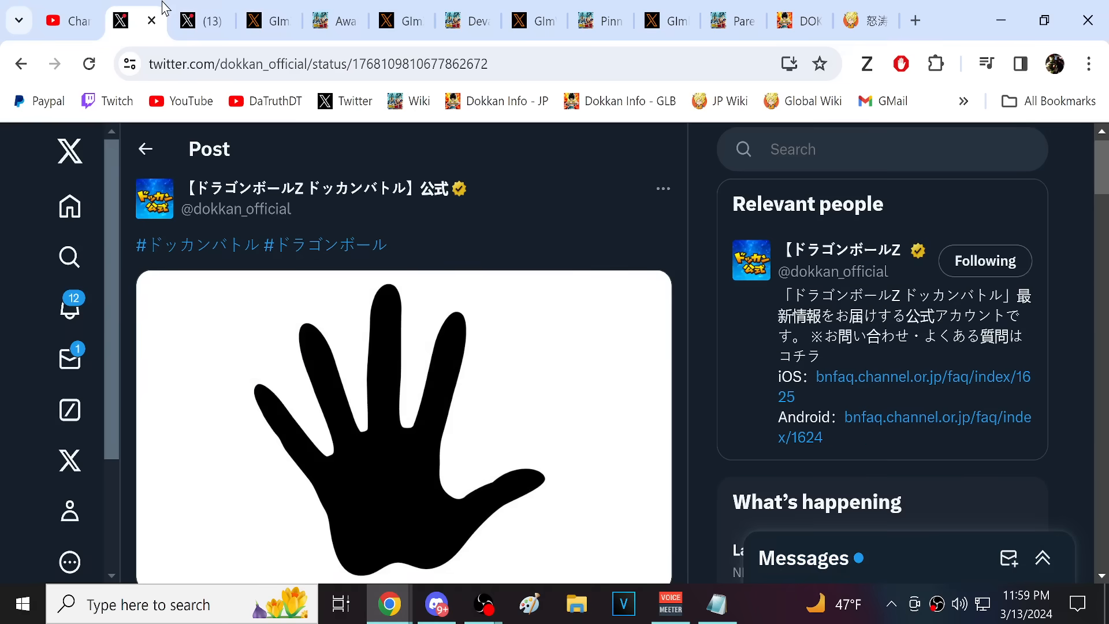
mouse_move(542, 199)
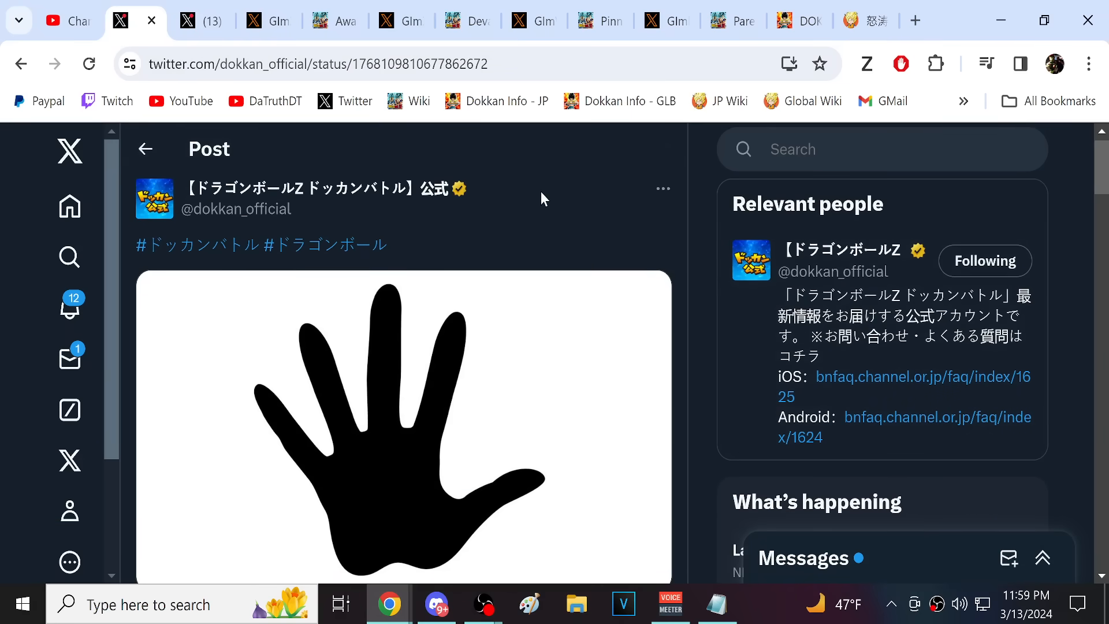